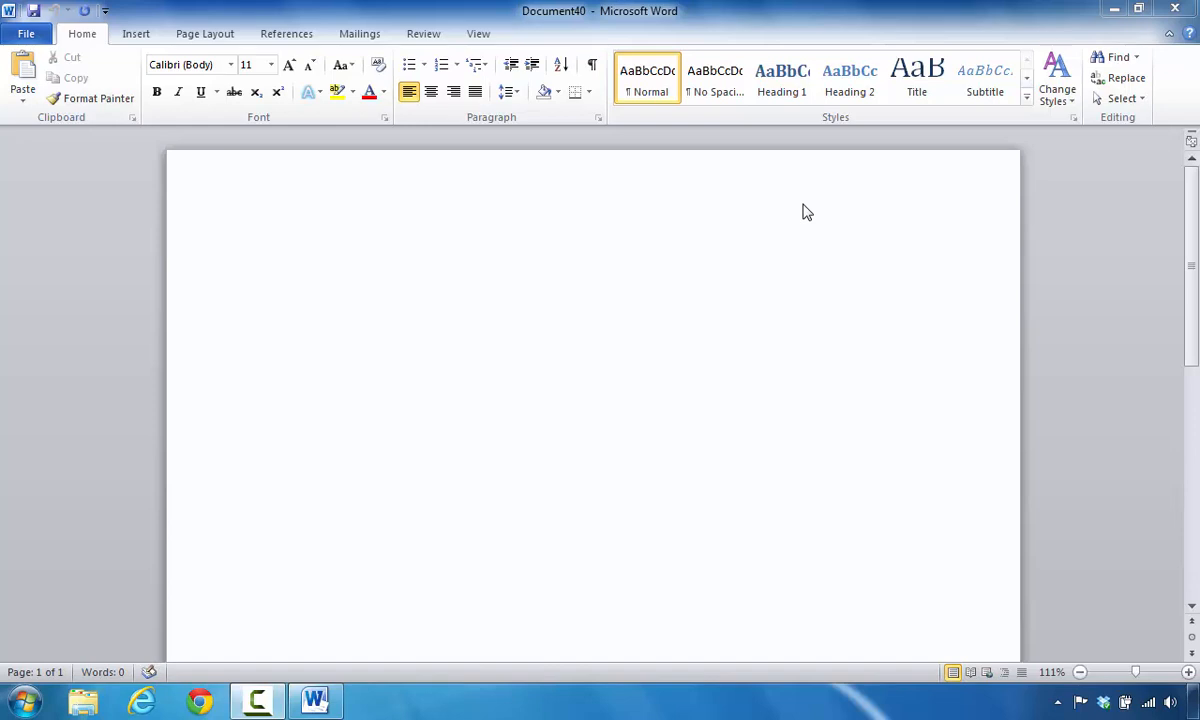
pyautogui.moveTo(669, 157)
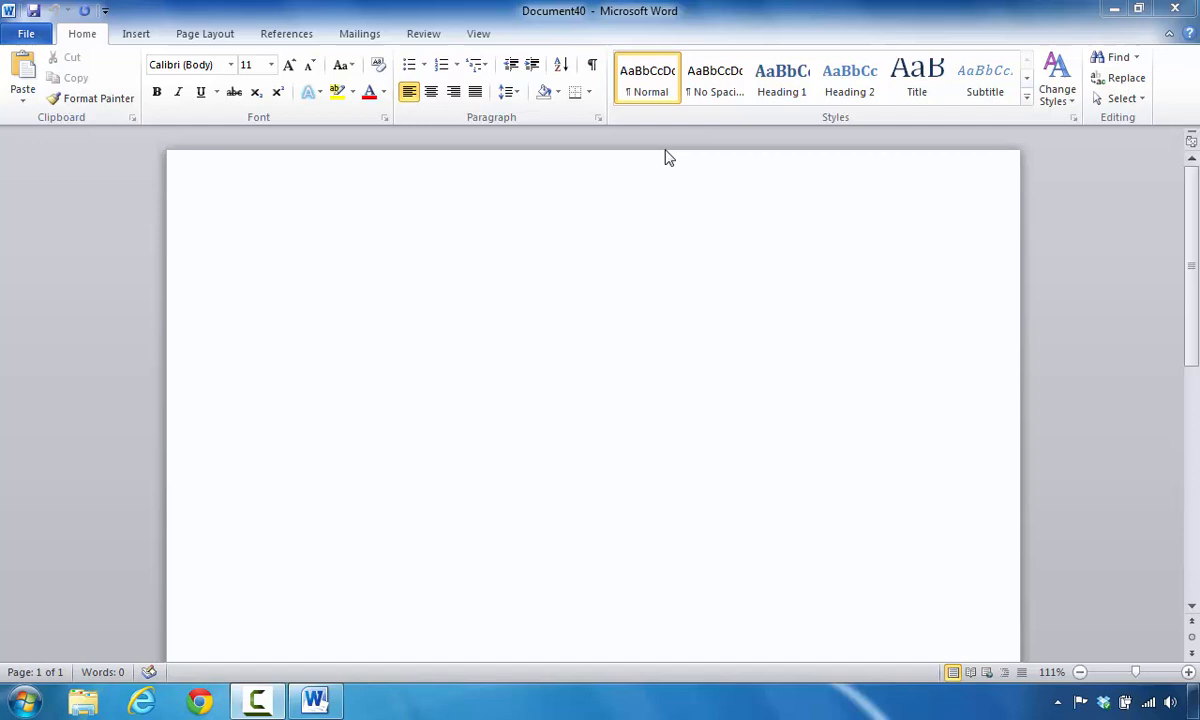
pyautogui.moveTo(336, 48)
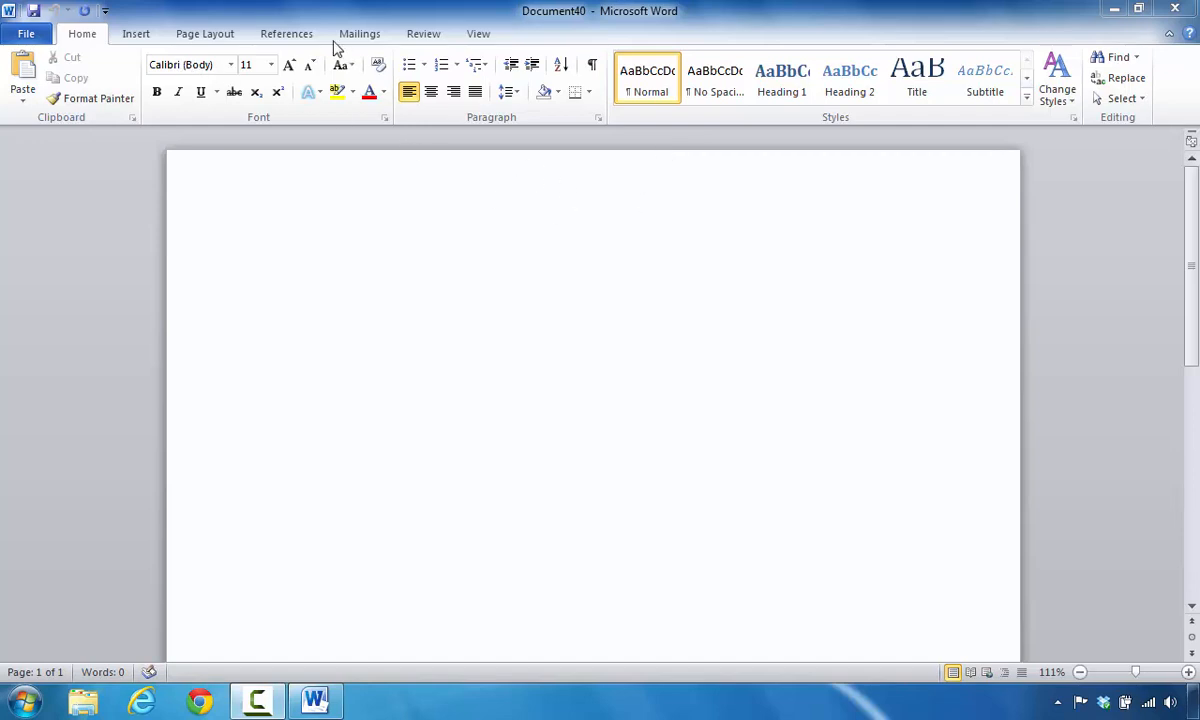
pyautogui.moveTo(916, 75)
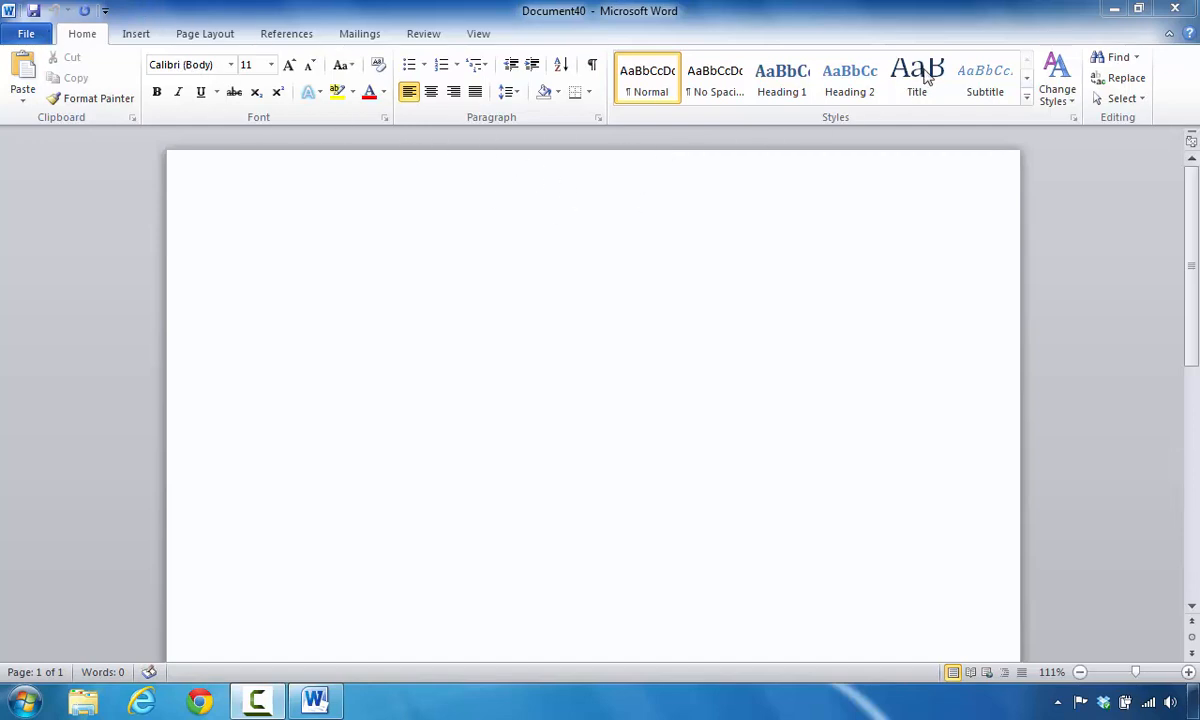
pyautogui.moveTo(402, 11)
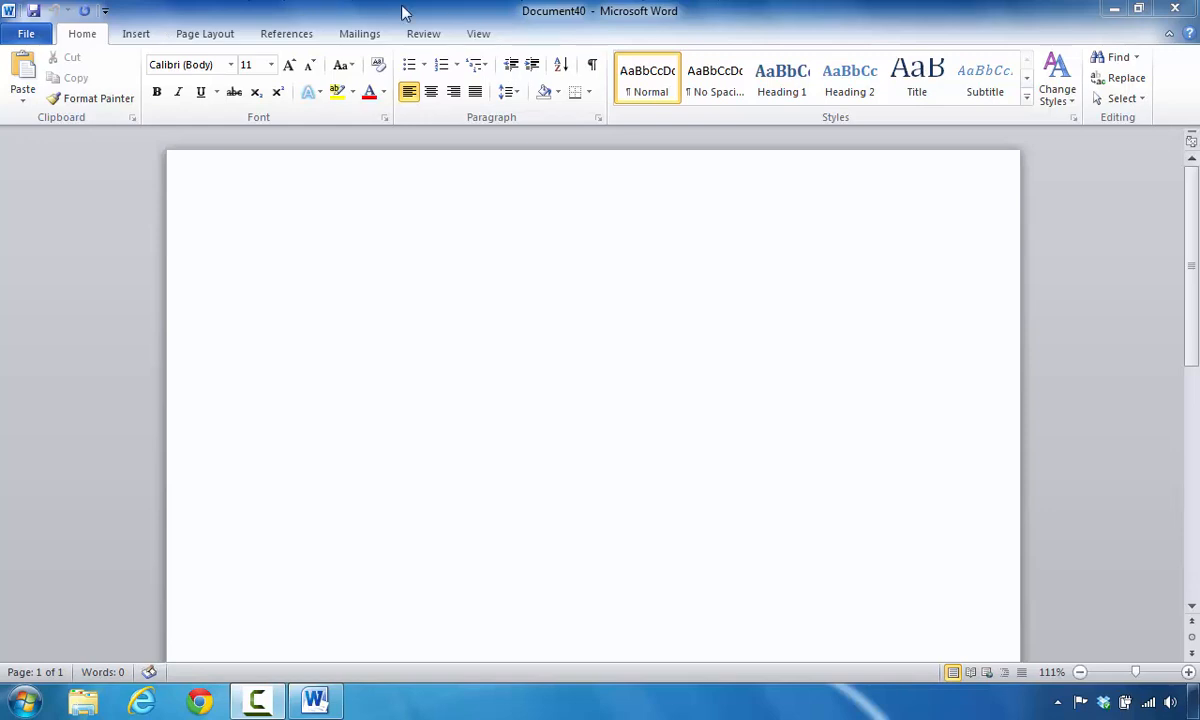
pyautogui.moveTo(140, 57)
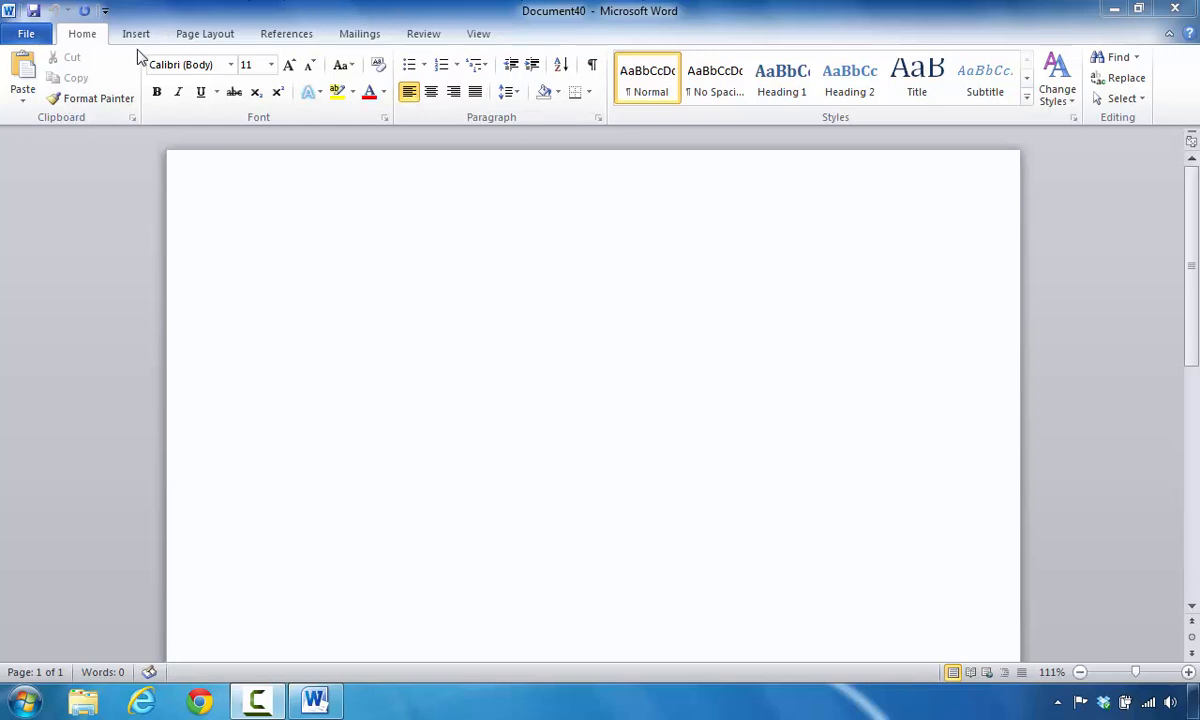
pyautogui.moveTo(205, 33)
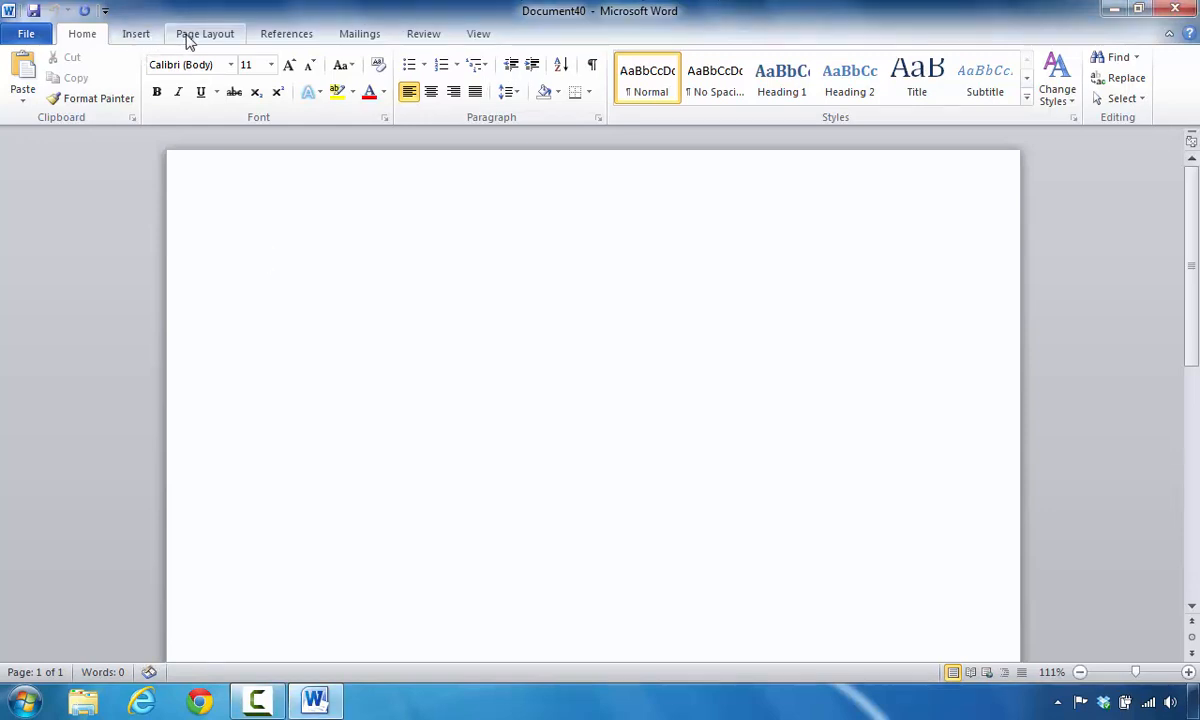
# Step: Browse the Page Layout and References tabs, then return to the Home tab
pyautogui.click(205, 33)
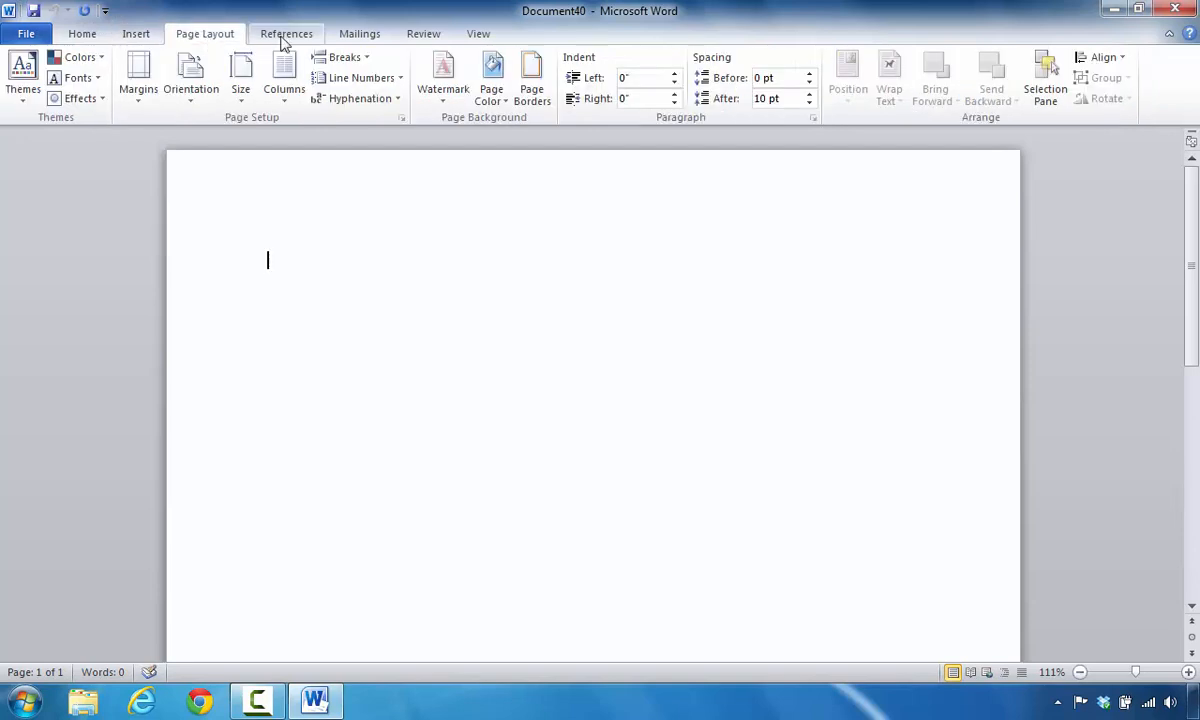
pyautogui.click(287, 33)
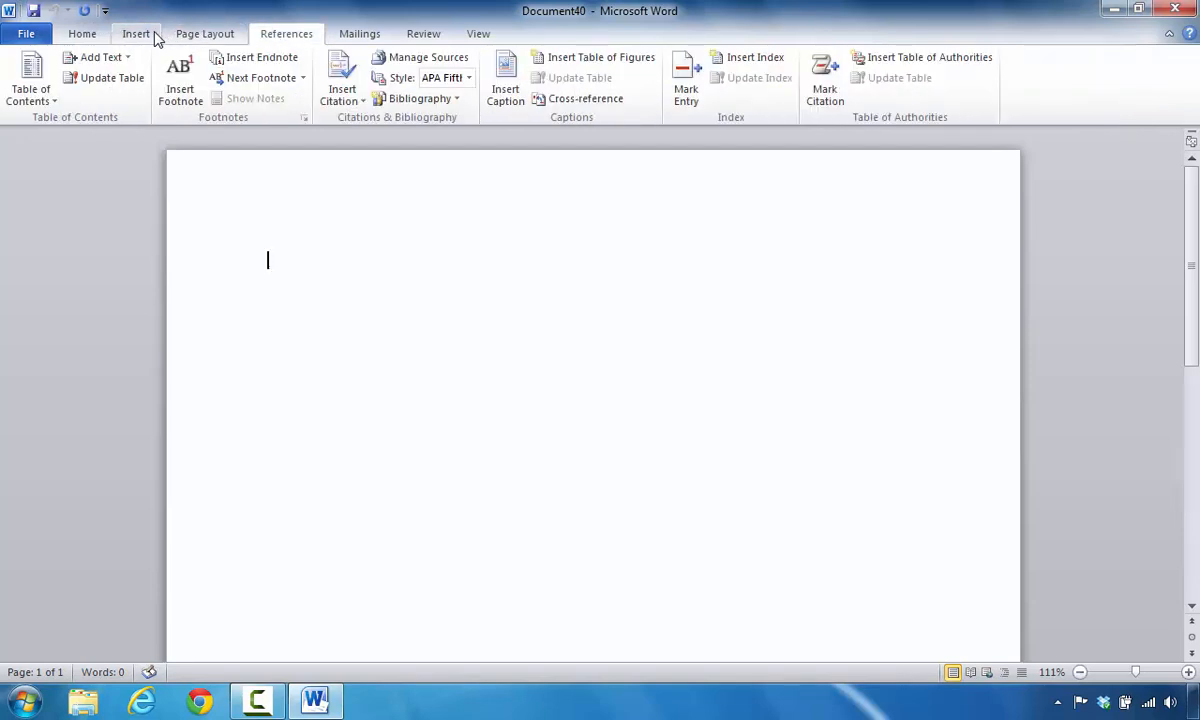
pyautogui.moveTo(262, 77)
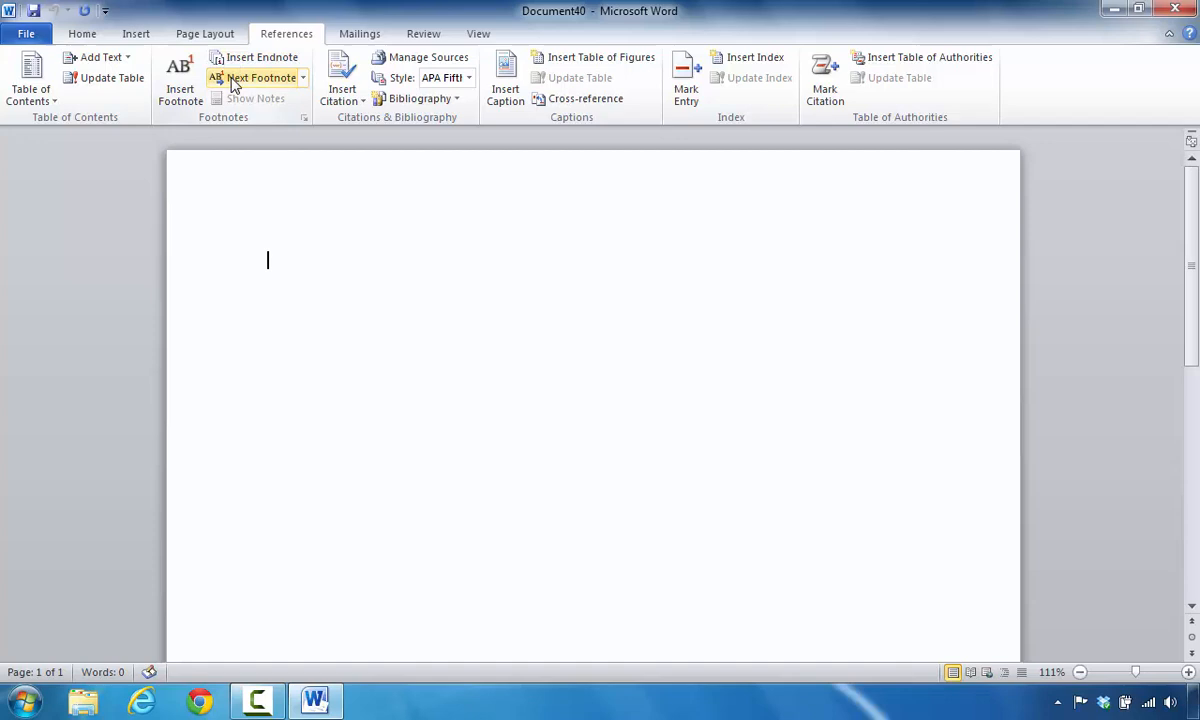
pyautogui.moveTo(268, 108)
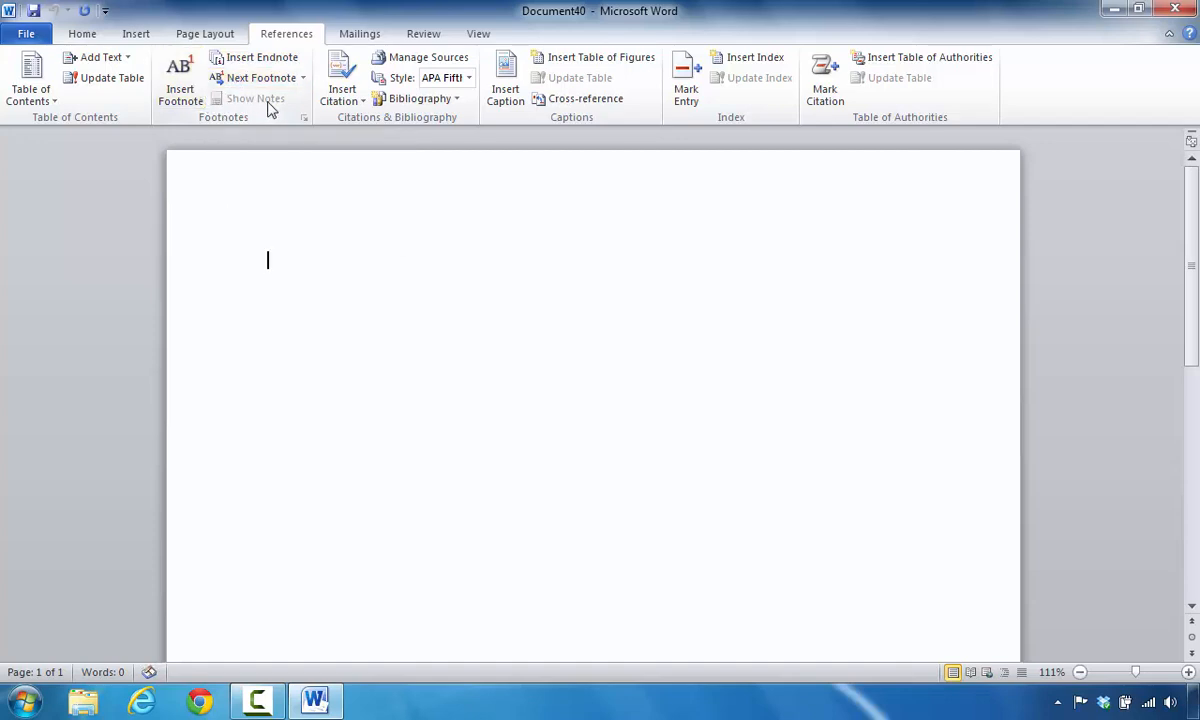
pyautogui.moveTo(262, 77)
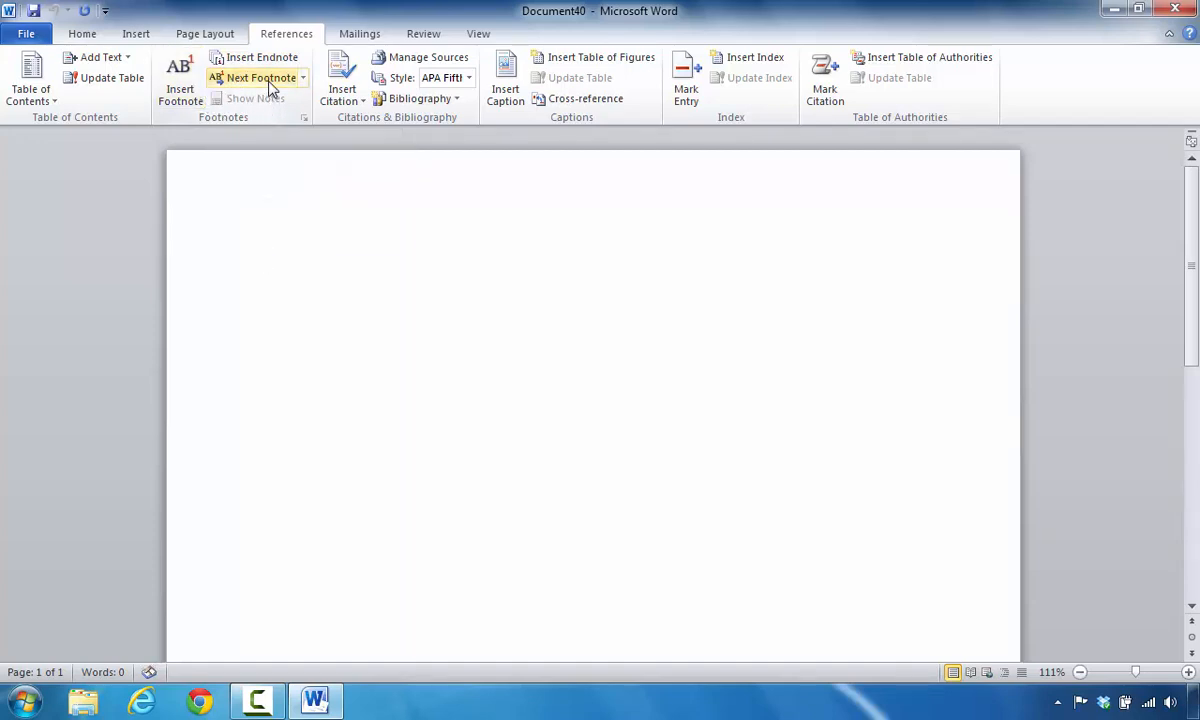
pyautogui.moveTo(261, 57)
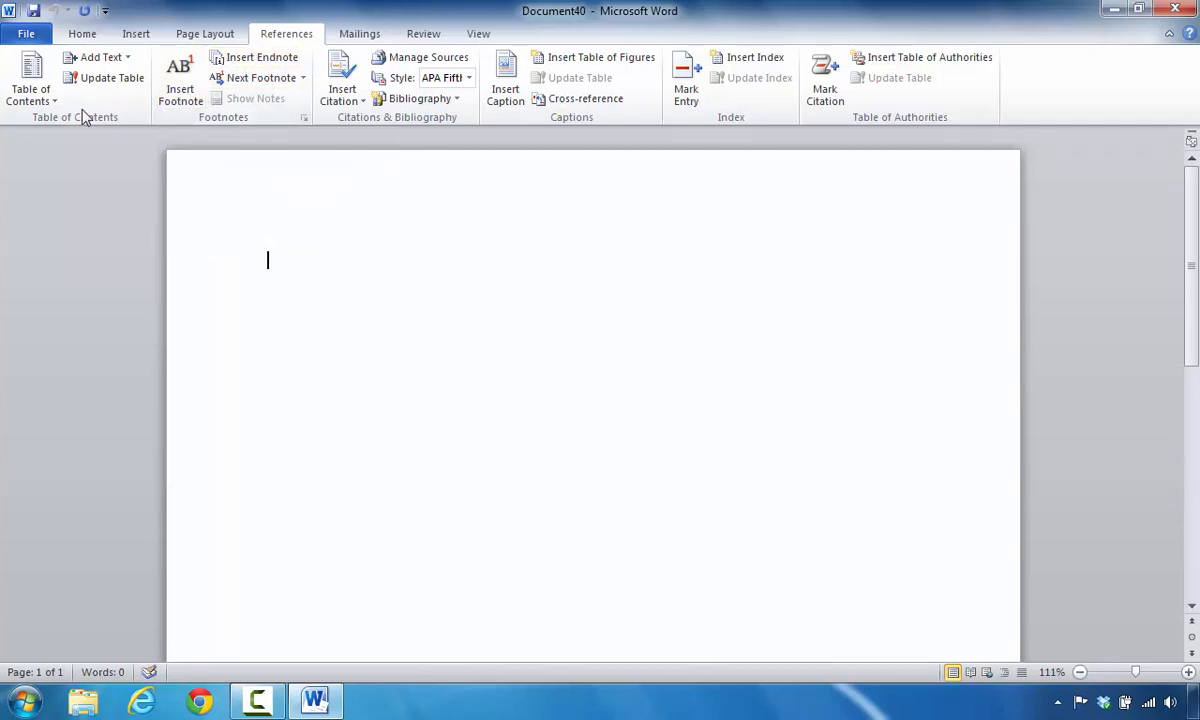
pyautogui.moveTo(58, 125)
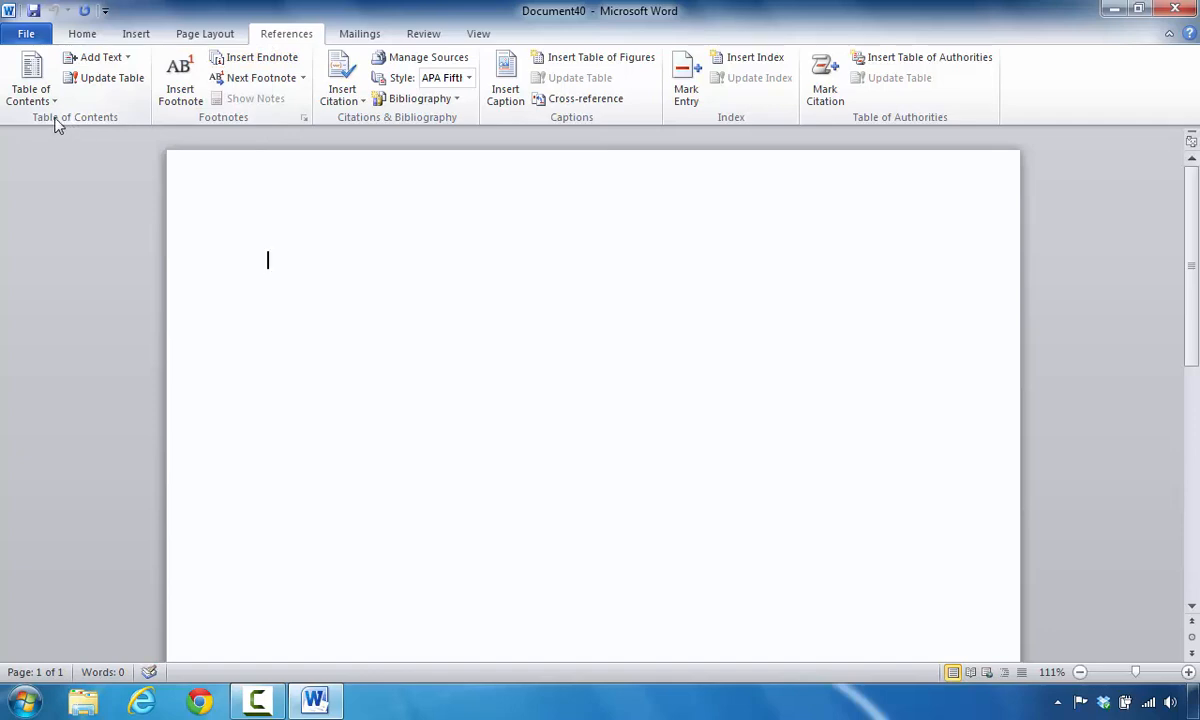
pyautogui.moveTo(74, 130)
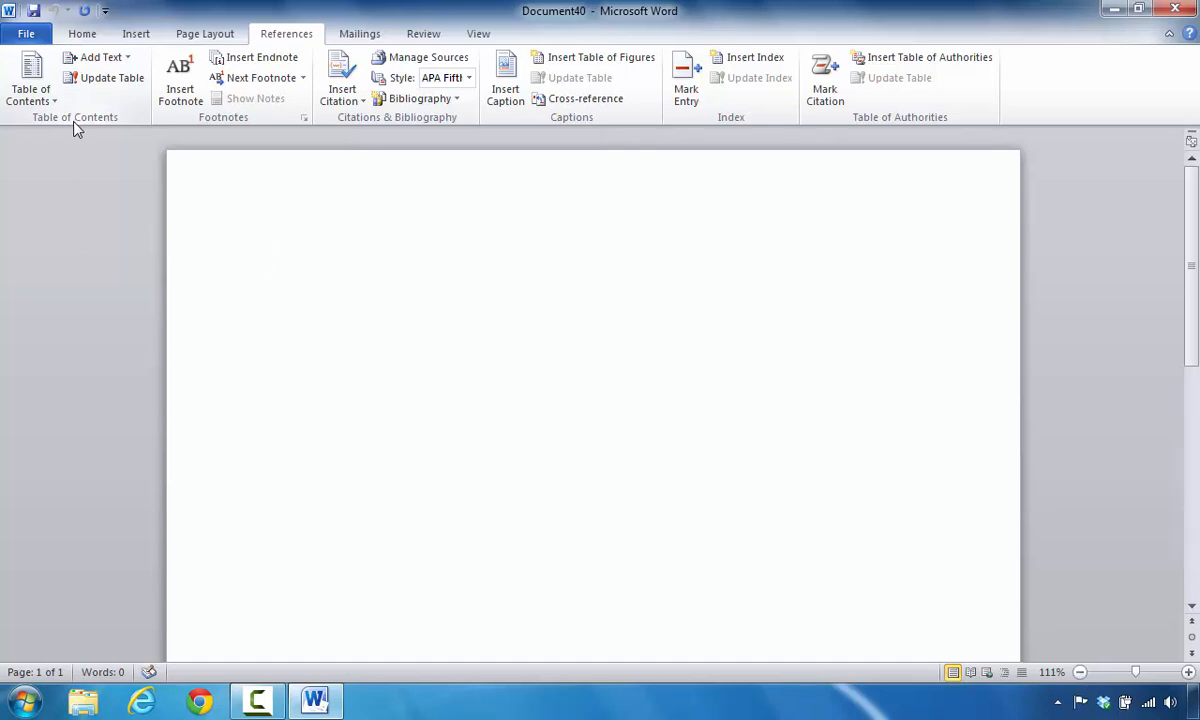
pyautogui.click(267, 260)
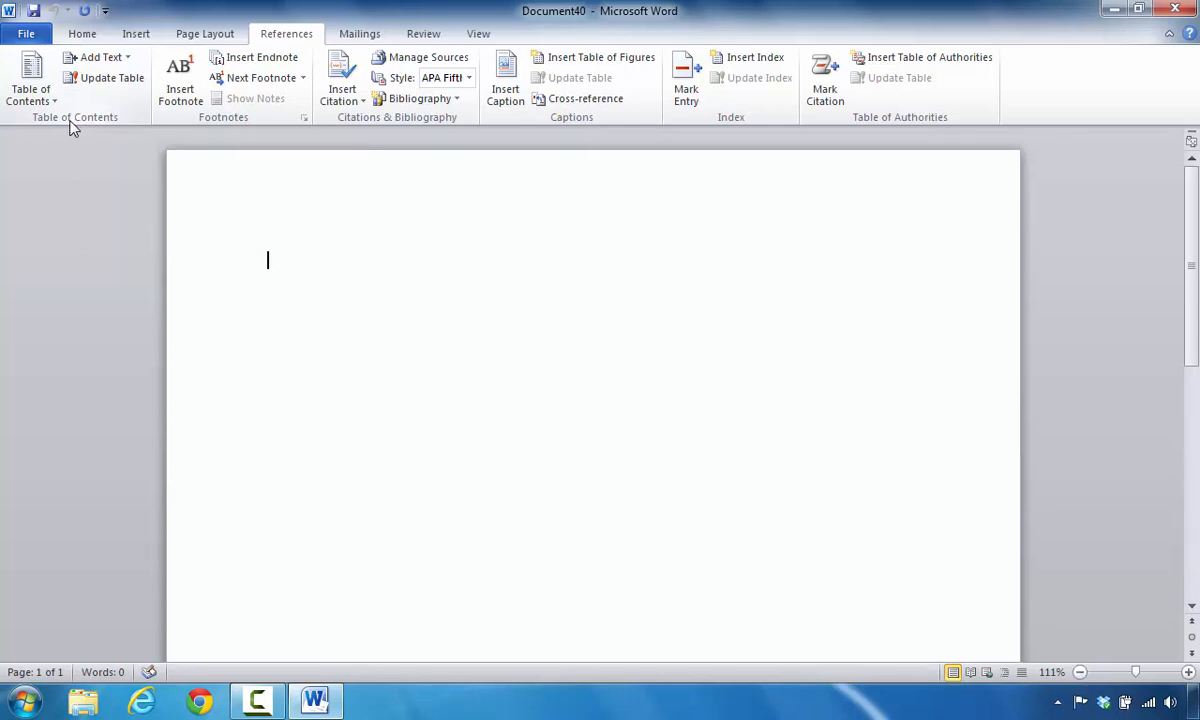
pyautogui.moveTo(200, 131)
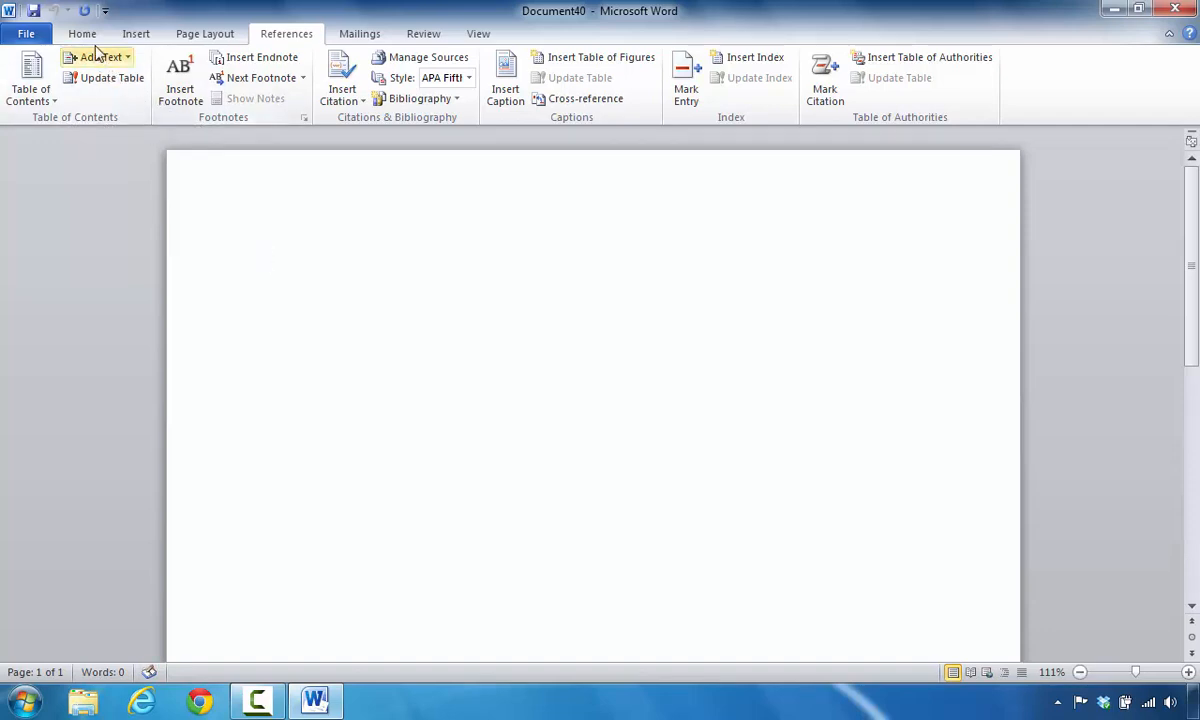
pyautogui.click(82, 33)
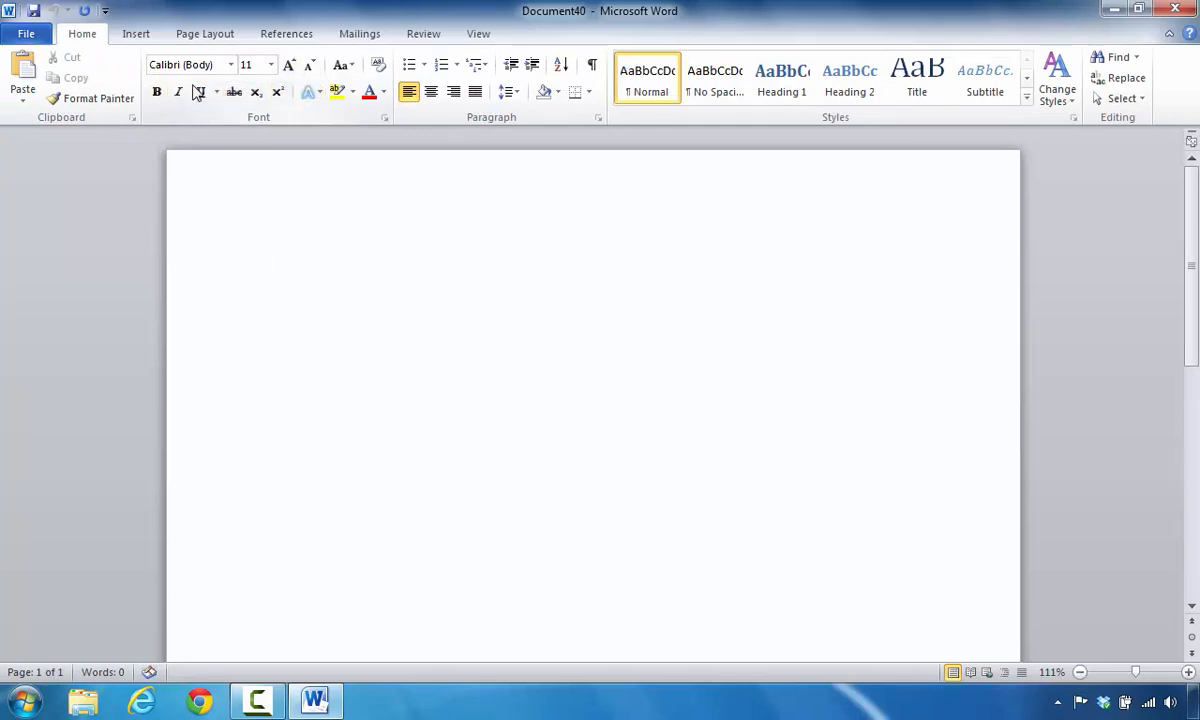
pyautogui.click(267, 260)
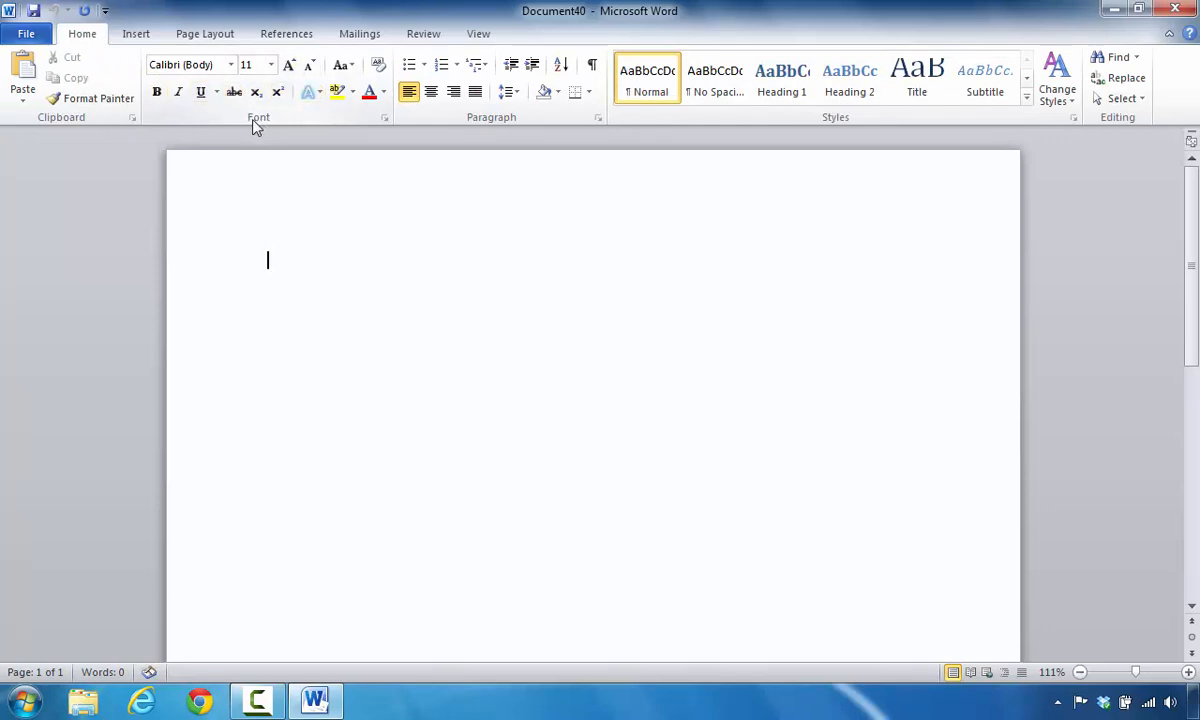
pyautogui.moveTo(320, 273)
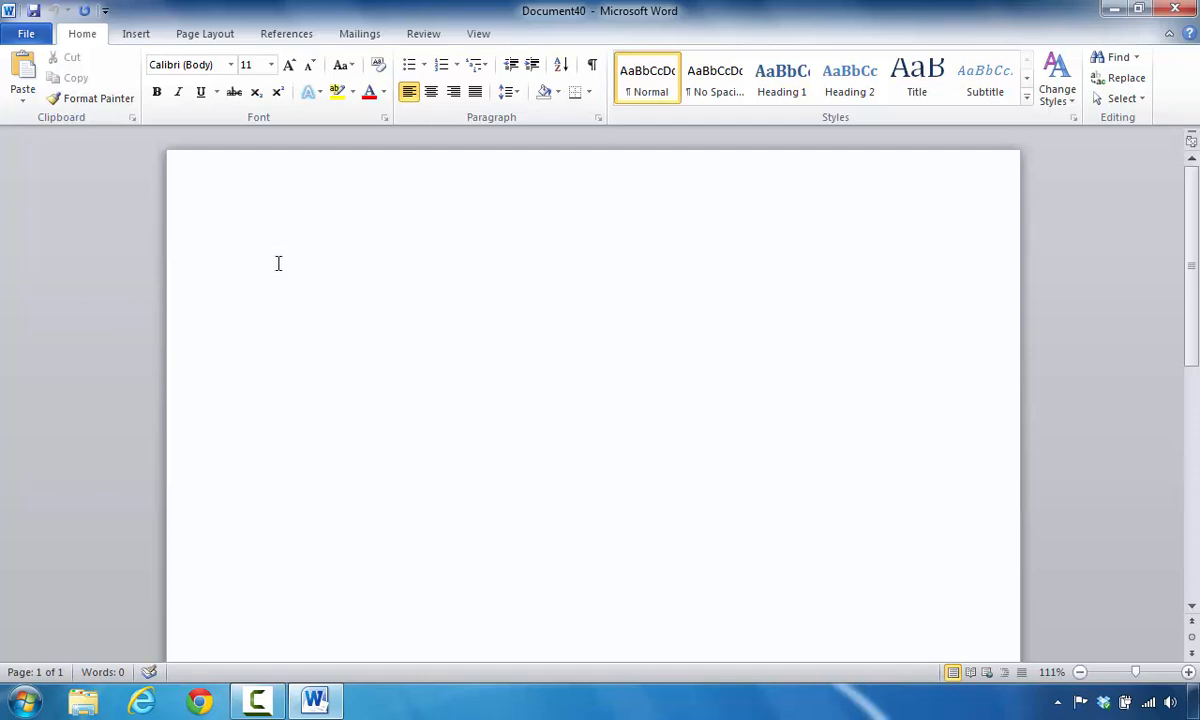
# Step: Type 'ffg' on the first line and 'gsfgsgs' on the line below
pyautogui.click(270, 261)
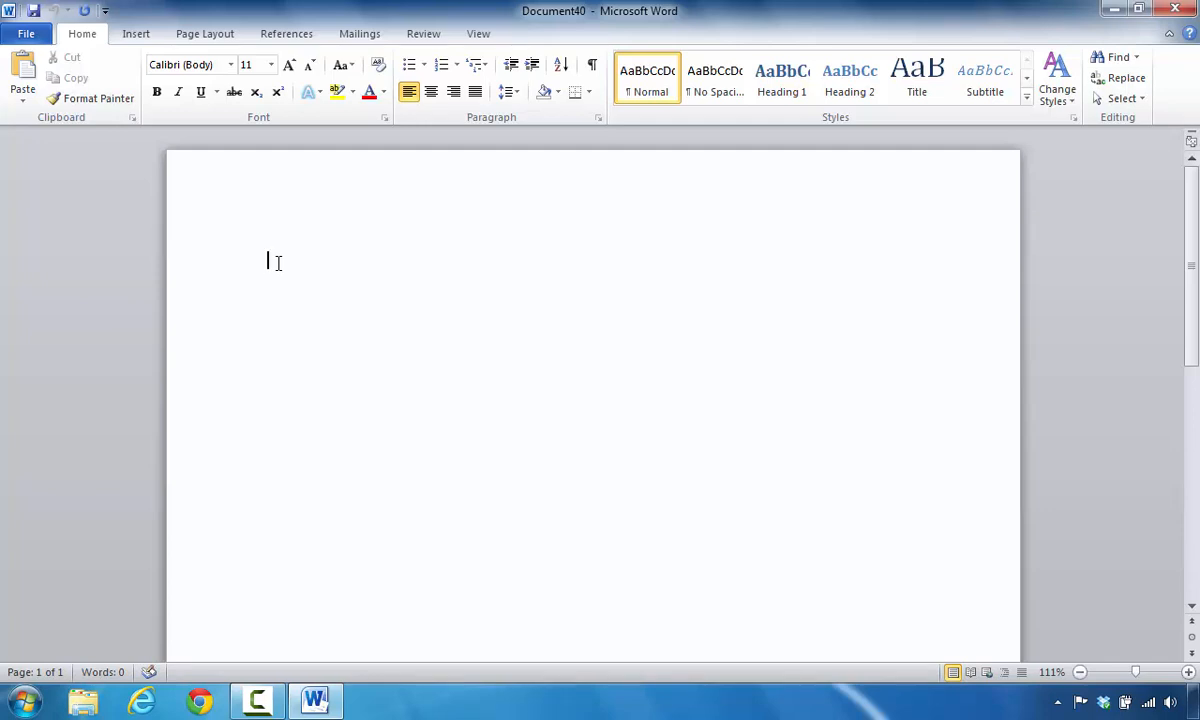
pyautogui.write('ff')
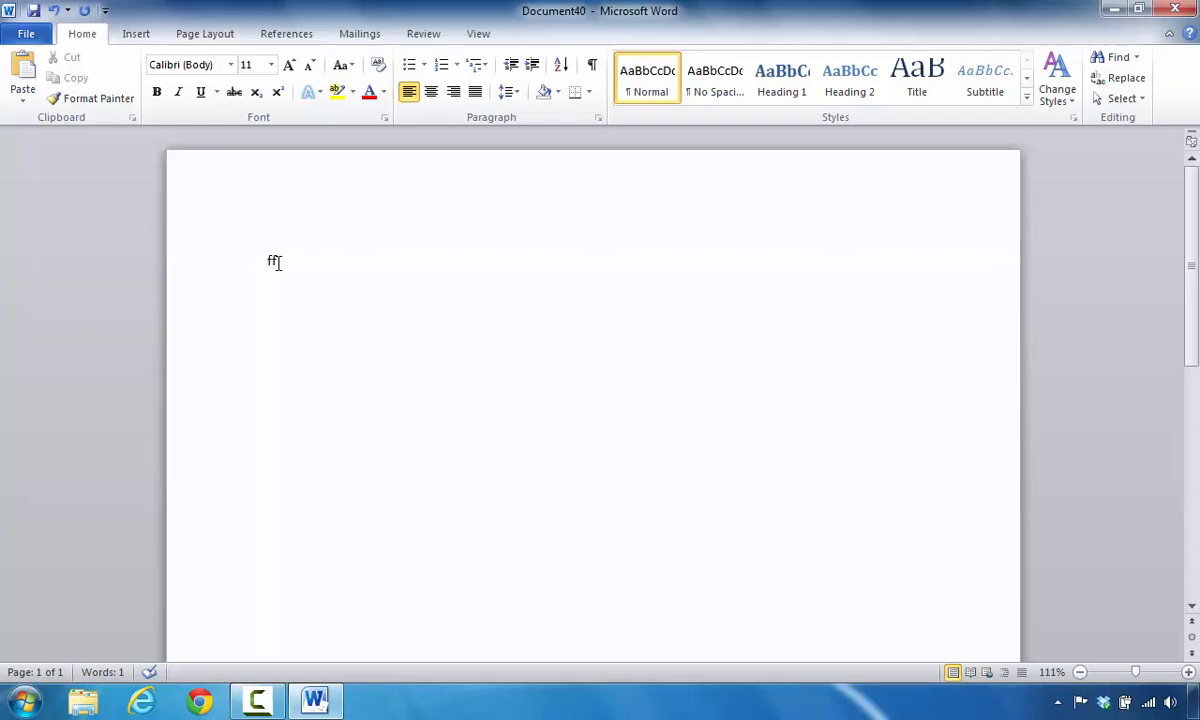
pyautogui.write('g')
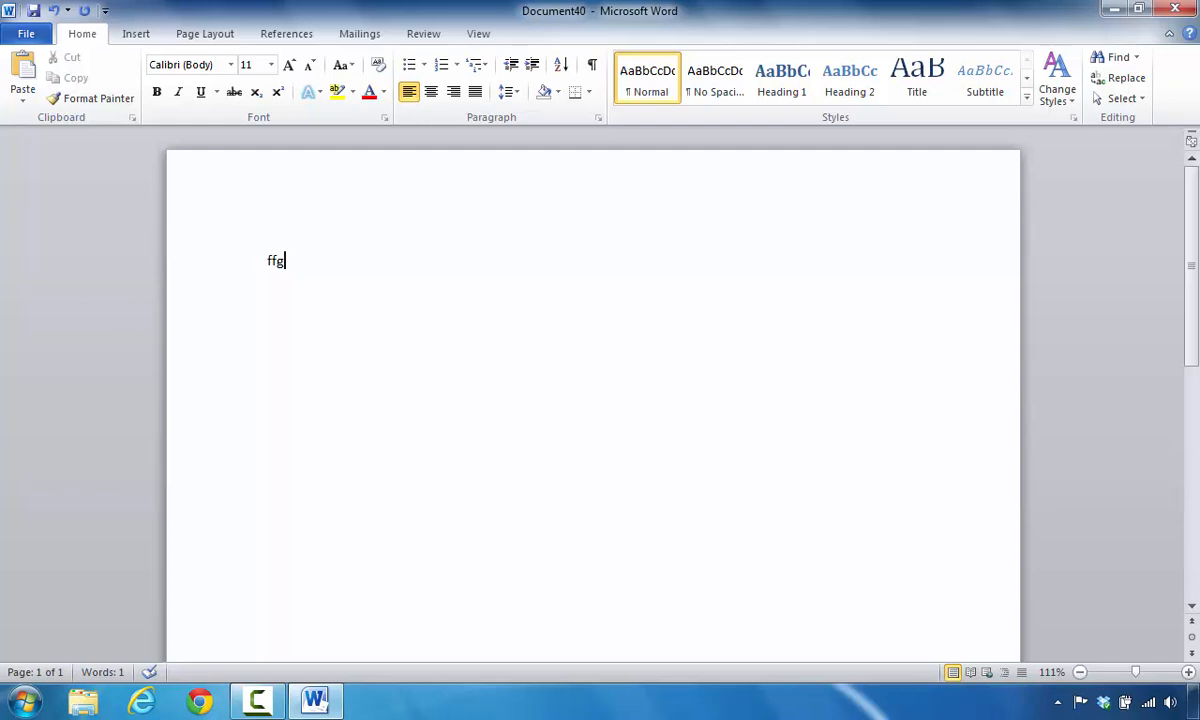
pyautogui.press('Return')
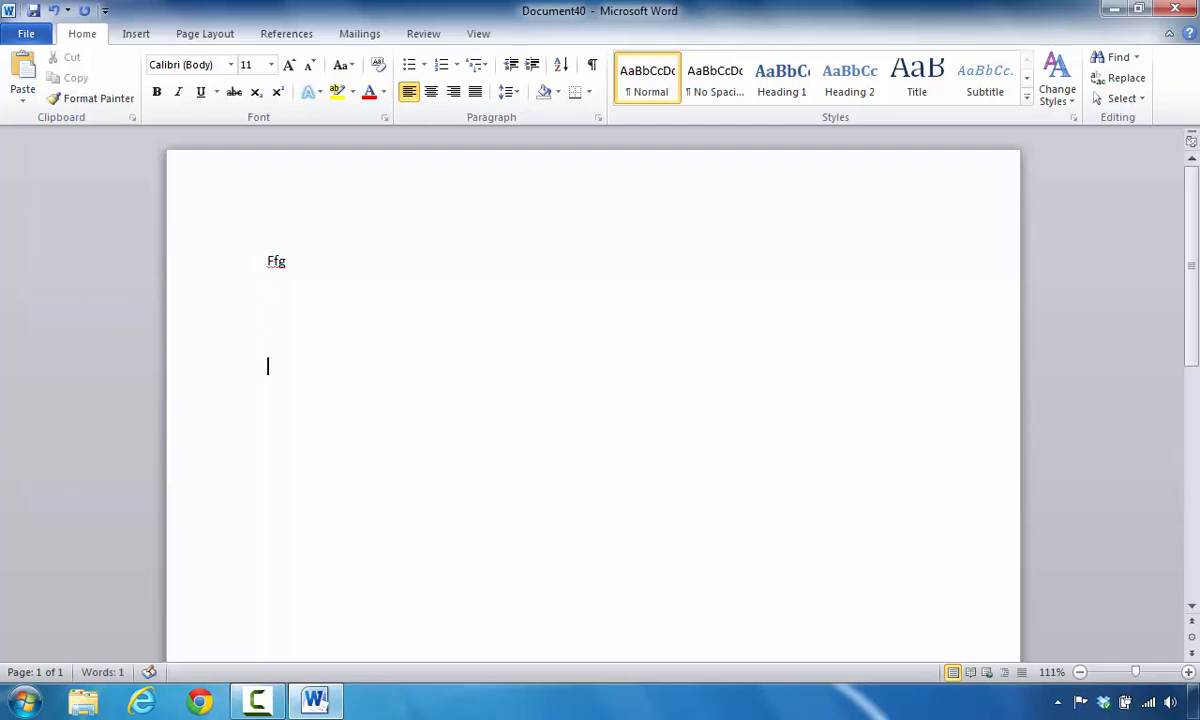
pyautogui.write('gsfgsg')
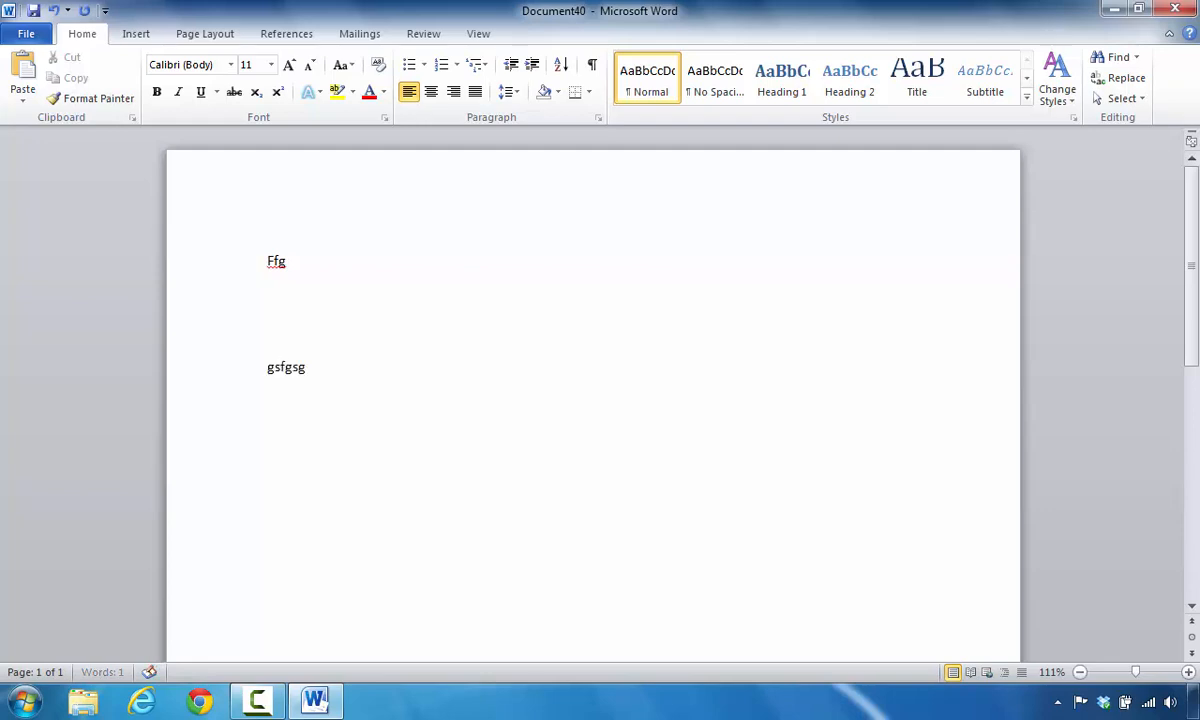
pyautogui.write('s')
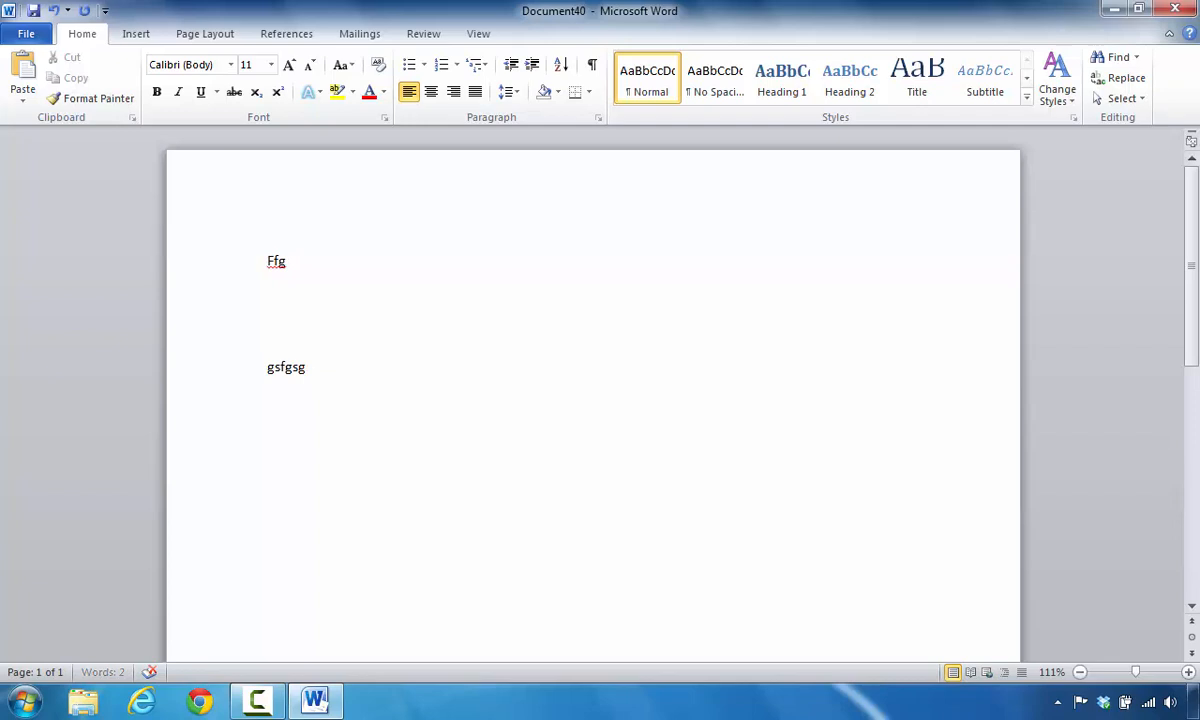
# Step: Delete the last letters of 'gsfgsgs', then undo and view the Undo history list
pyautogui.press('Backspace')
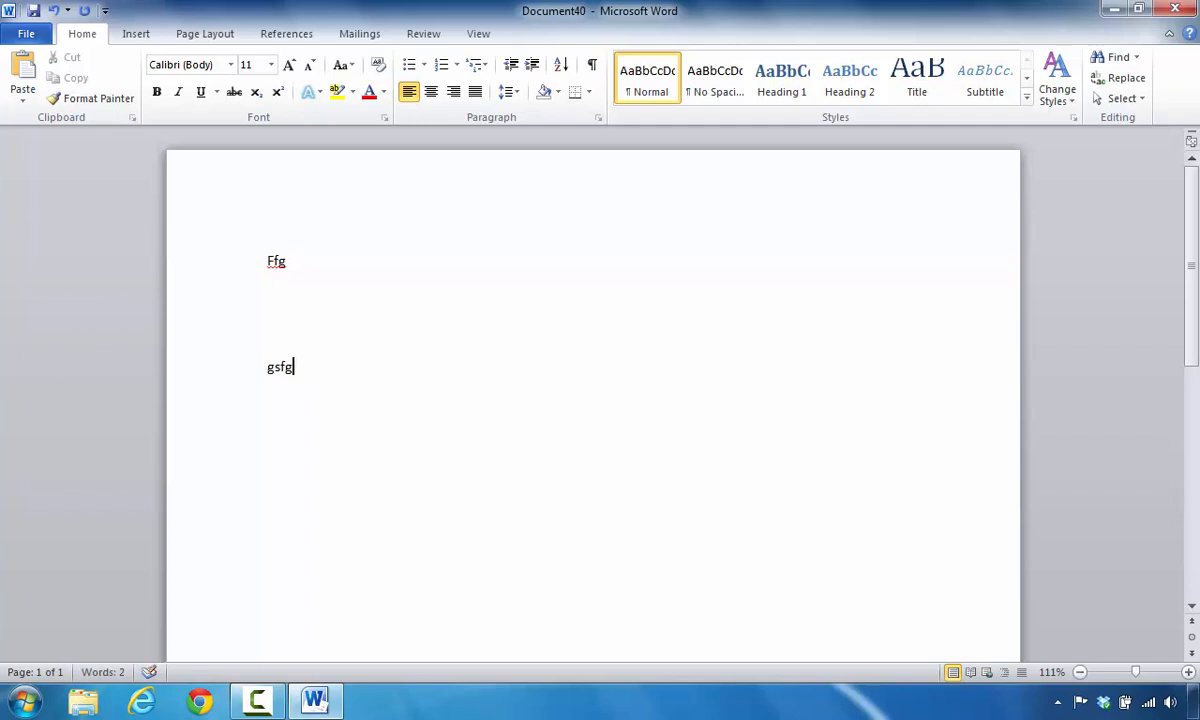
pyautogui.press('BackSpace')
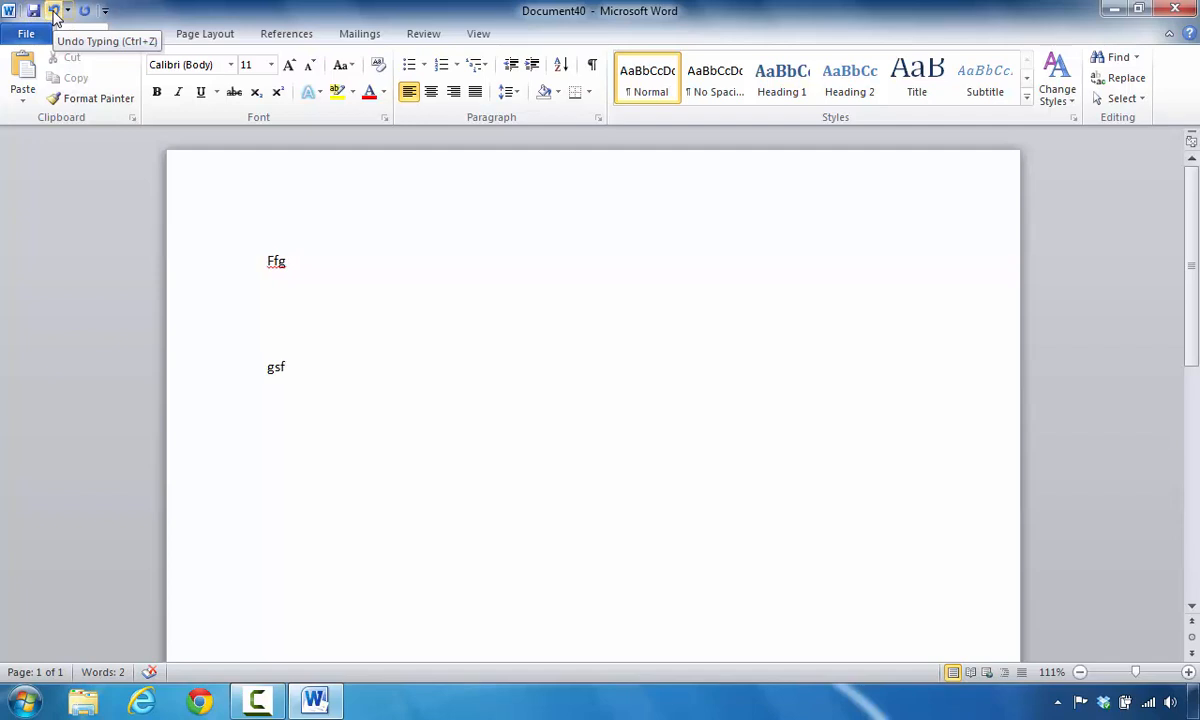
pyautogui.click(55, 10)
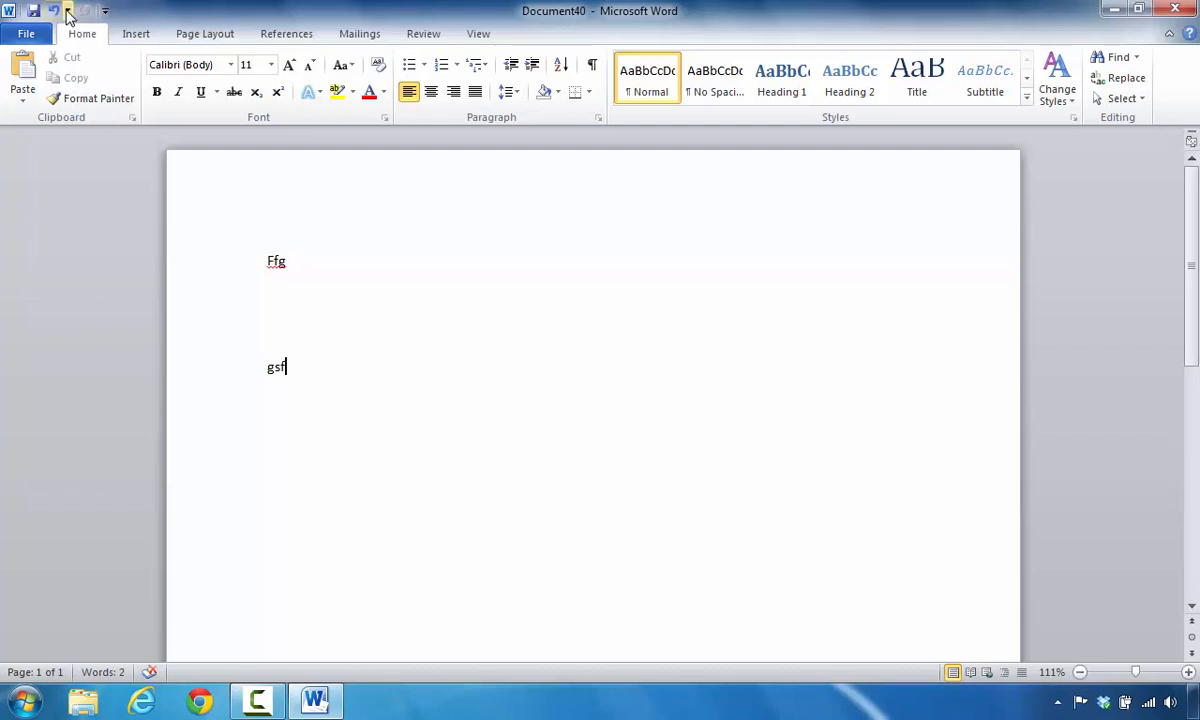
pyautogui.click(54, 10)
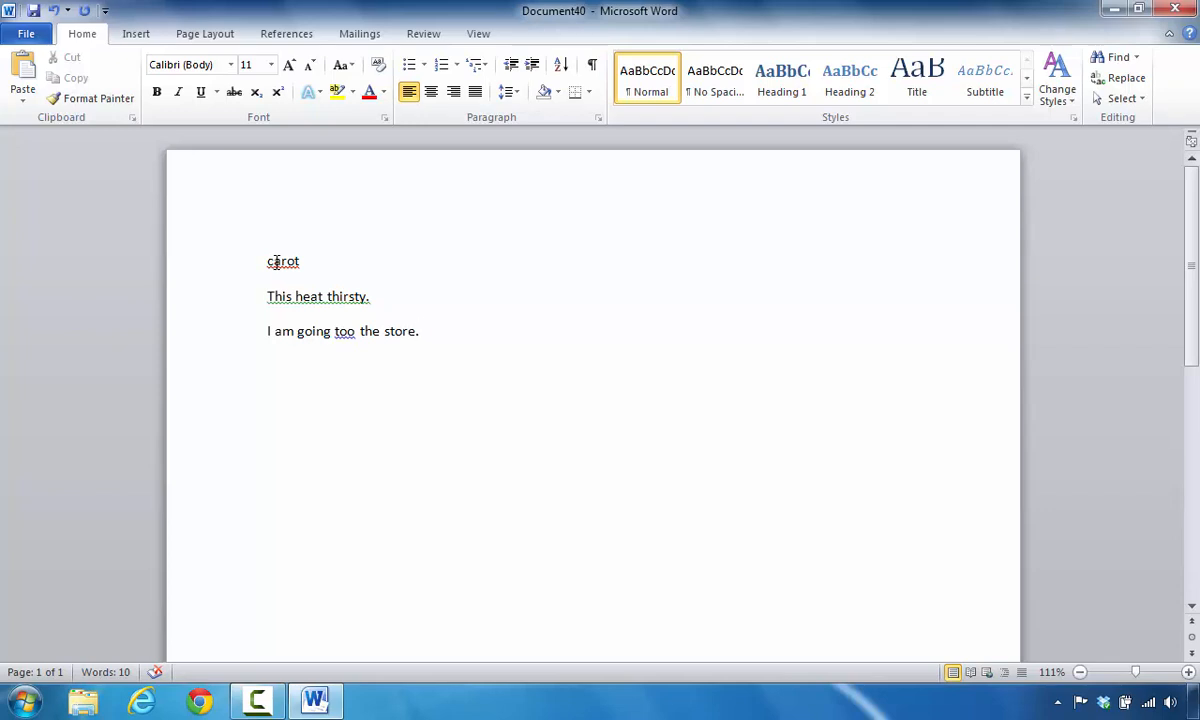
# Step: Replace the misspelled 'carot' with the suggested spelling 'carrot'
pyautogui.rightClick(283, 261)
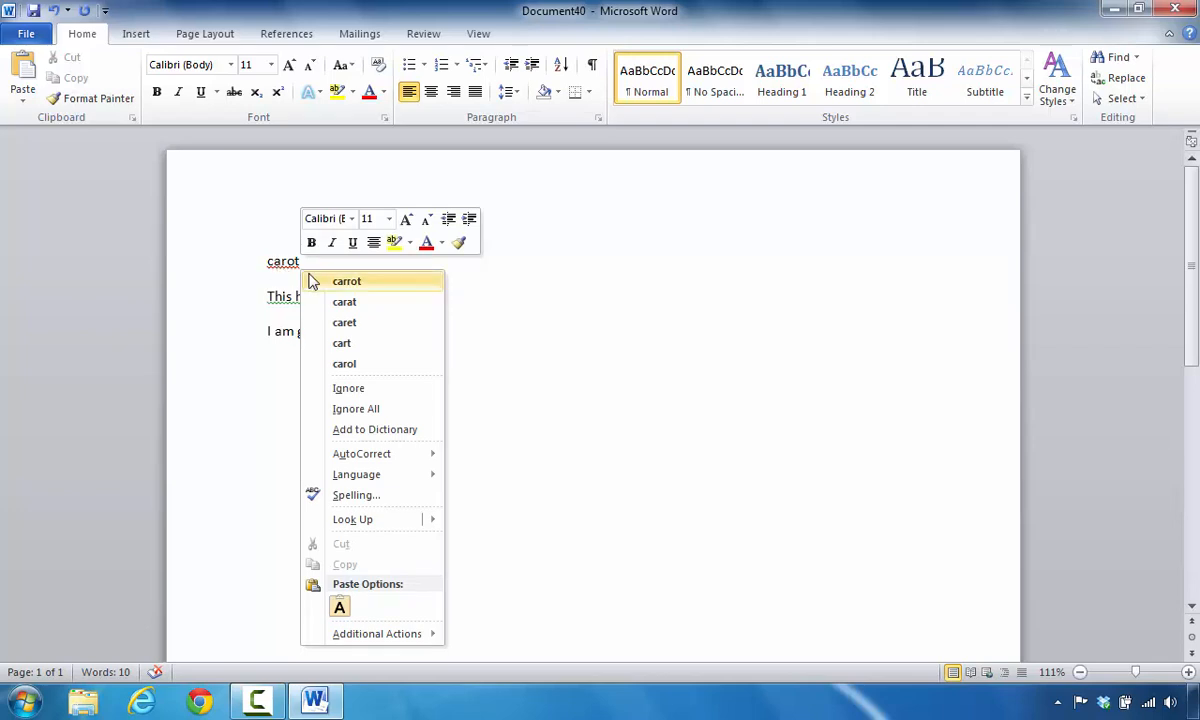
pyautogui.moveTo(347, 287)
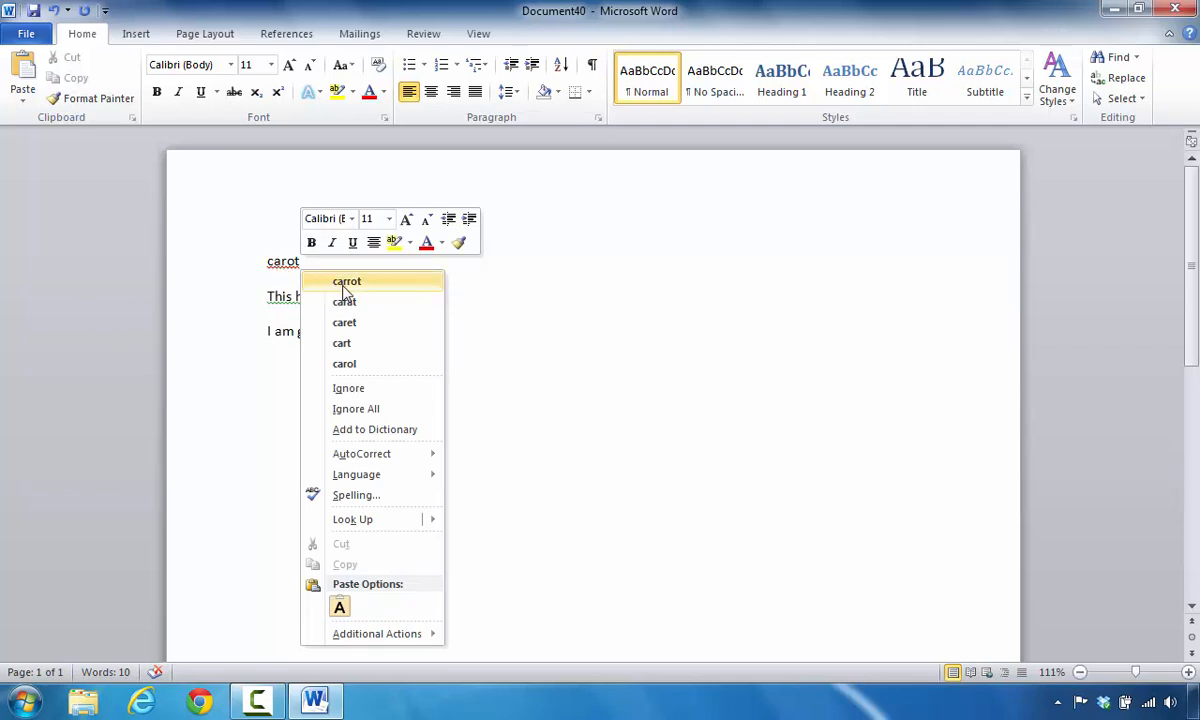
pyautogui.click(347, 281)
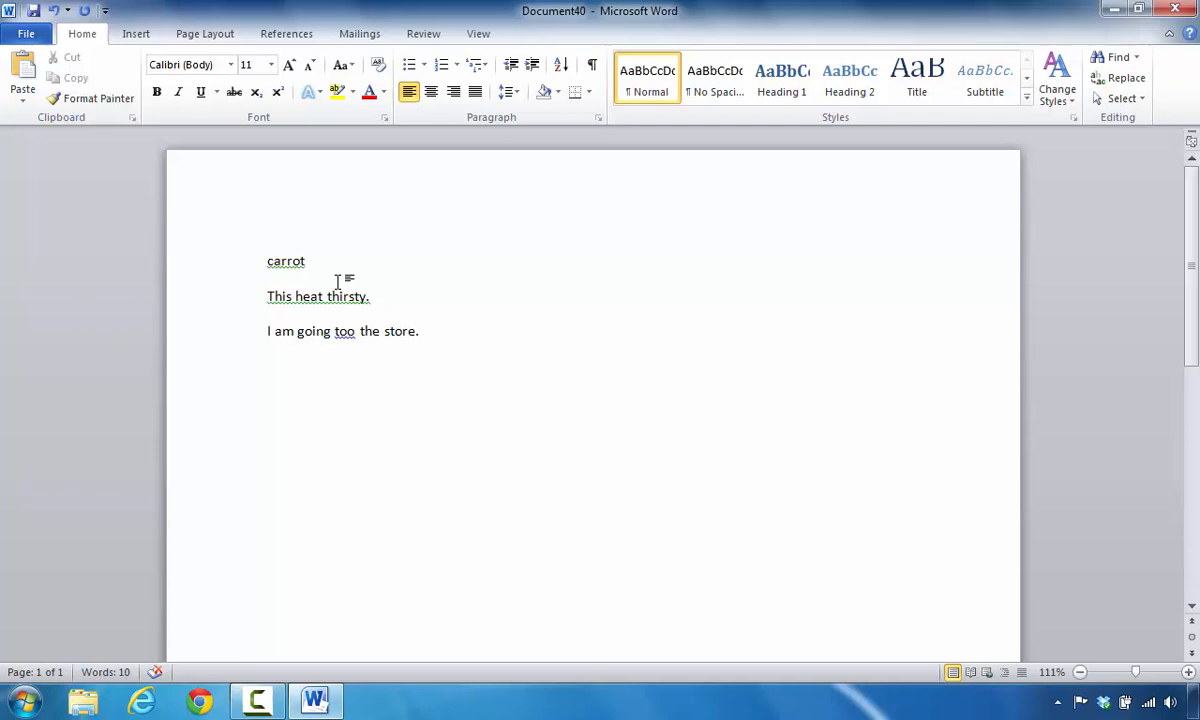
pyautogui.moveTo(293, 265)
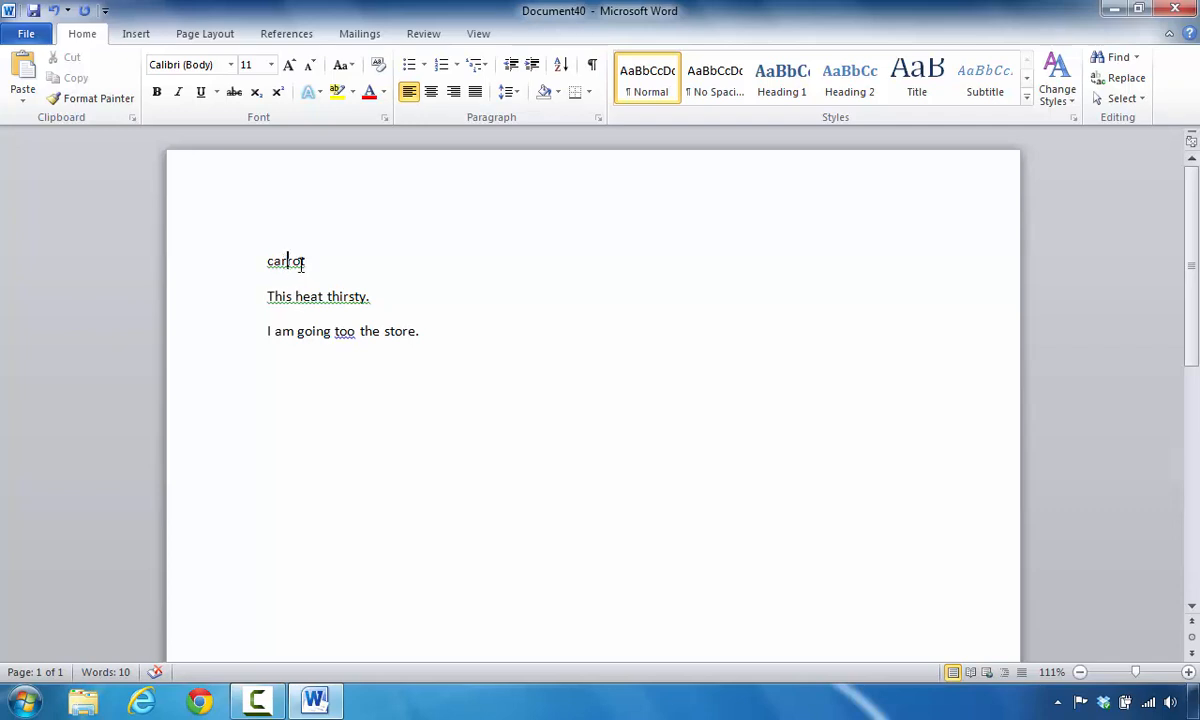
# Step: Delete 'carrot' and insert 'makes me' between 'heat' and 'thirsty'
pyautogui.doubleClick(285, 261)
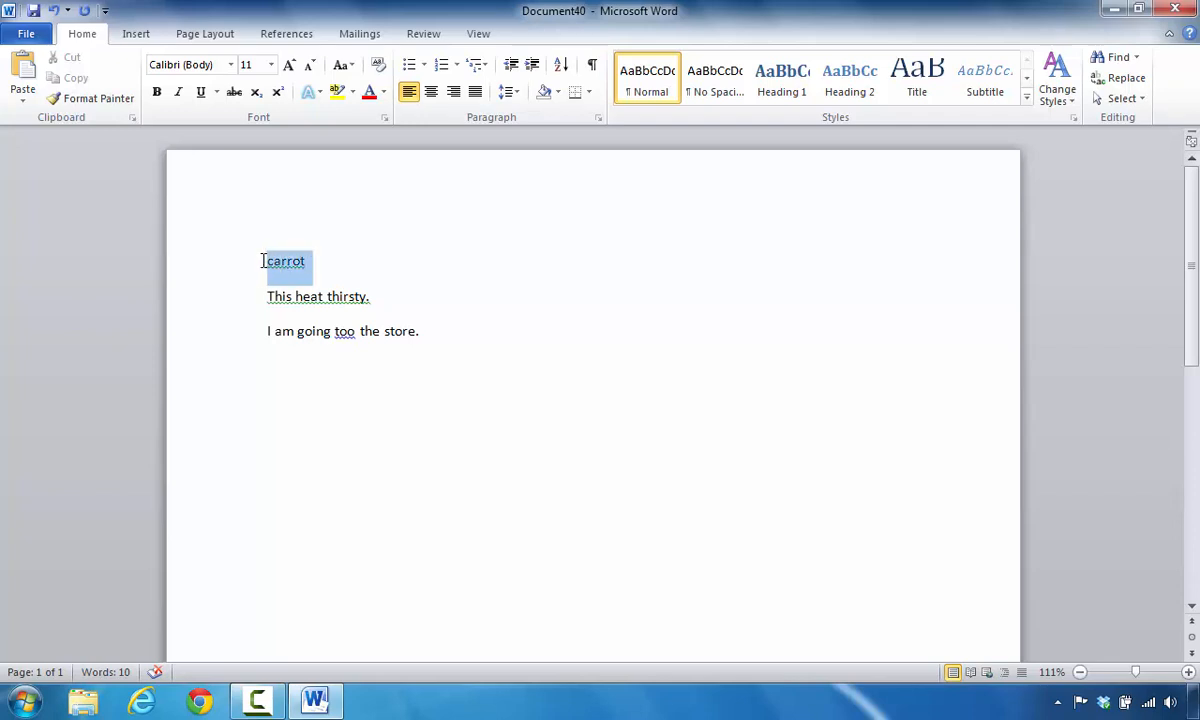
pyautogui.press('Delete')
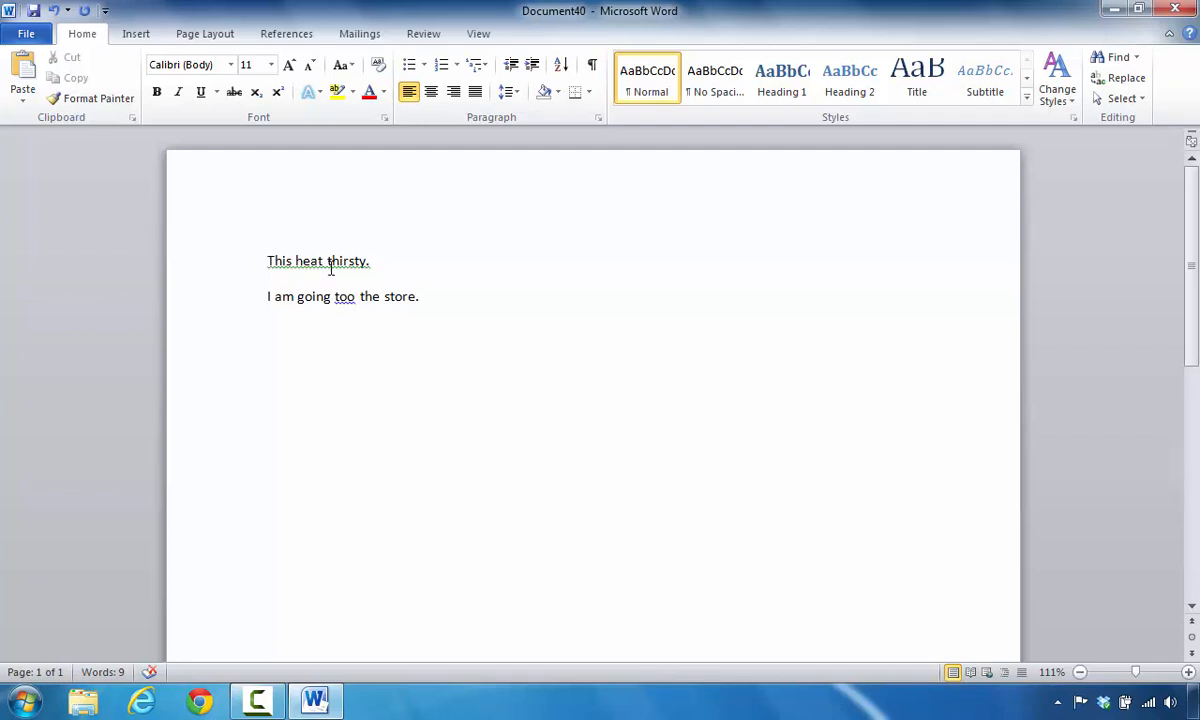
pyautogui.click(268, 261)
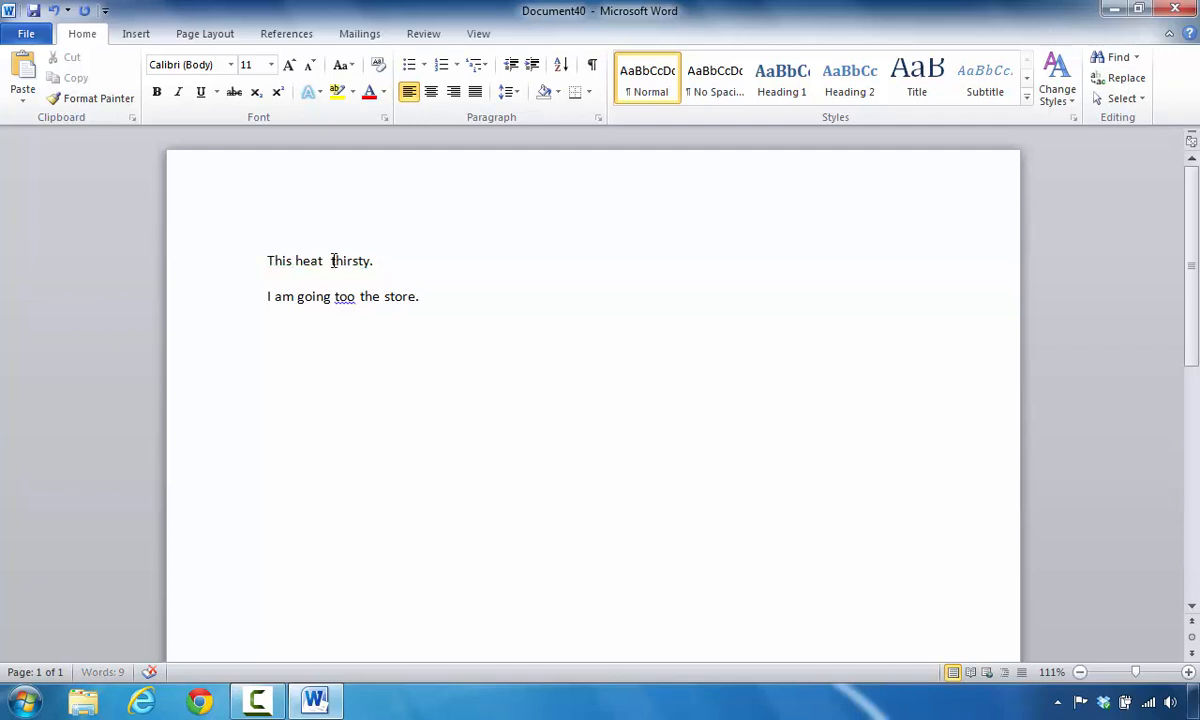
pyautogui.write('makes me')
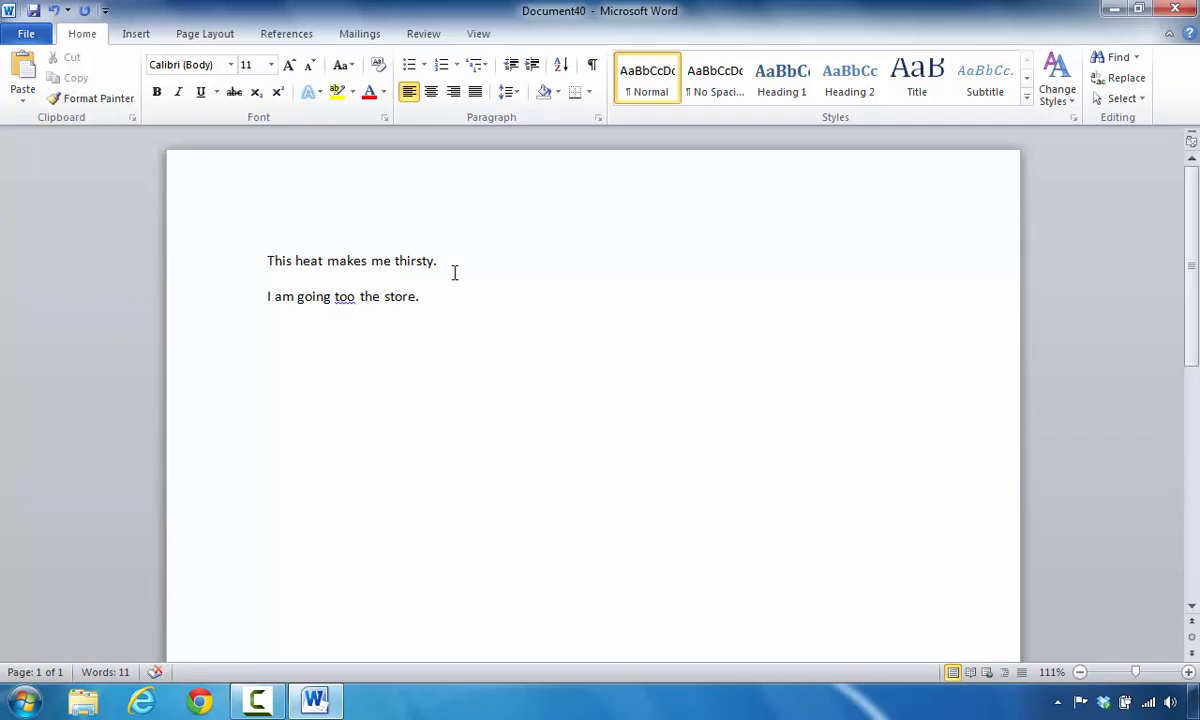
# Step: Remove the extra 'o' from 'too' in the second sentence
pyautogui.click(436, 261)
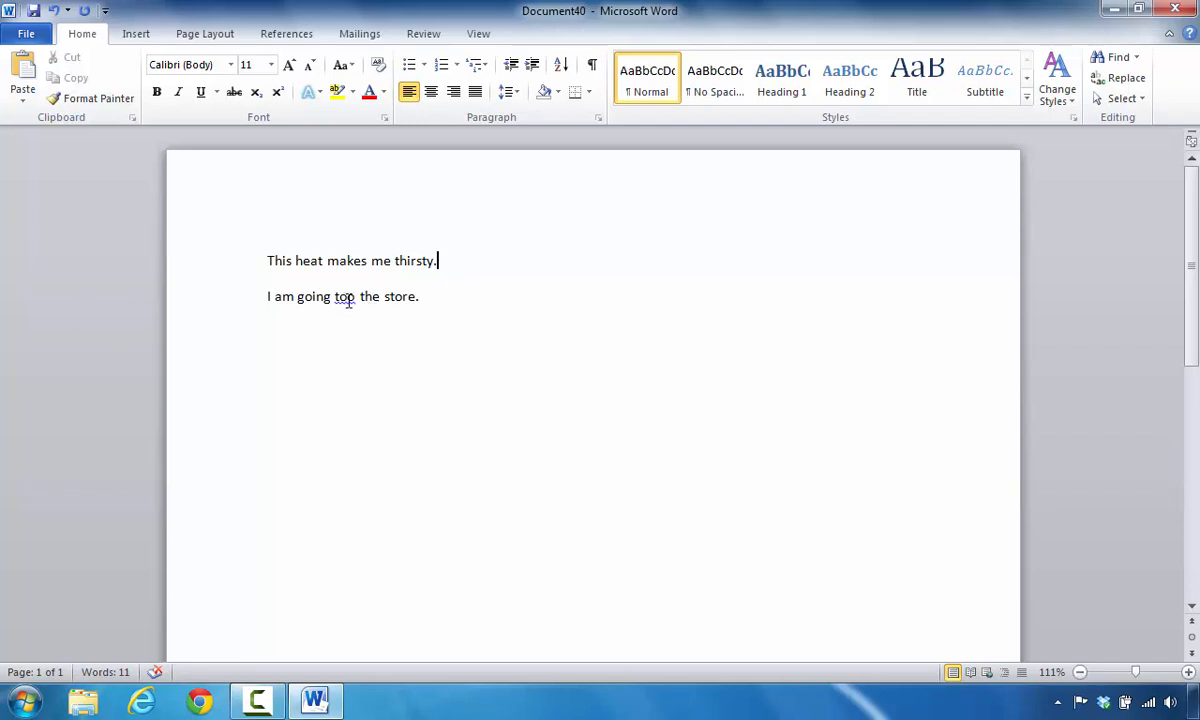
pyautogui.click(352, 296)
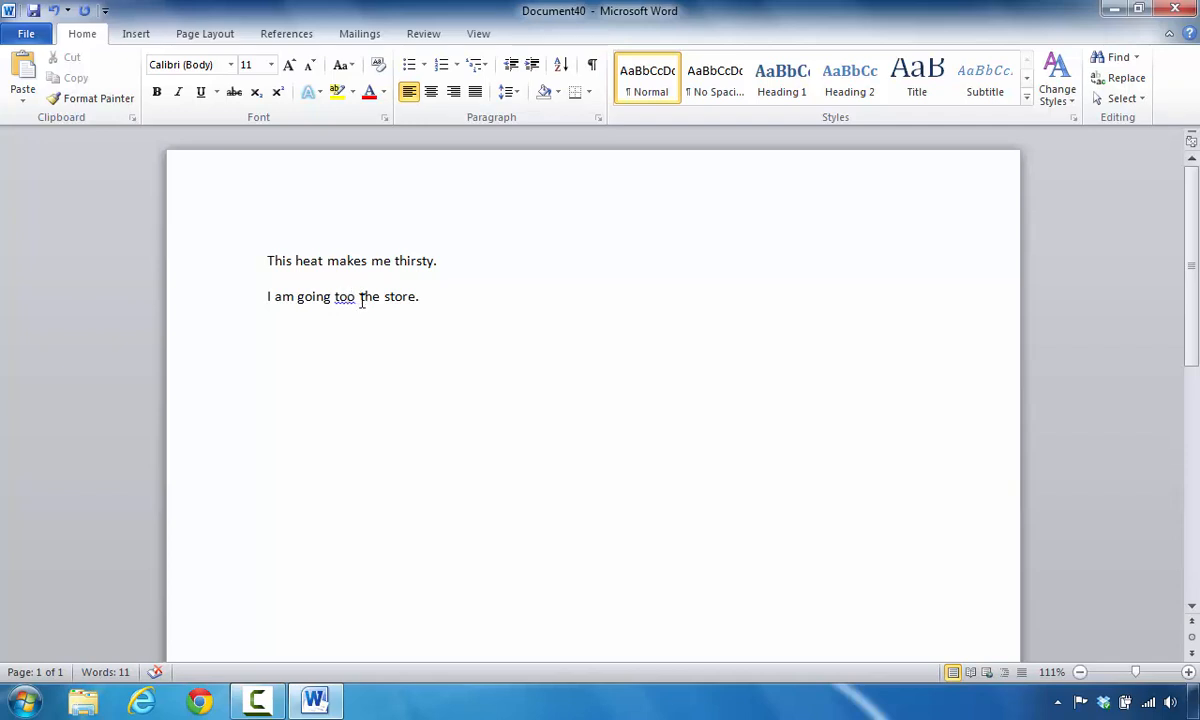
pyautogui.press('BackSpace')
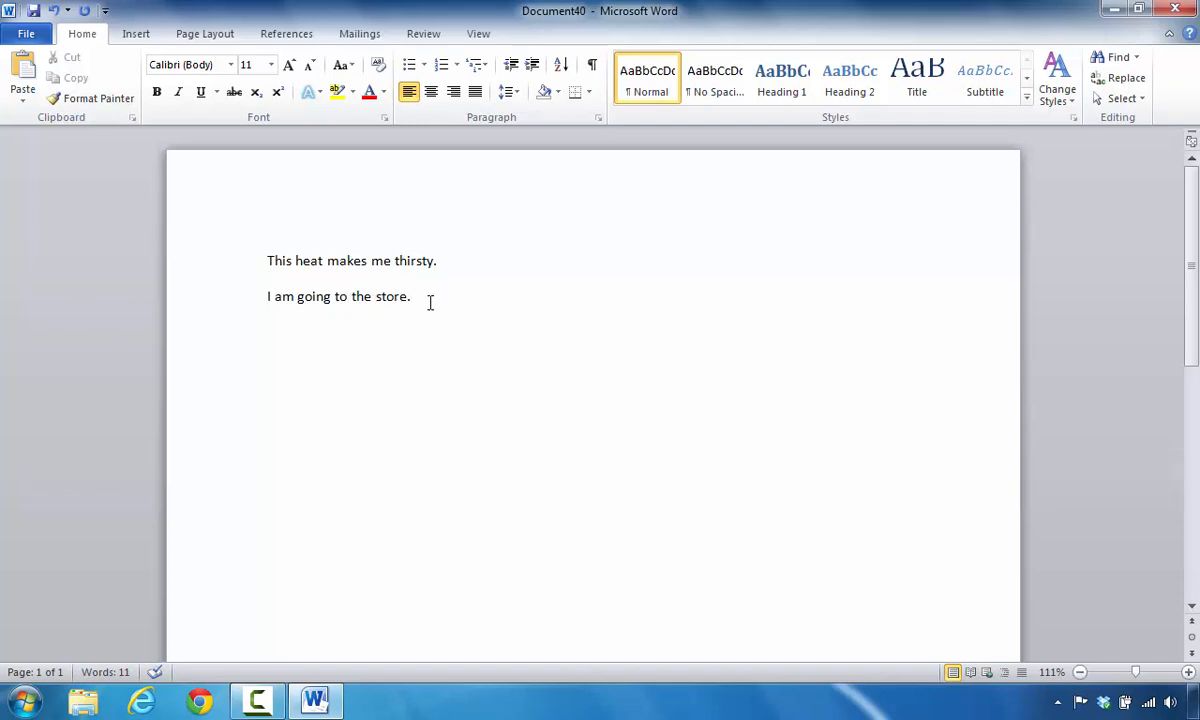
# Step: Select the word 'heat' in the first sentence
pyautogui.click(410, 296)
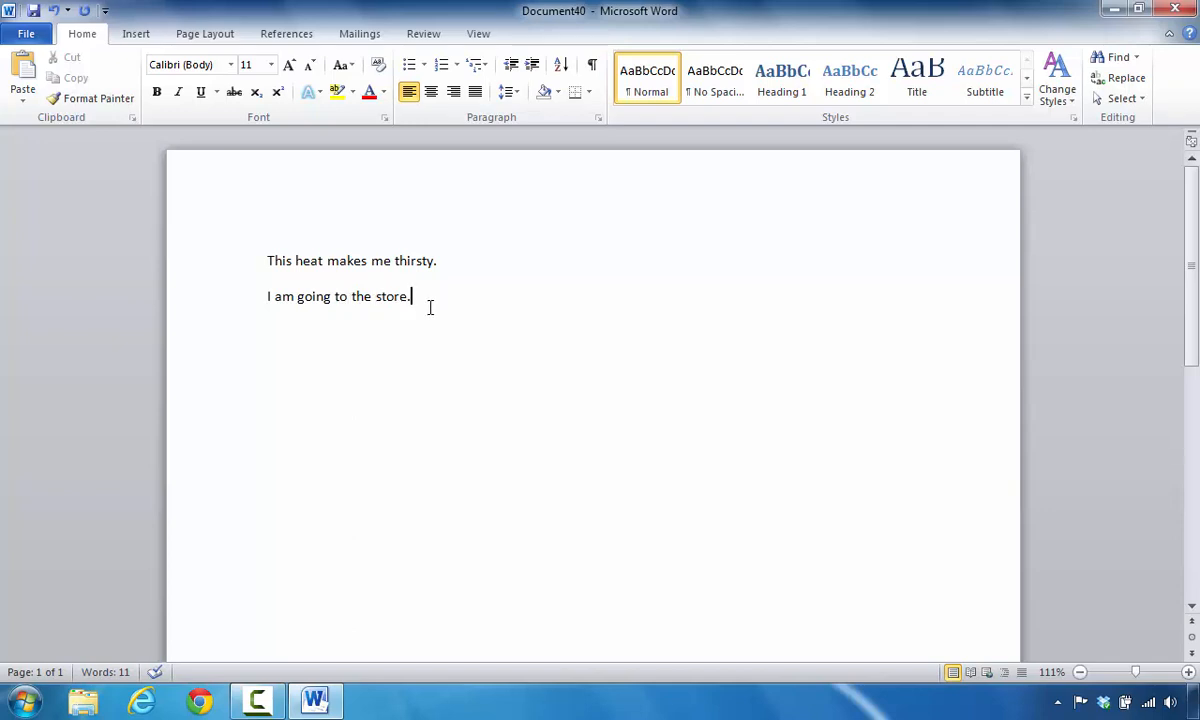
pyautogui.moveTo(258, 125)
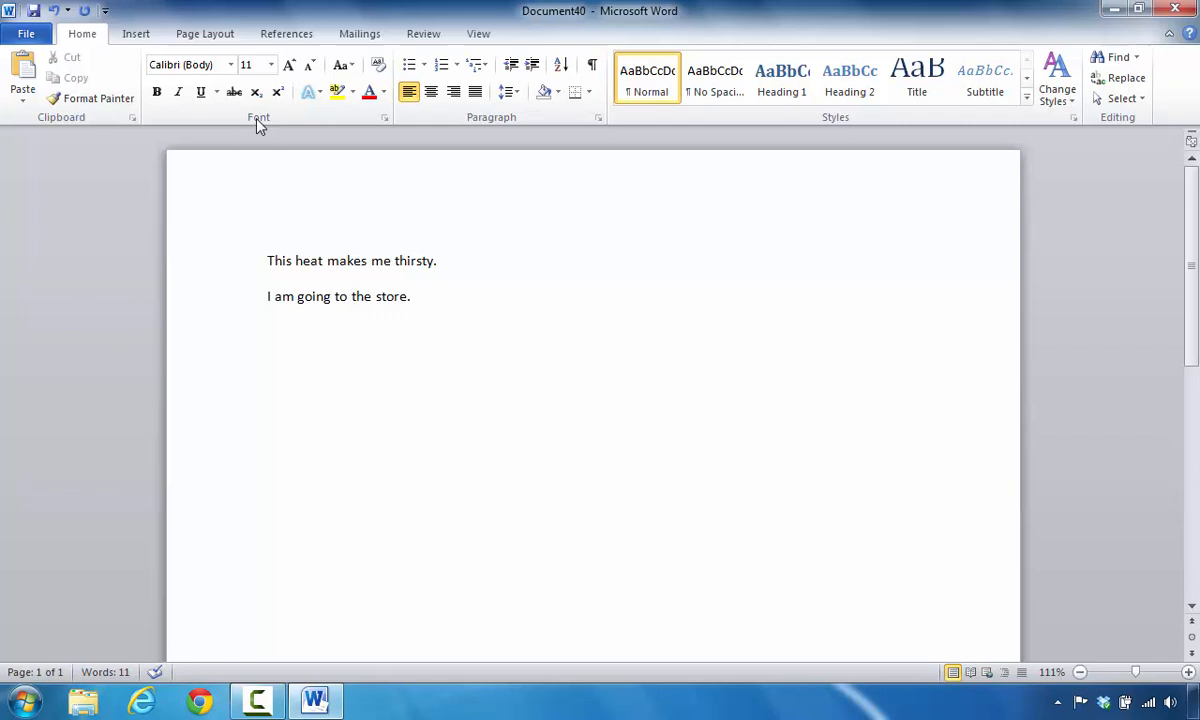
pyautogui.moveTo(253, 120)
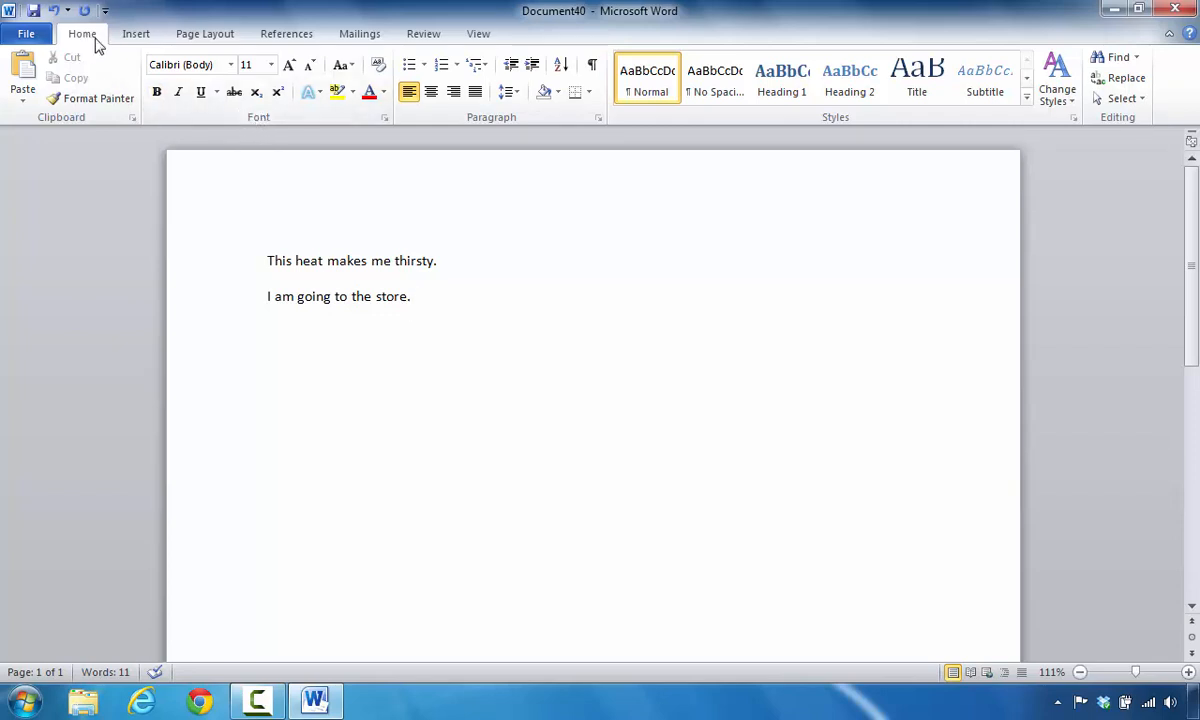
pyautogui.click(410, 296)
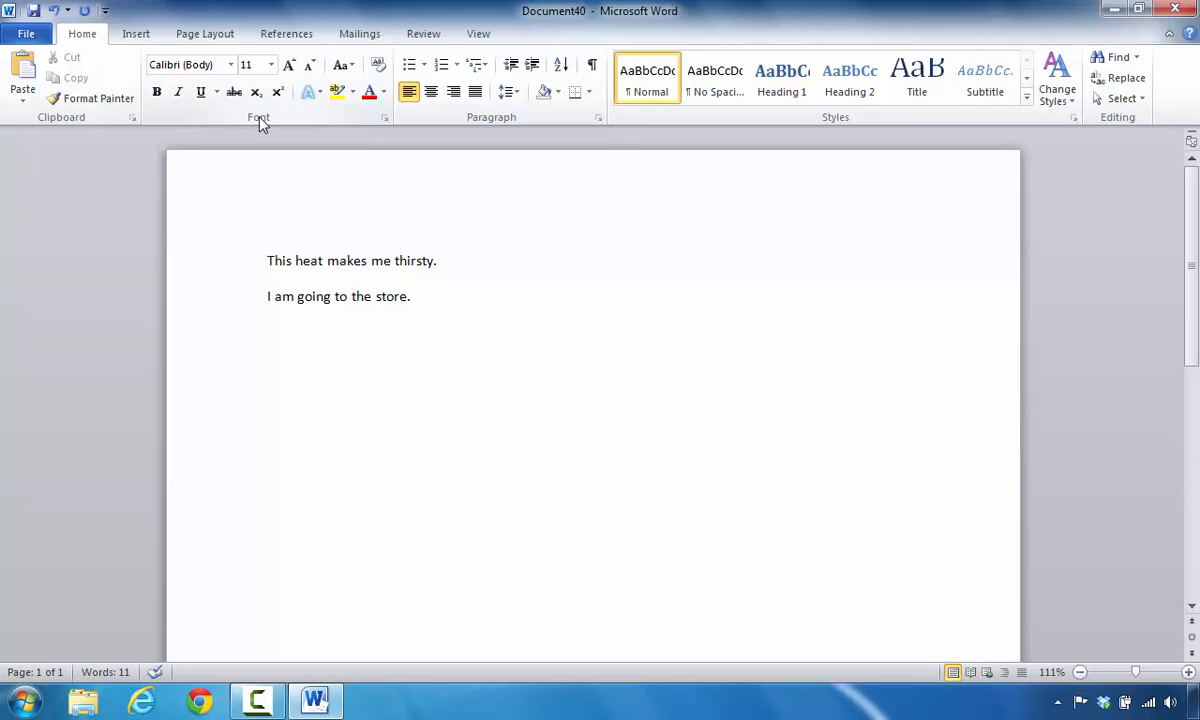
pyautogui.moveTo(287, 260)
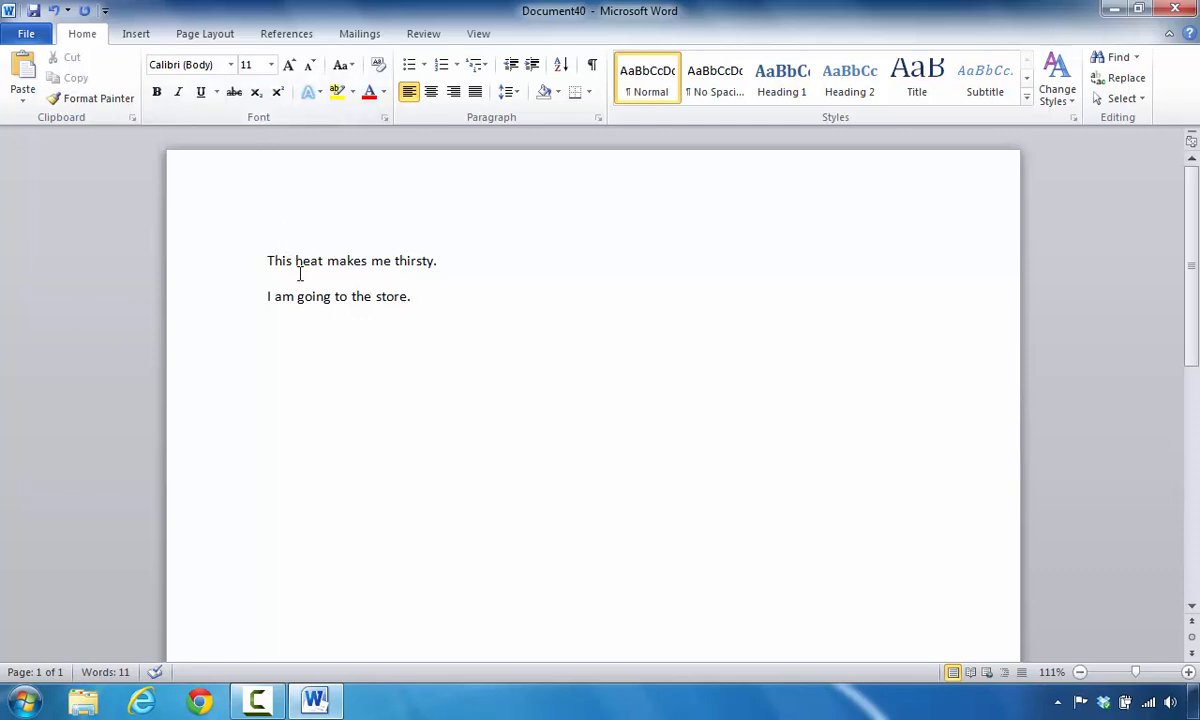
pyautogui.click(410, 296)
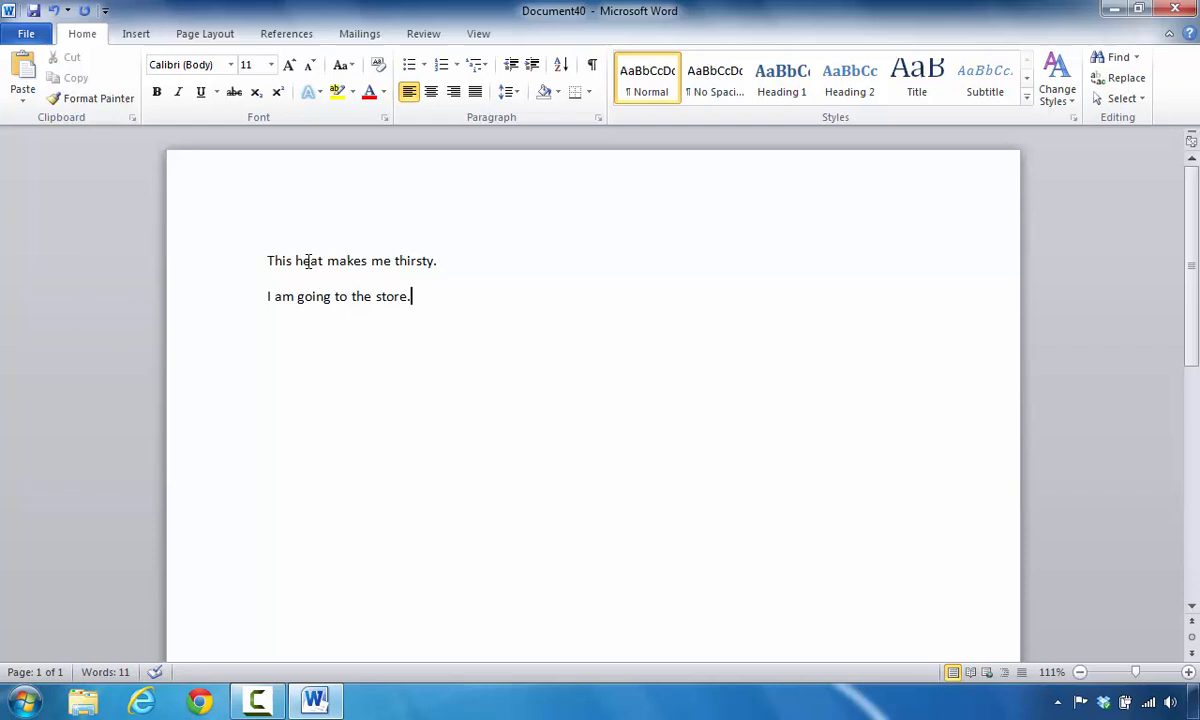
pyautogui.doubleClick(308, 260)
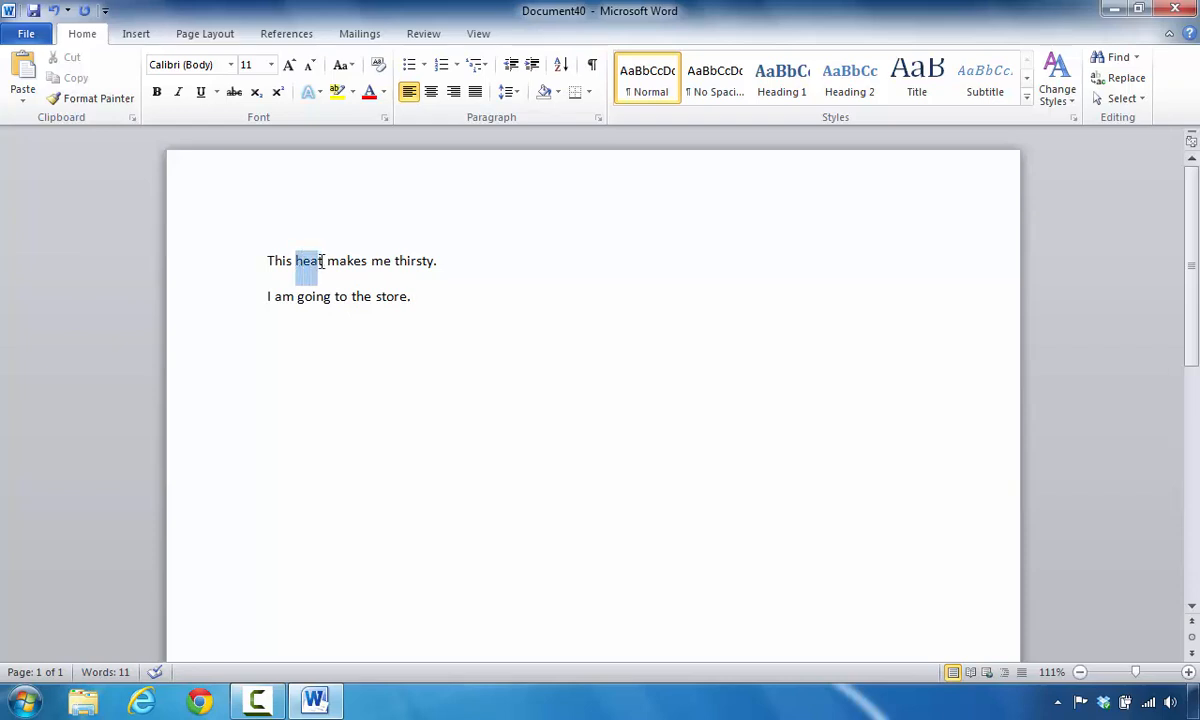
pyautogui.doubleClick(308, 260)
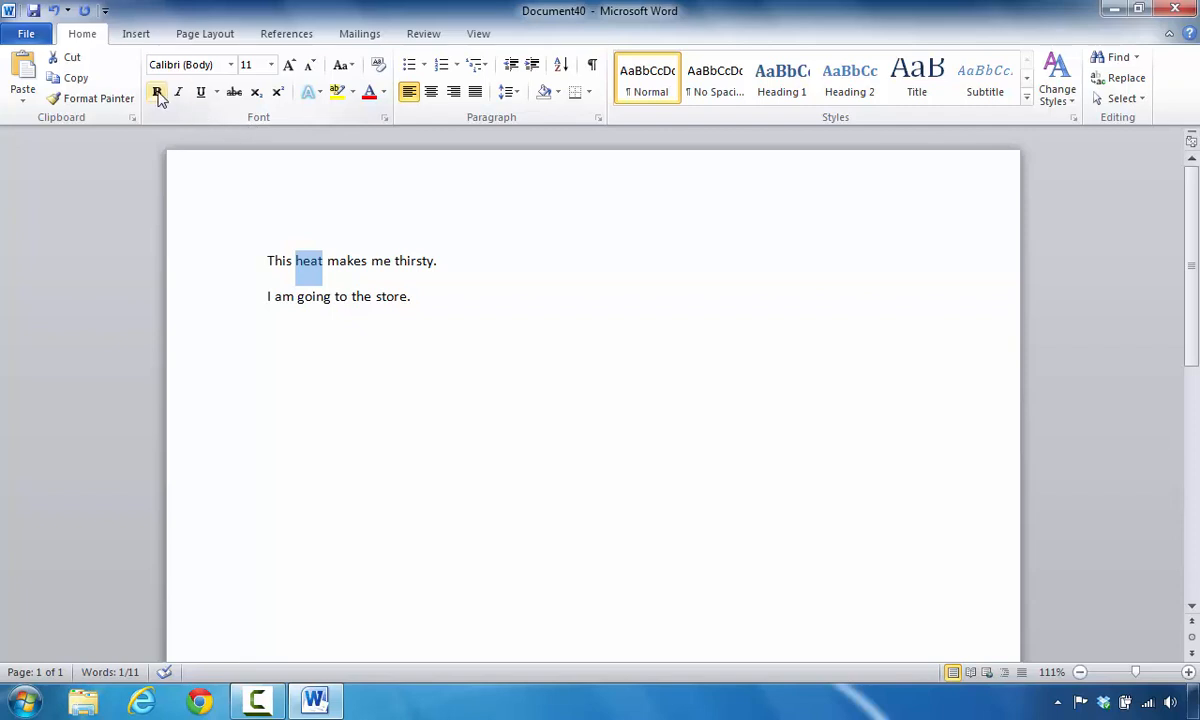
# Step: Apply Bold to the selected word 'heat'
pyautogui.click(156, 92)
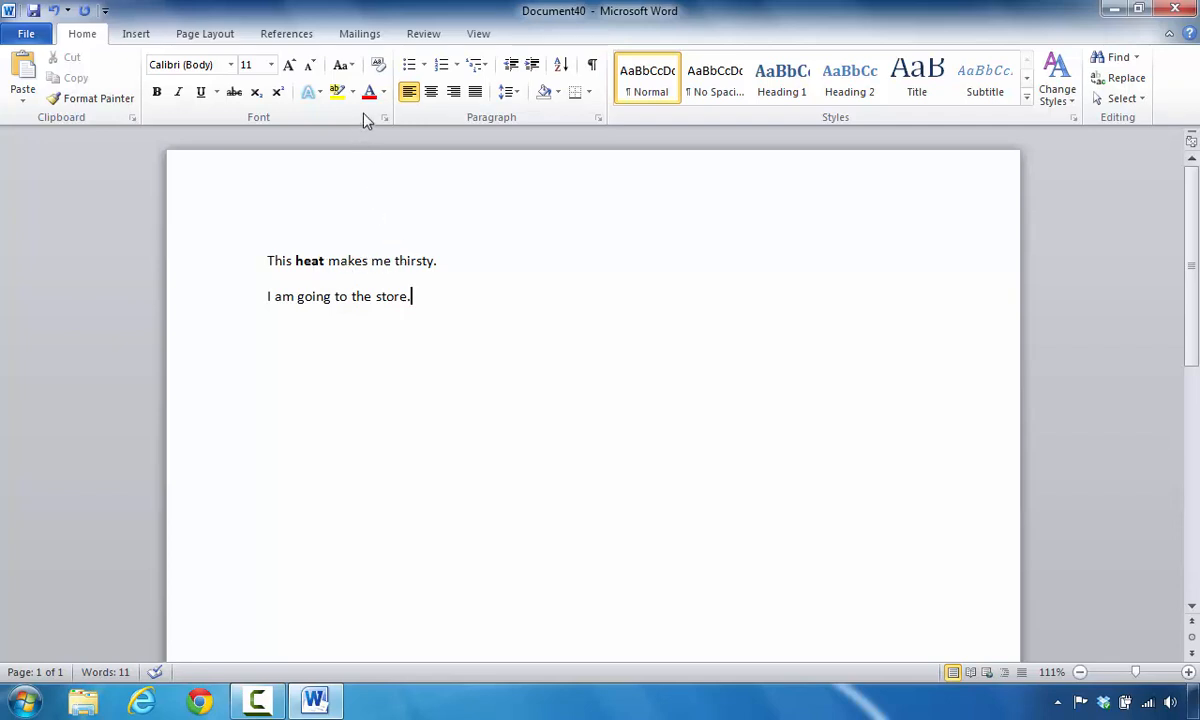
pyautogui.moveTo(369, 92)
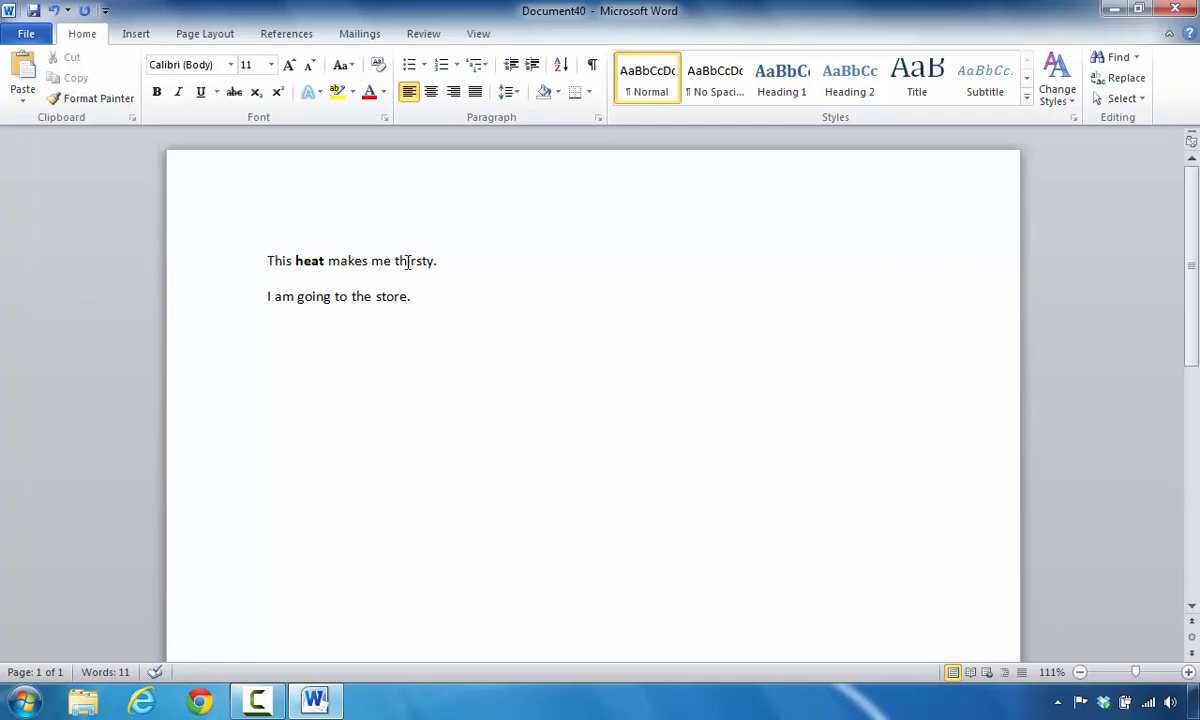
# Step: Set the font colour of 'thirsty' to Orange from Standard Colors
pyautogui.doubleClick(414, 261)
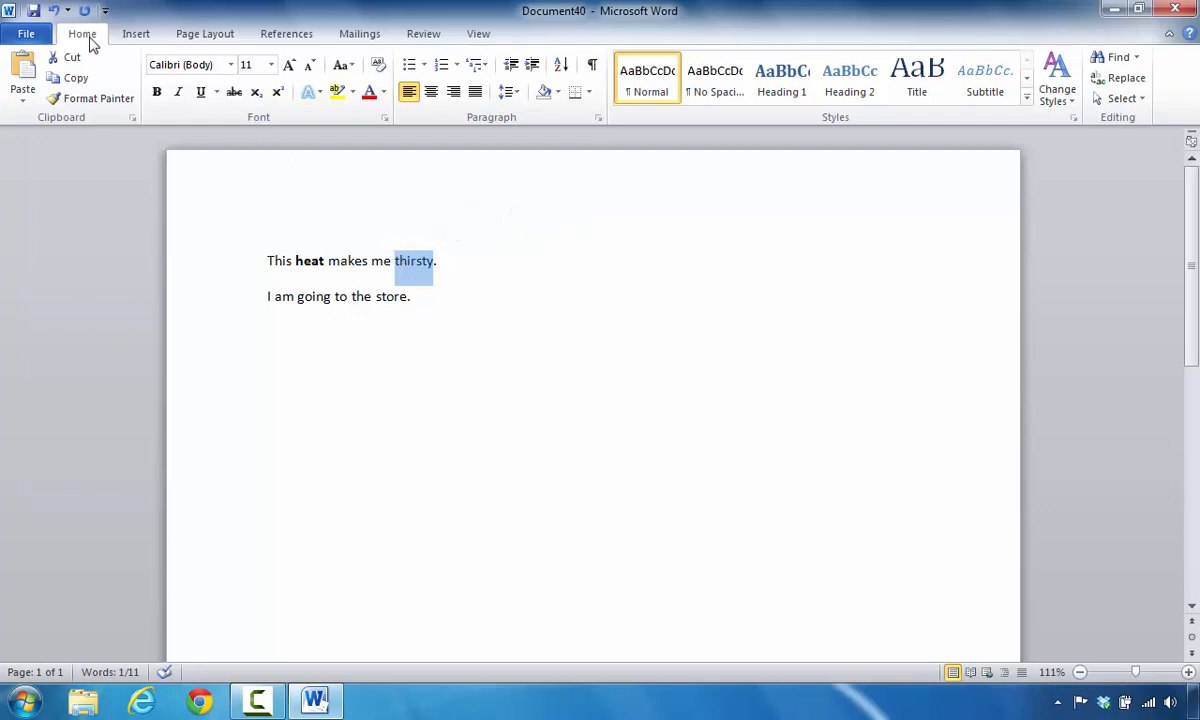
pyautogui.moveTo(267, 133)
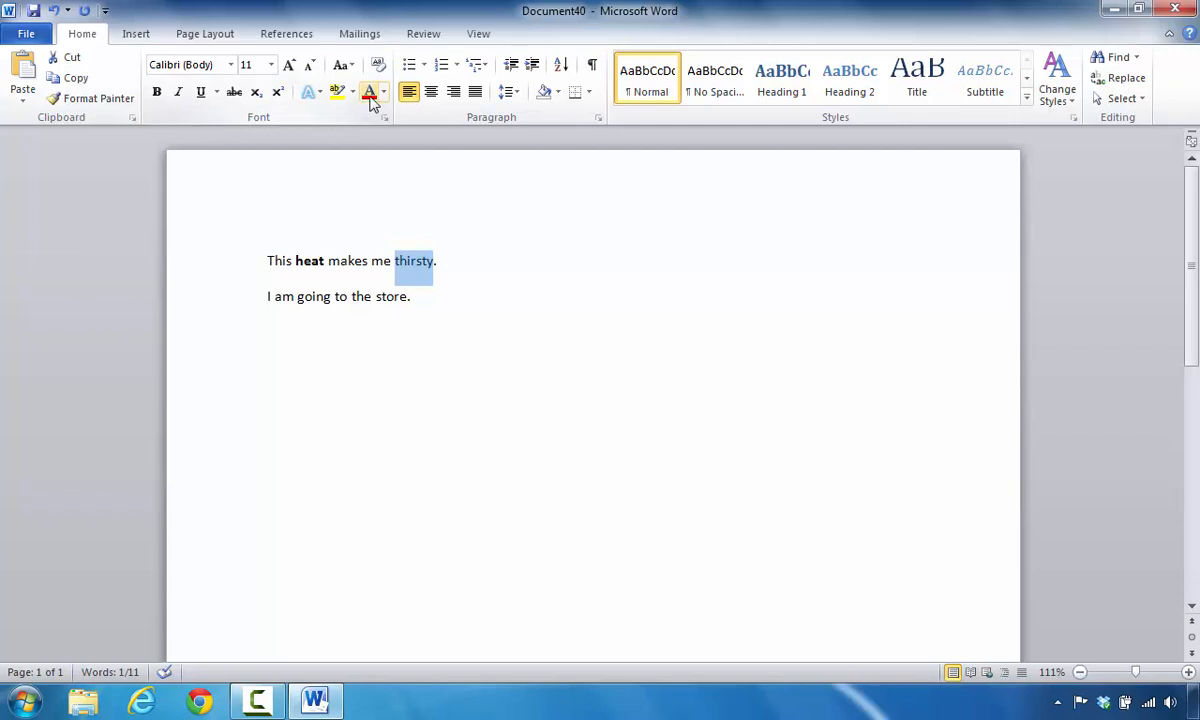
pyautogui.moveTo(368, 92)
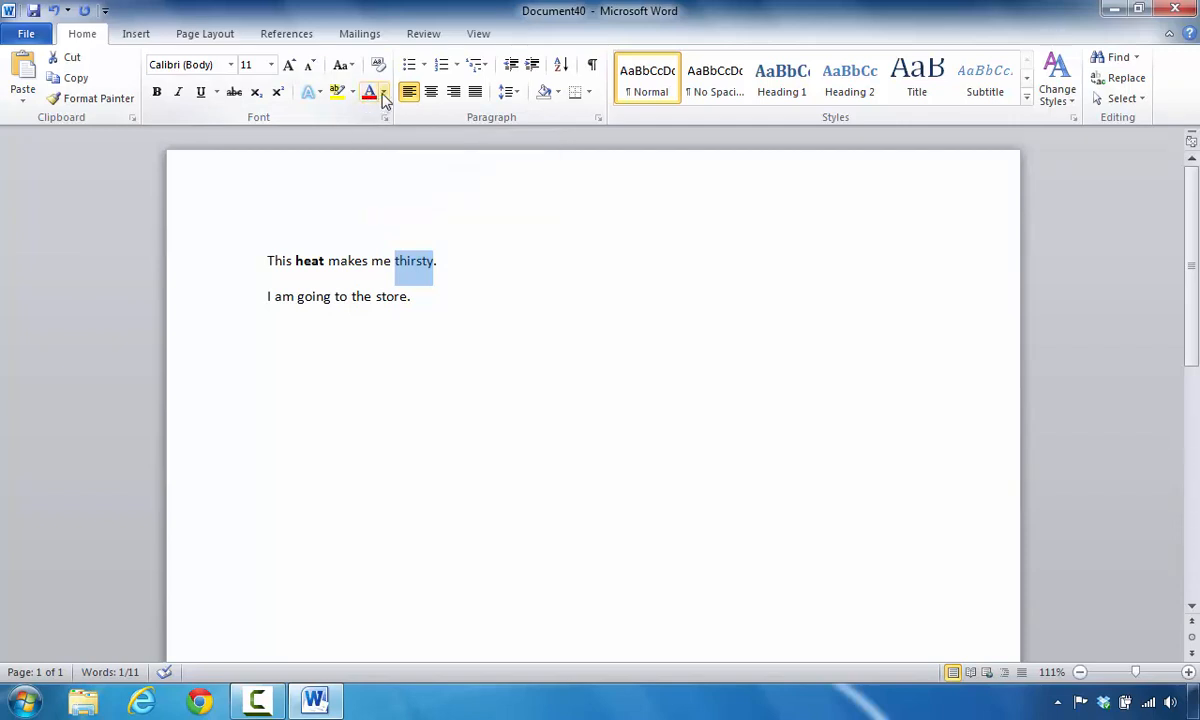
pyautogui.click(382, 92)
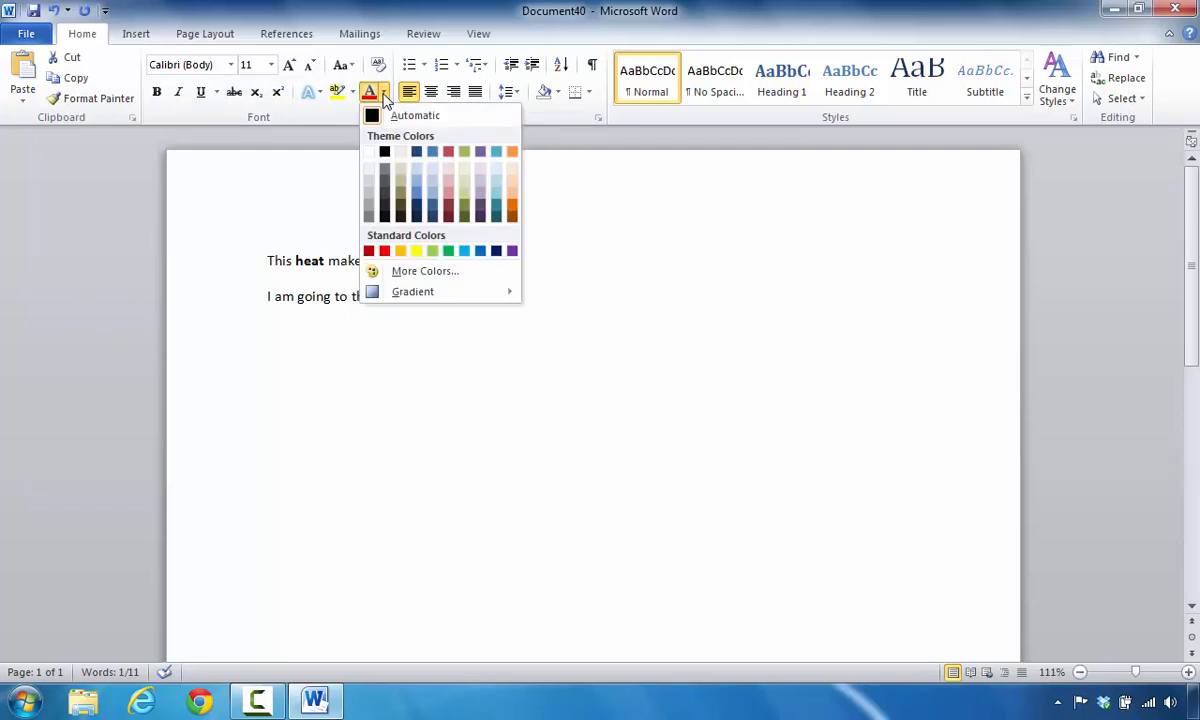
pyautogui.moveTo(401, 251)
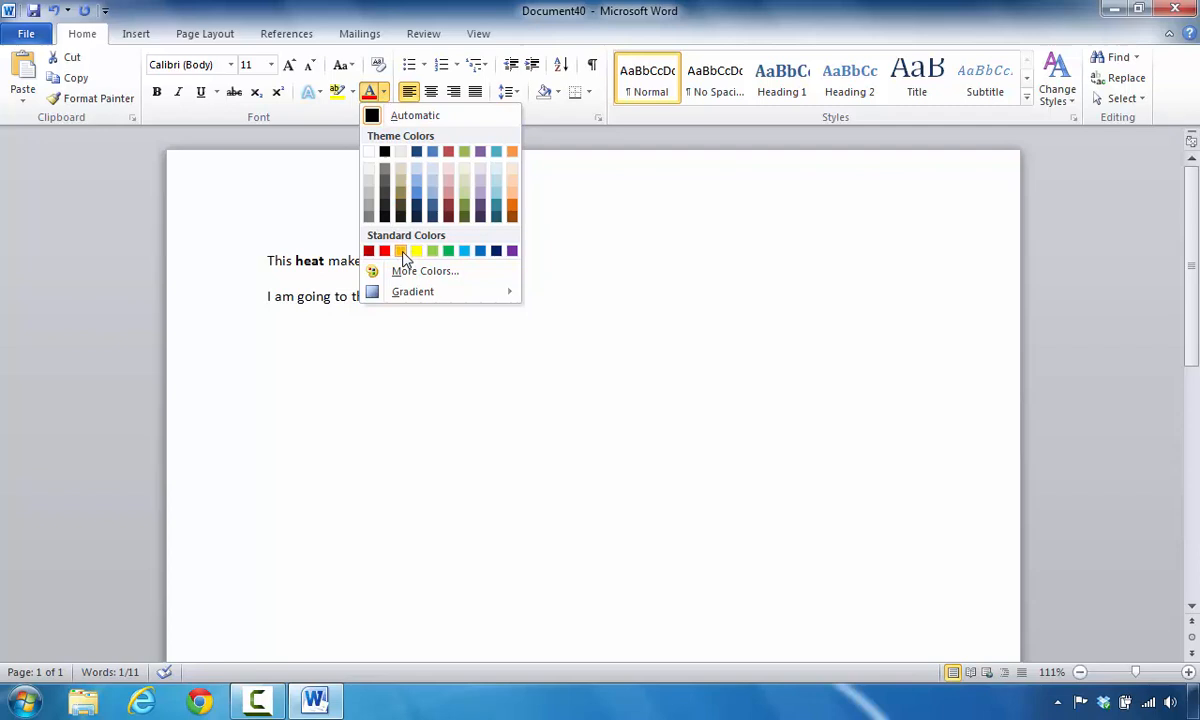
pyautogui.click(400, 251)
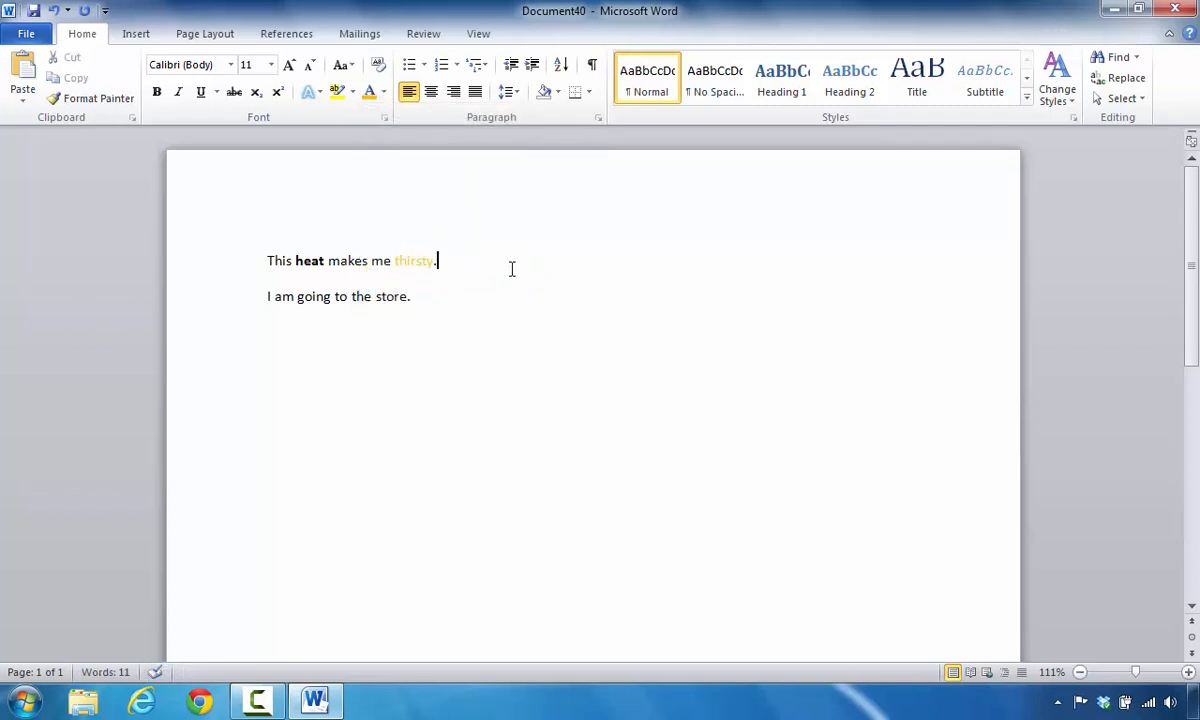
pyautogui.moveTo(415, 270)
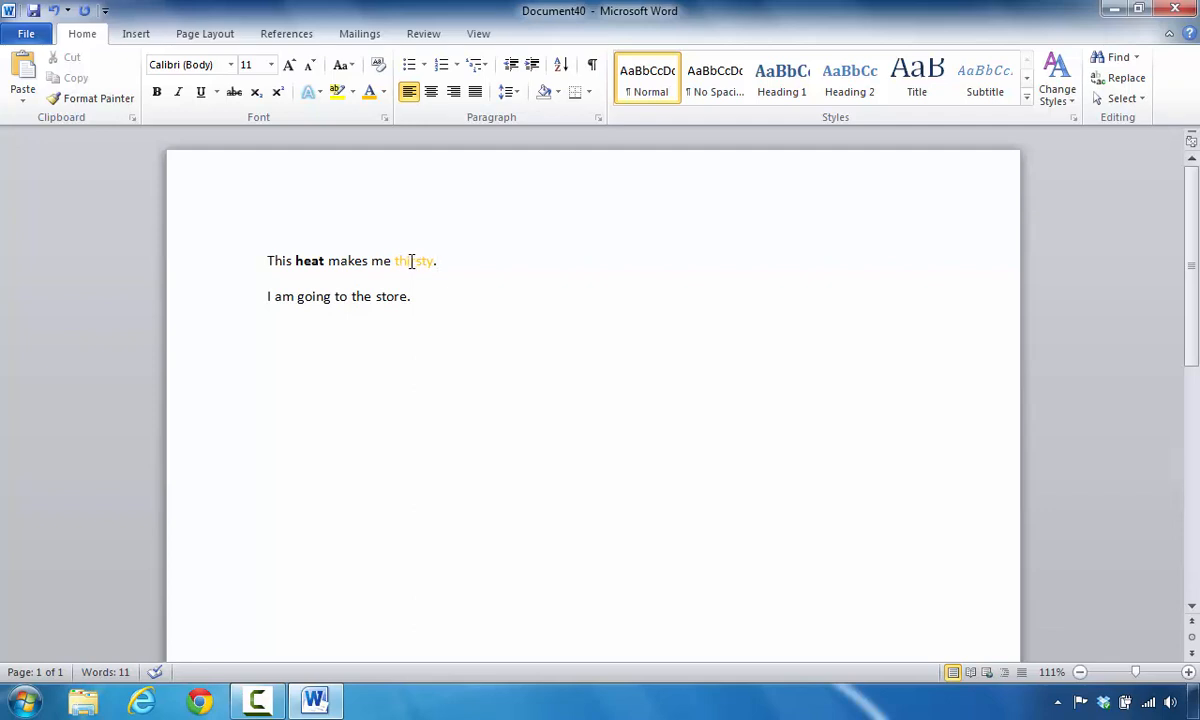
# Step: Set the font size of 'thirsty' to 24 points
pyautogui.click(436, 261)
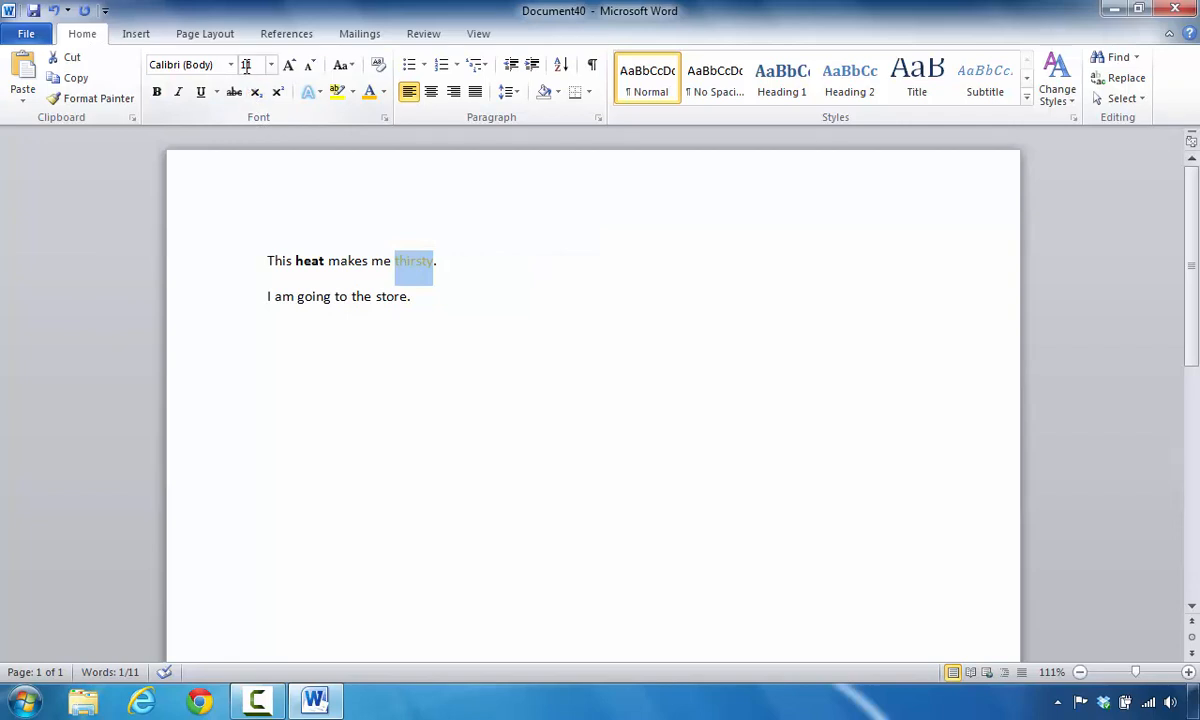
pyautogui.moveTo(255, 65)
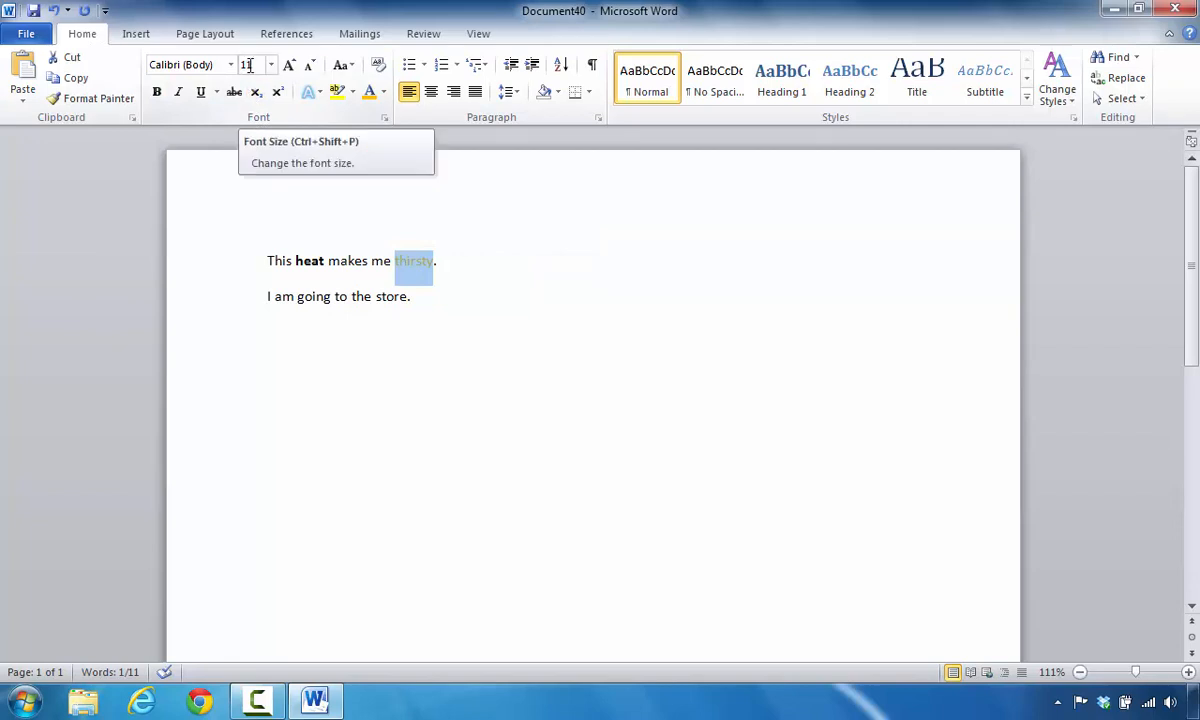
pyautogui.click(270, 64)
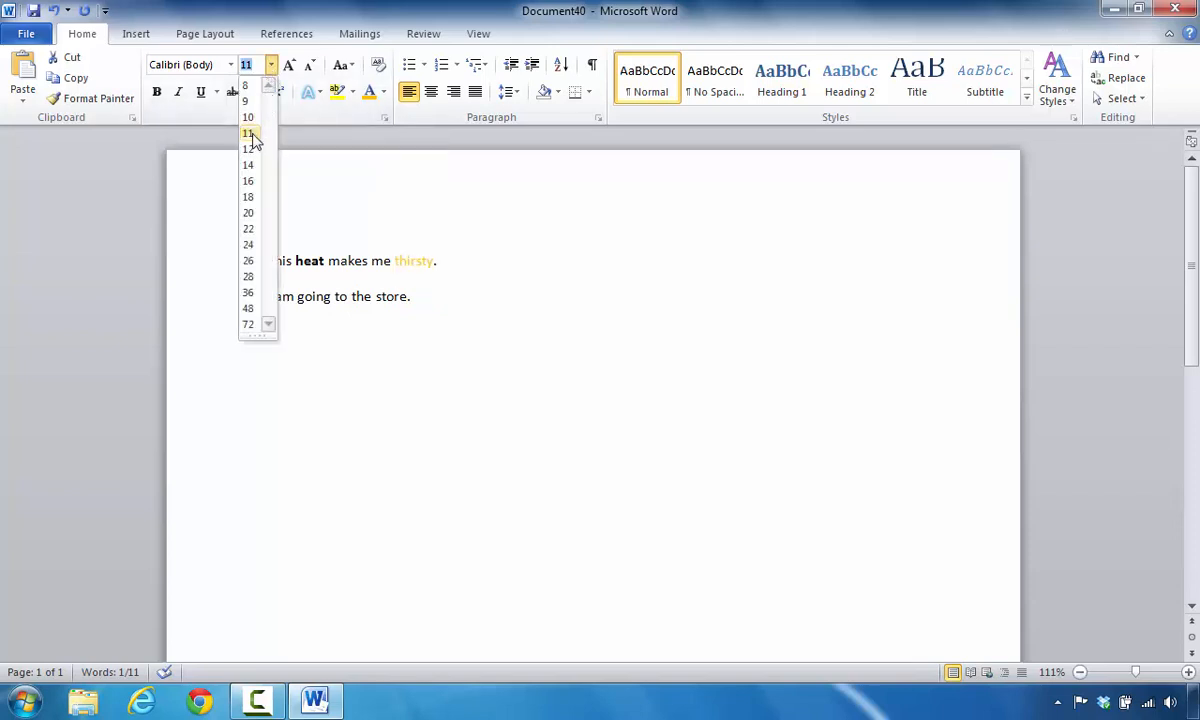
pyautogui.moveTo(248, 181)
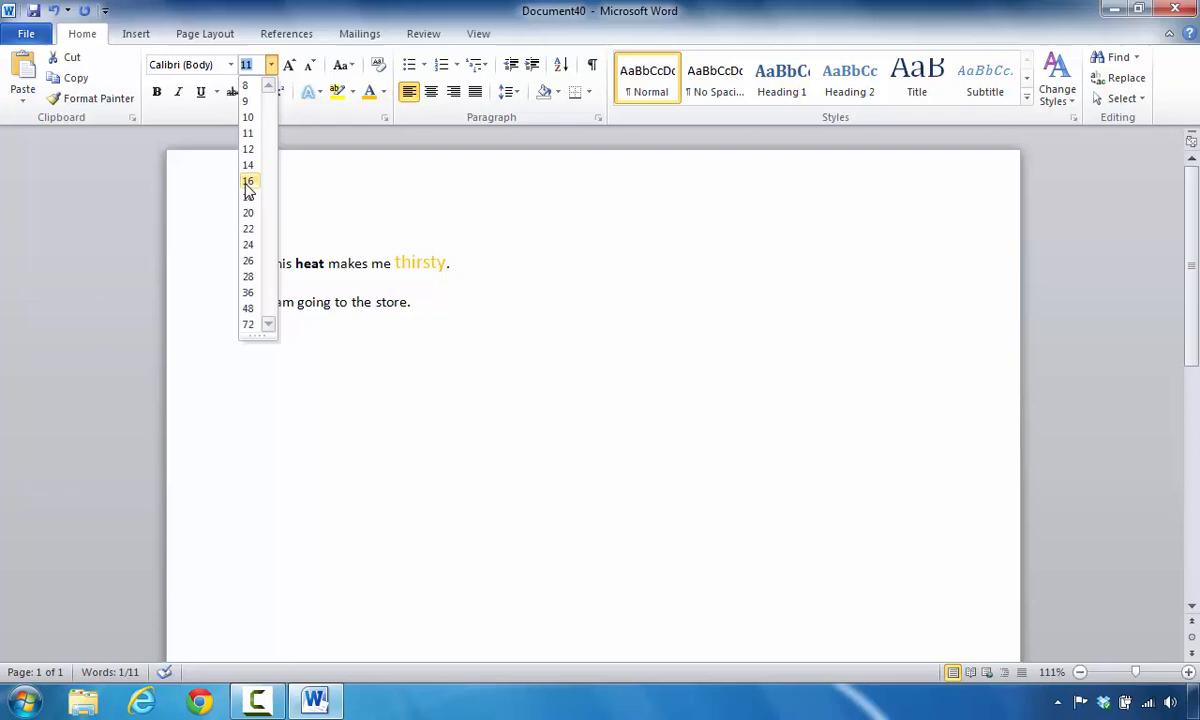
pyautogui.moveTo(248, 245)
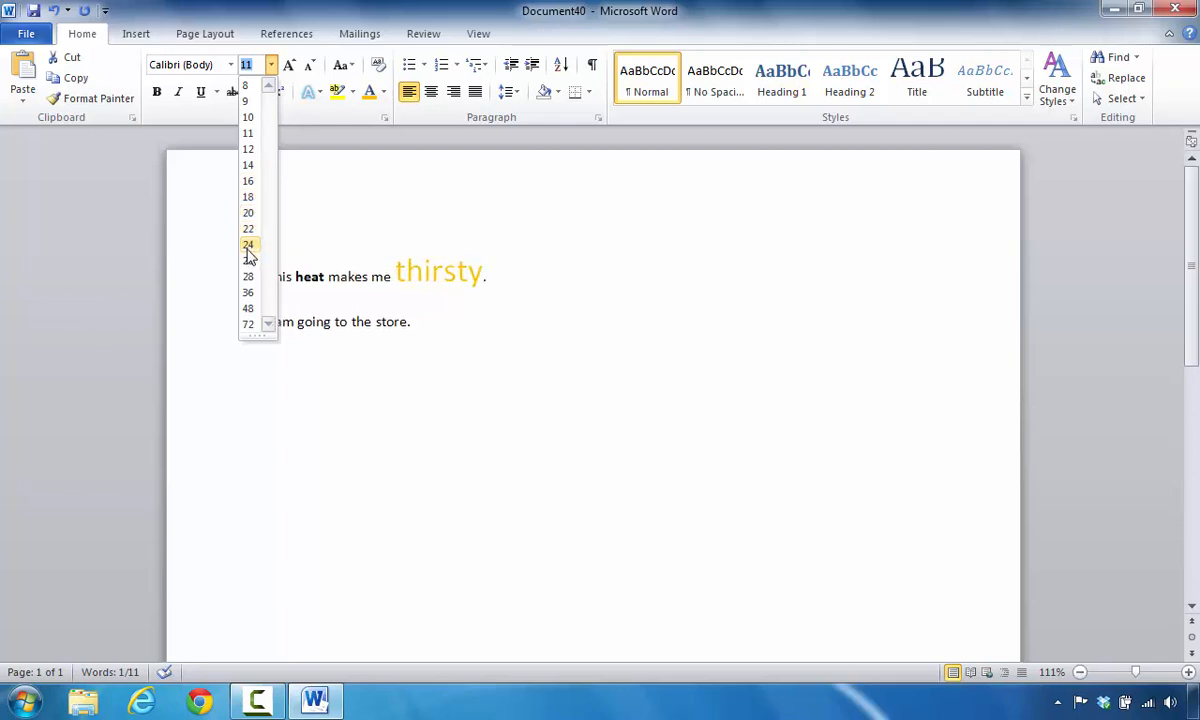
pyautogui.moveTo(248, 260)
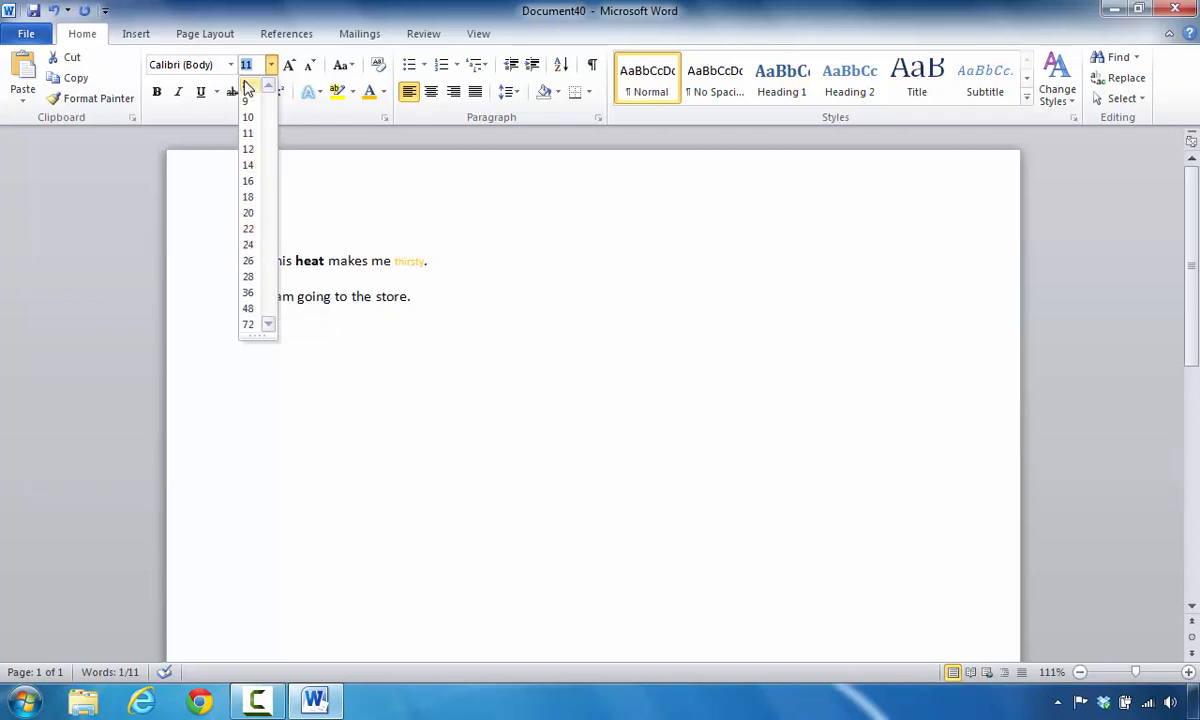
pyautogui.moveTo(248, 245)
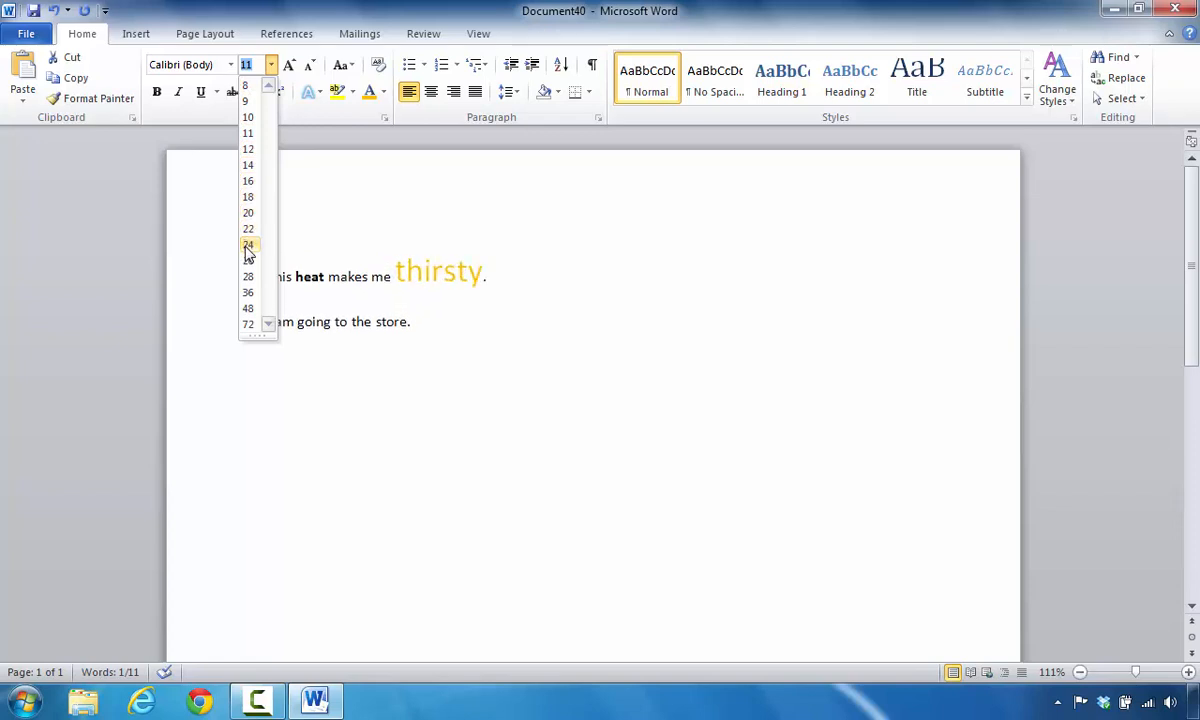
pyautogui.click(248, 245)
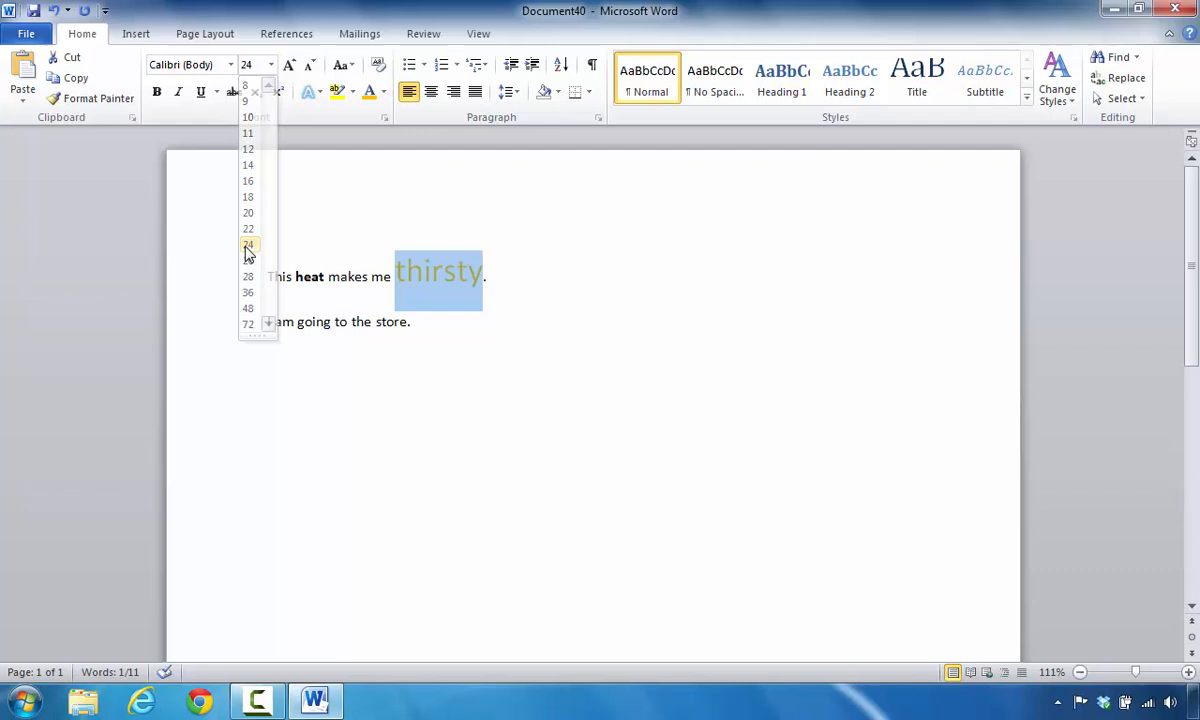
pyautogui.click(247, 133)
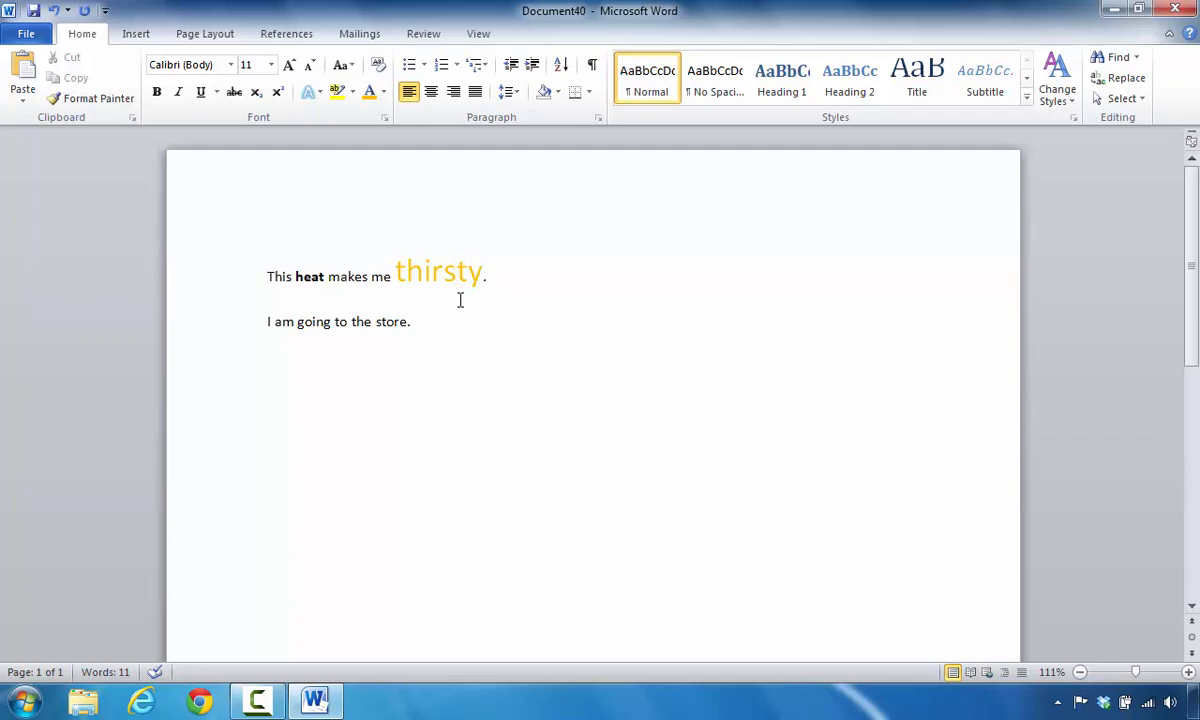
# Step: Apply Clear Formatting to both selected sentences
pyautogui.moveTo(267, 276); pyautogui.dragTo(410, 321)
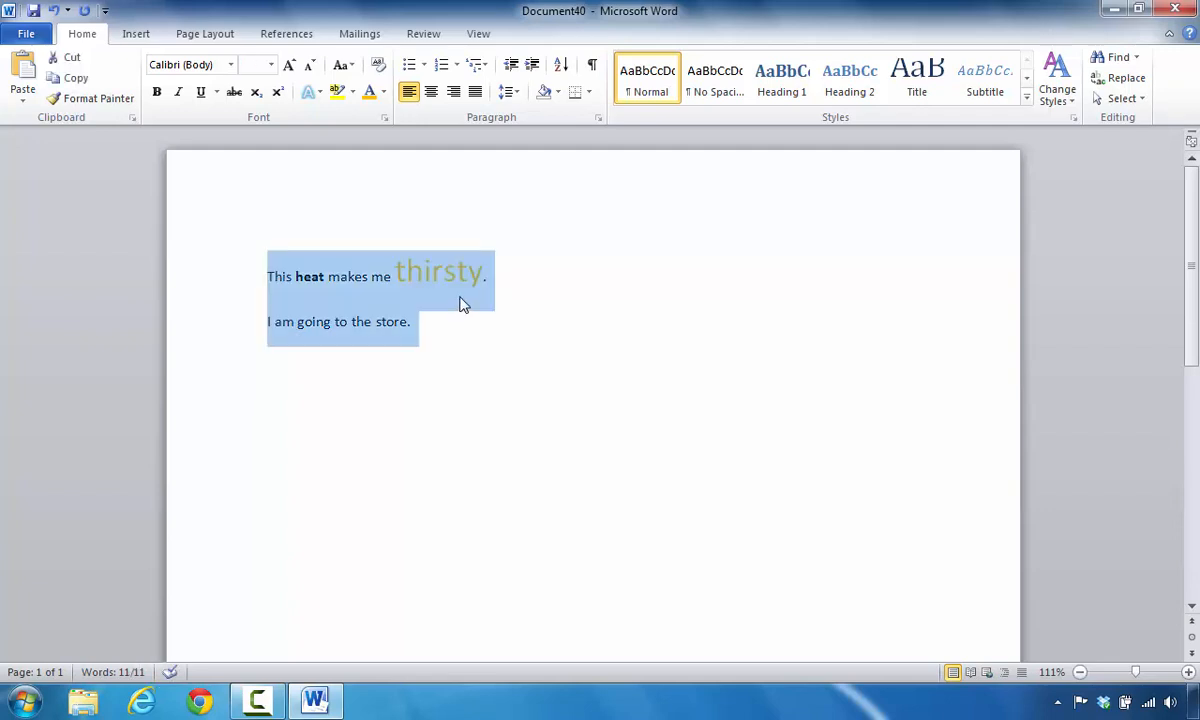
pyautogui.moveTo(310, 290)
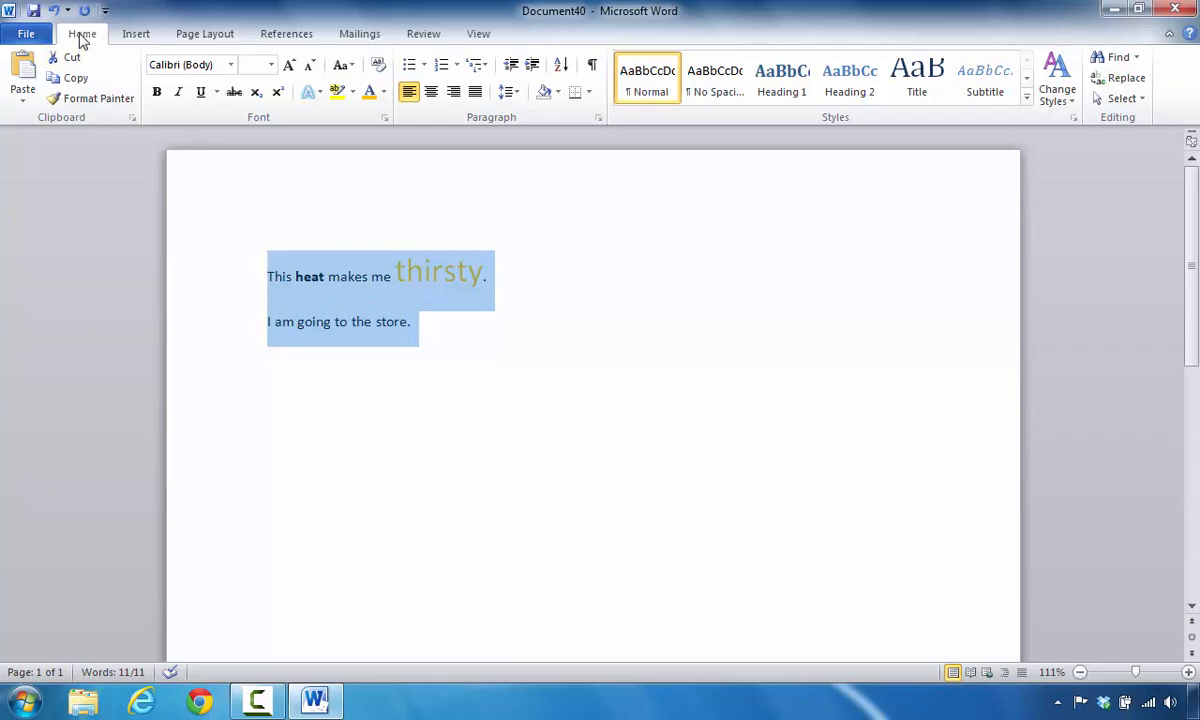
pyautogui.moveTo(262, 130)
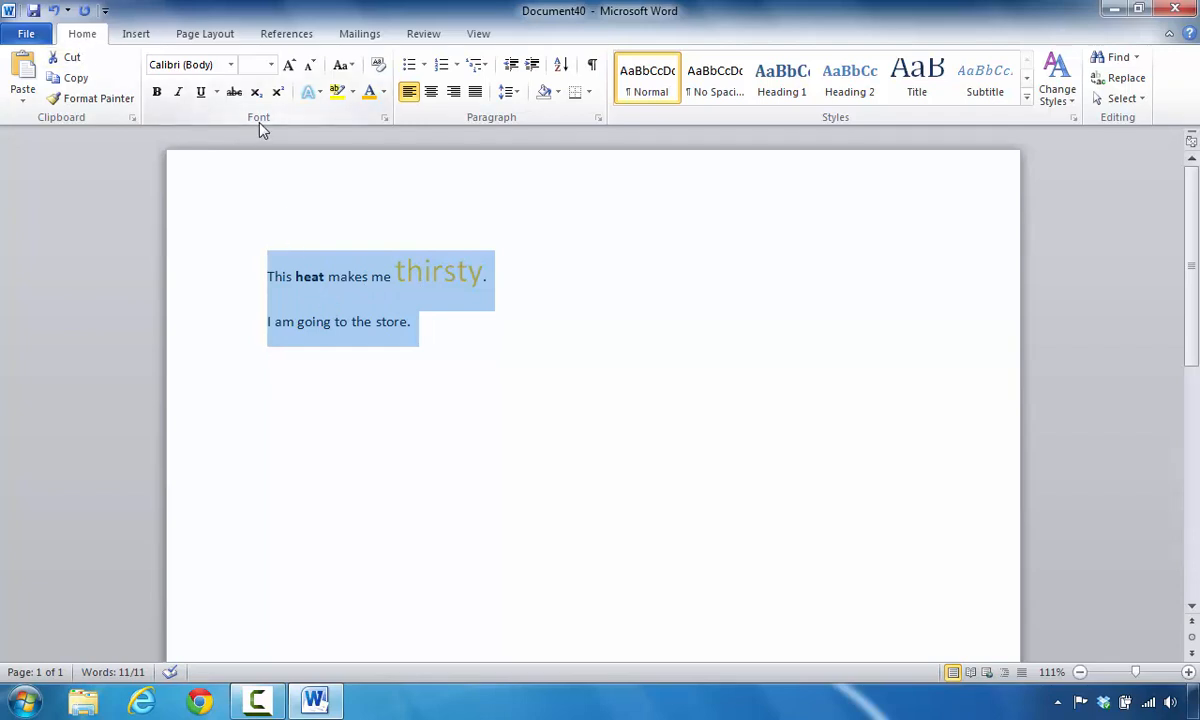
pyautogui.moveTo(378, 64)
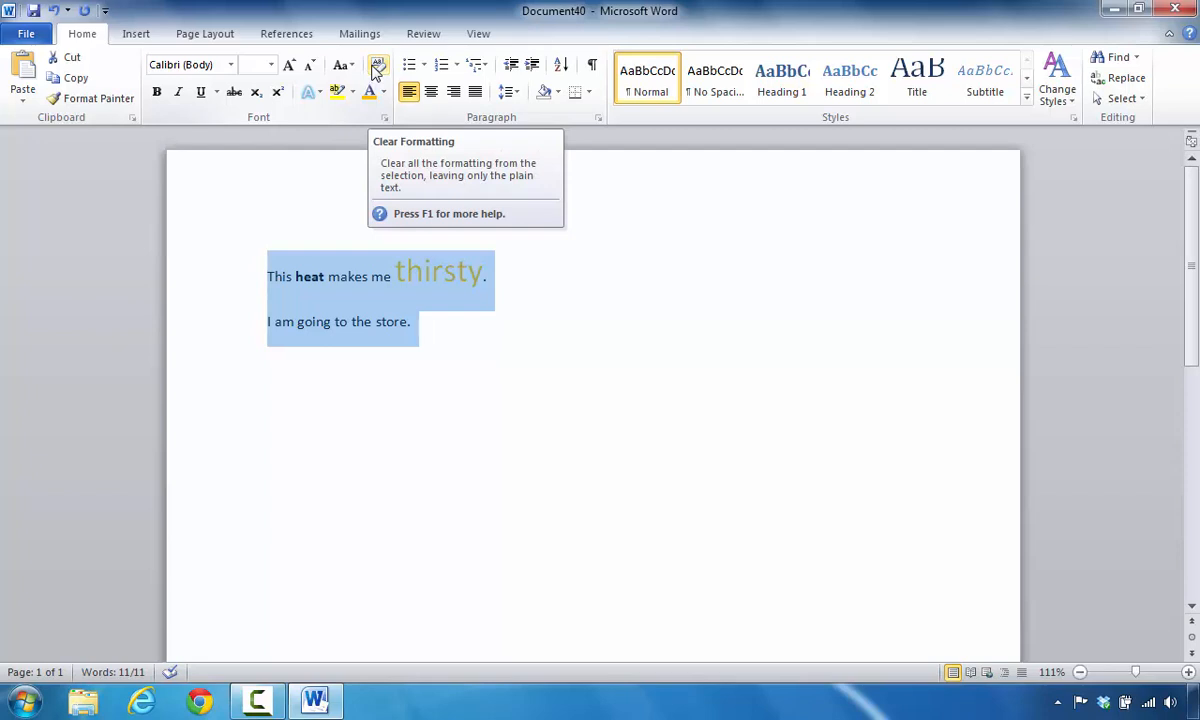
pyautogui.click(378, 65)
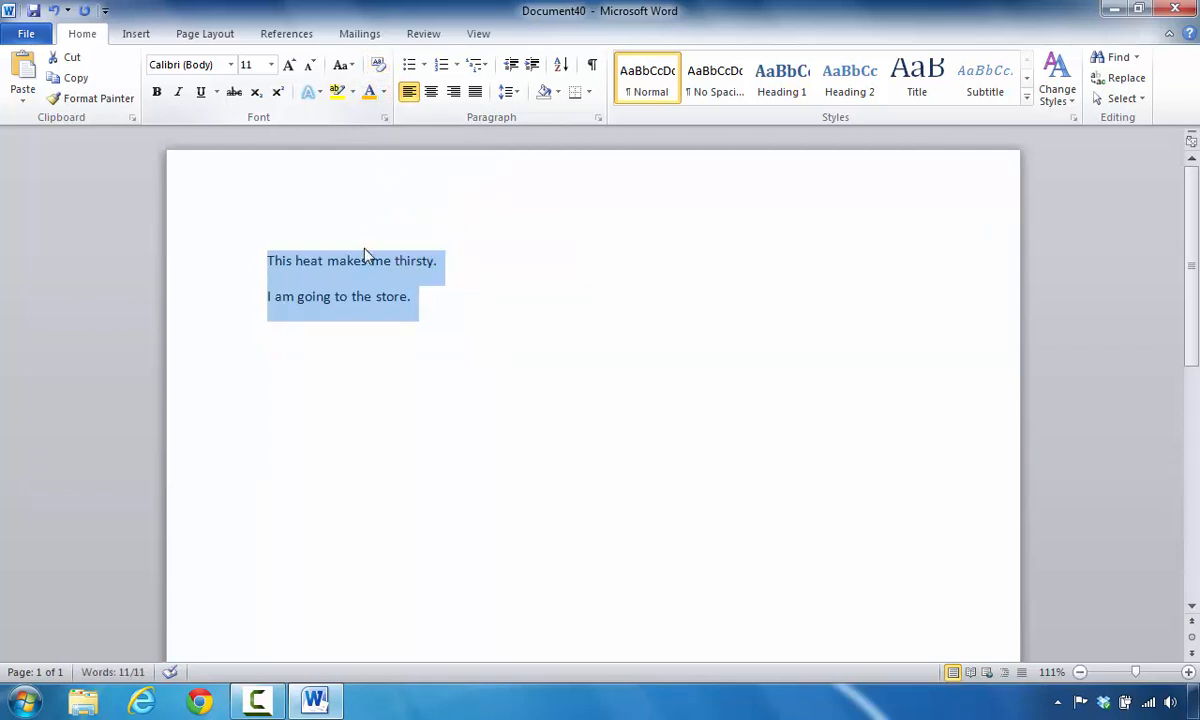
pyautogui.click(408, 296)
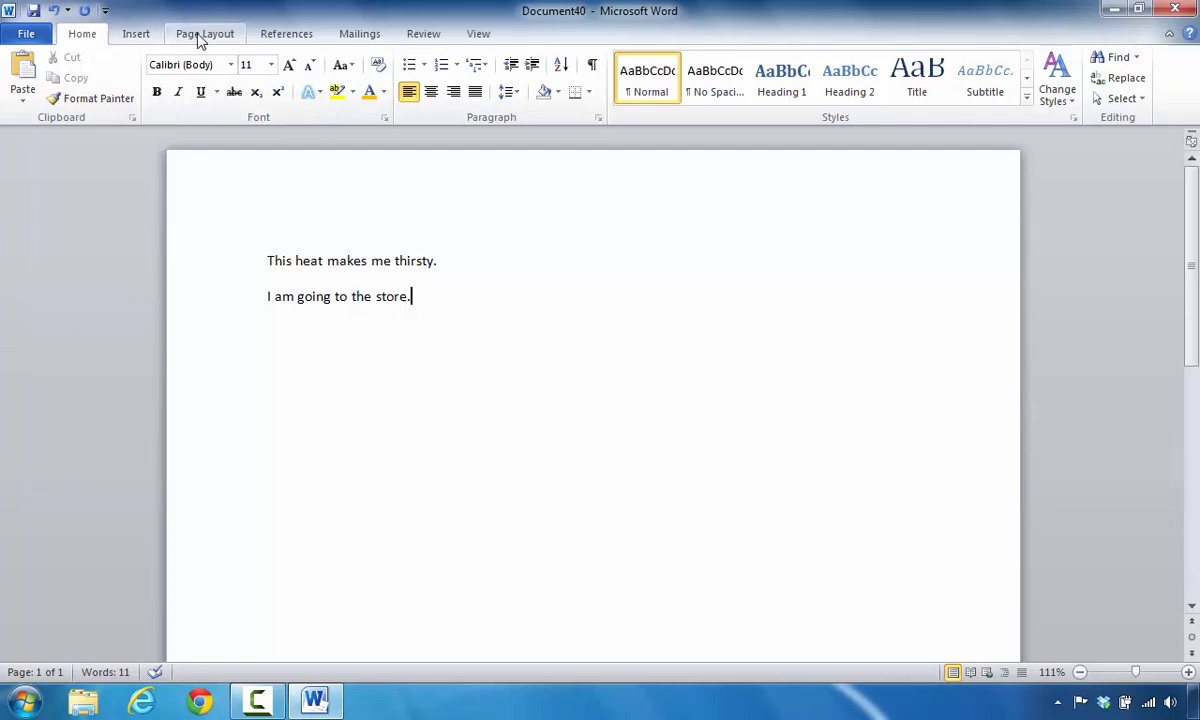
# Step: Show the Page Layout ribbon and open the Margins preset list
pyautogui.click(204, 33)
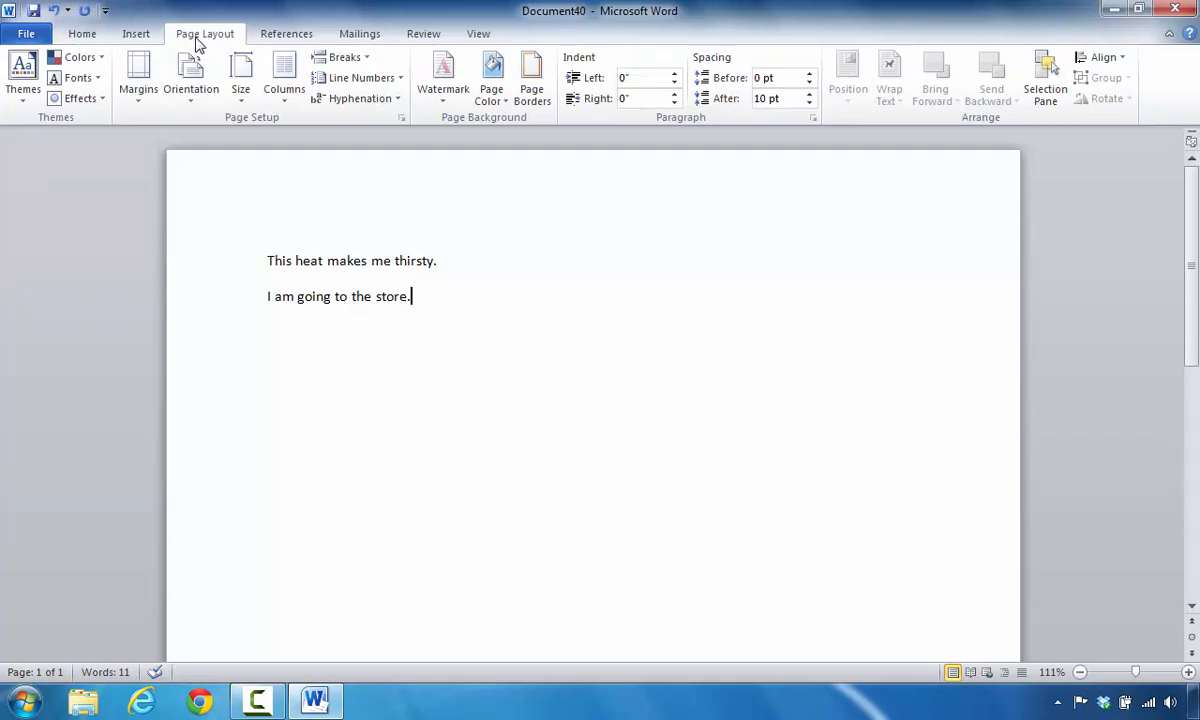
pyautogui.moveTo(262, 128)
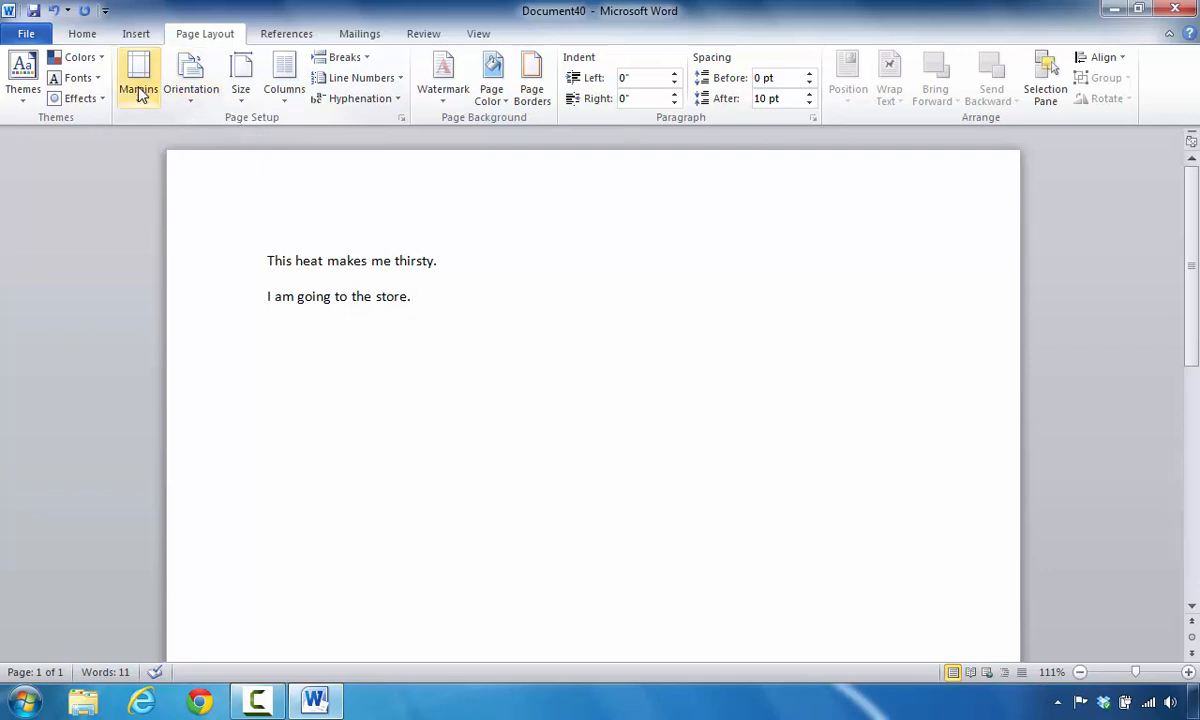
pyautogui.click(138, 75)
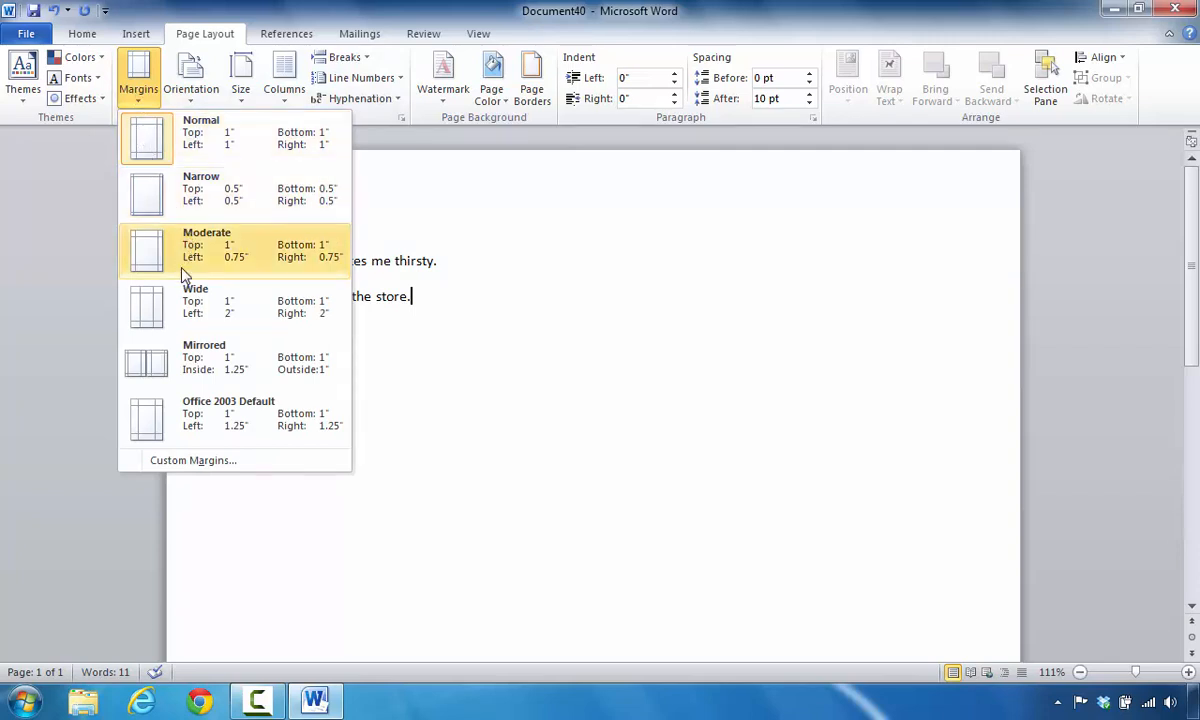
pyautogui.moveTo(193, 380)
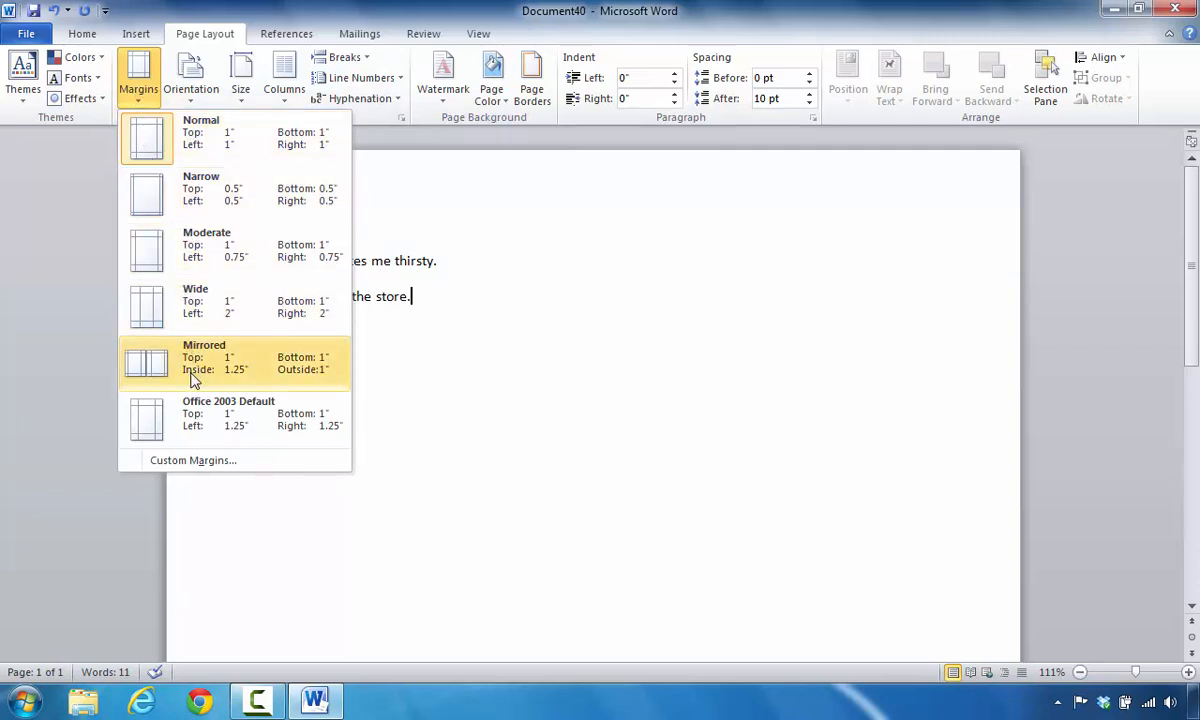
pyautogui.moveTo(191, 418)
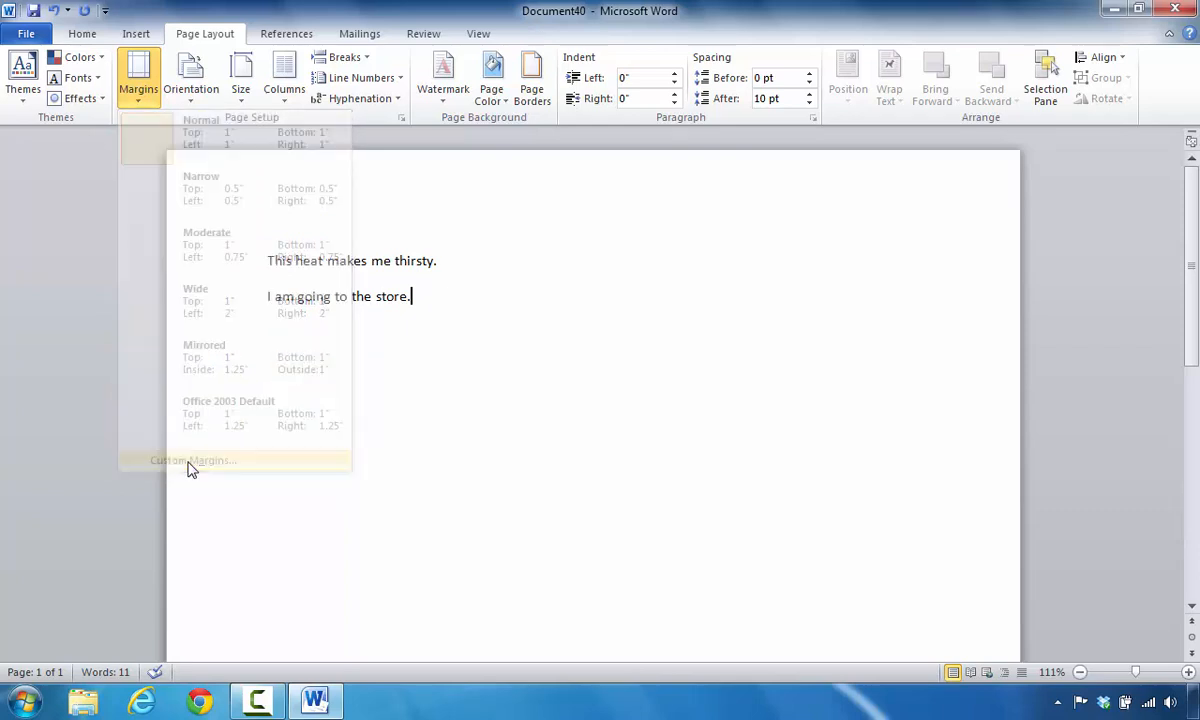
pyautogui.click(192, 460)
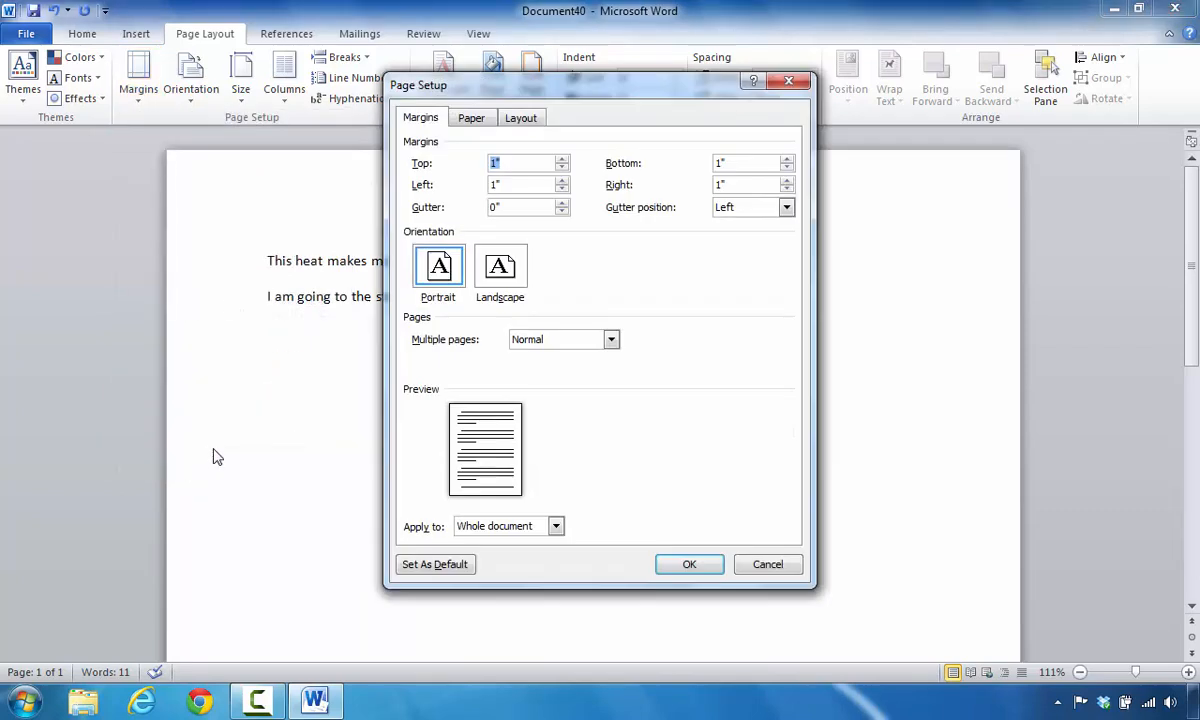
pyautogui.moveTo(425, 95)
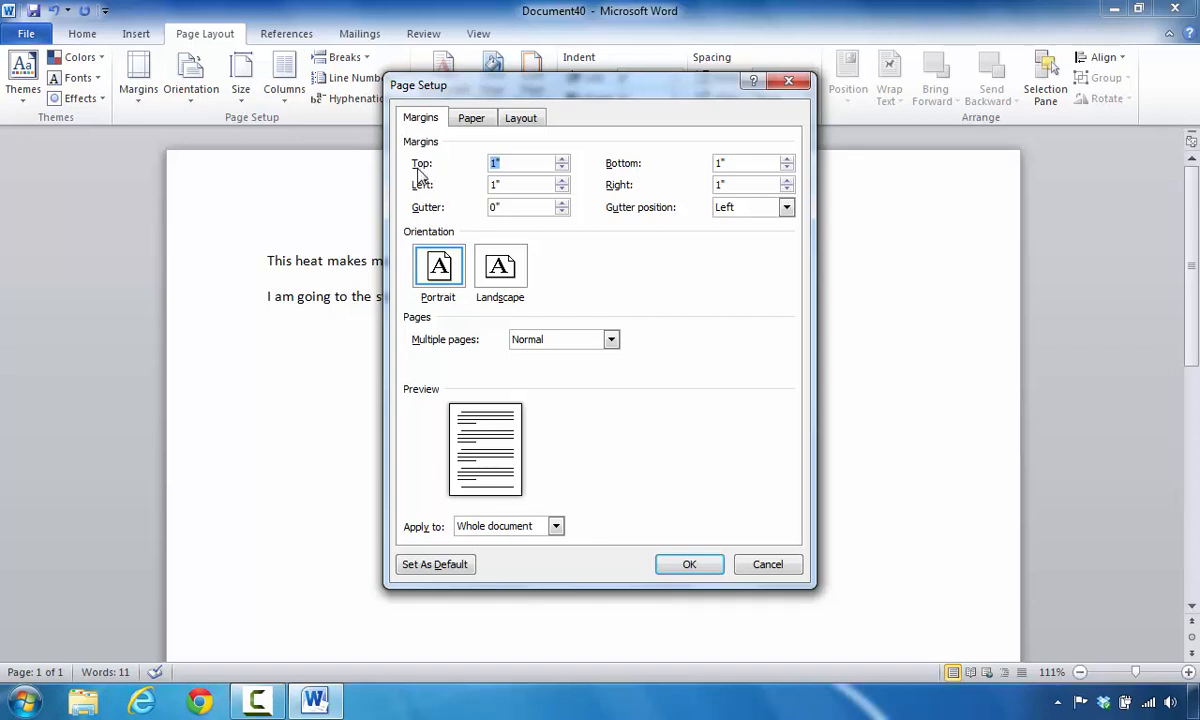
pyautogui.moveTo(443, 192)
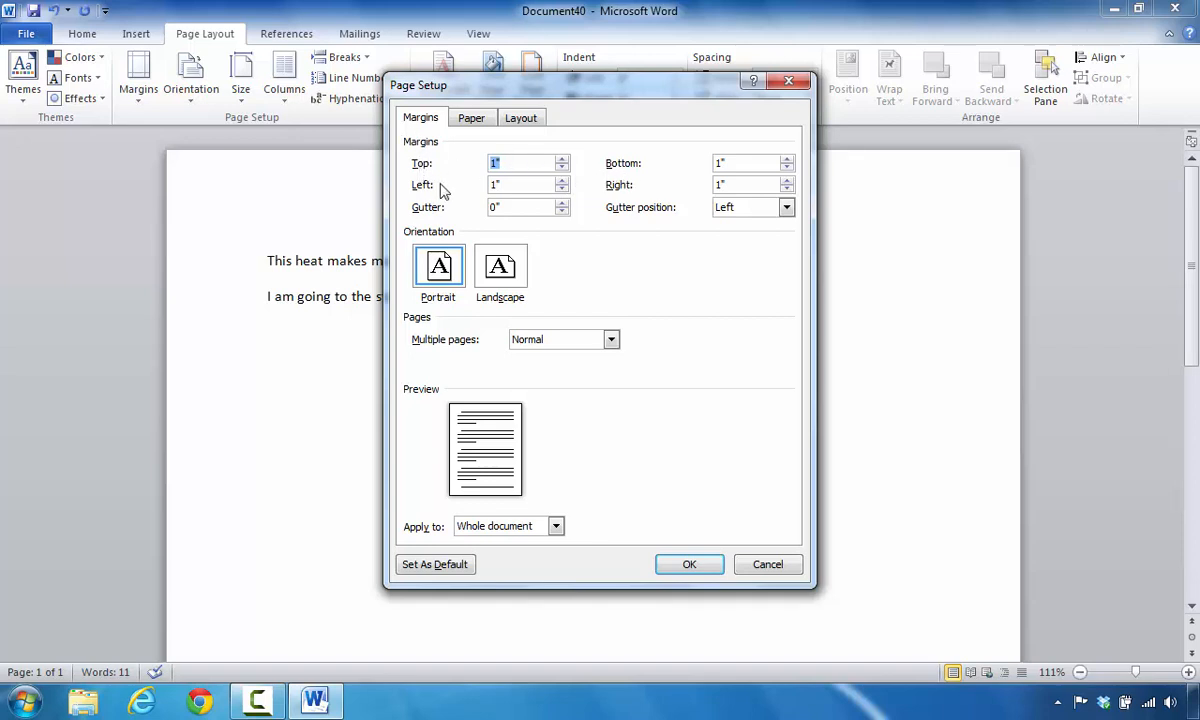
pyautogui.moveTo(547, 230)
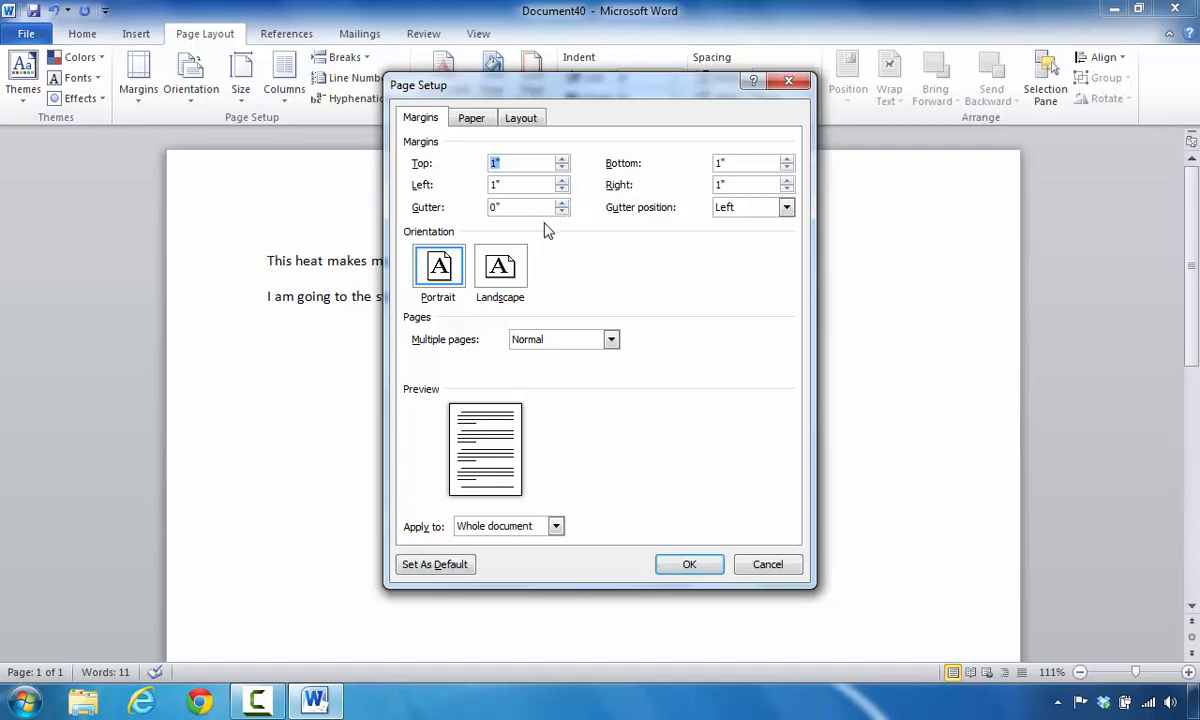
pyautogui.moveTo(503, 256)
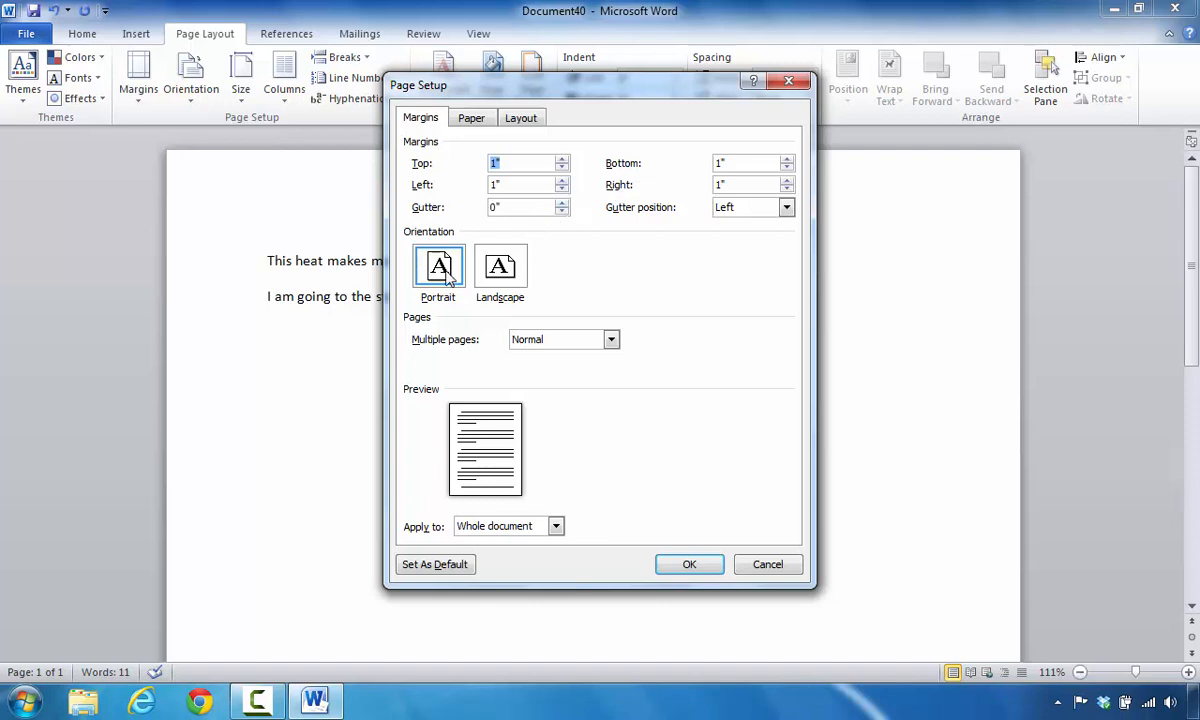
pyautogui.click(499, 267)
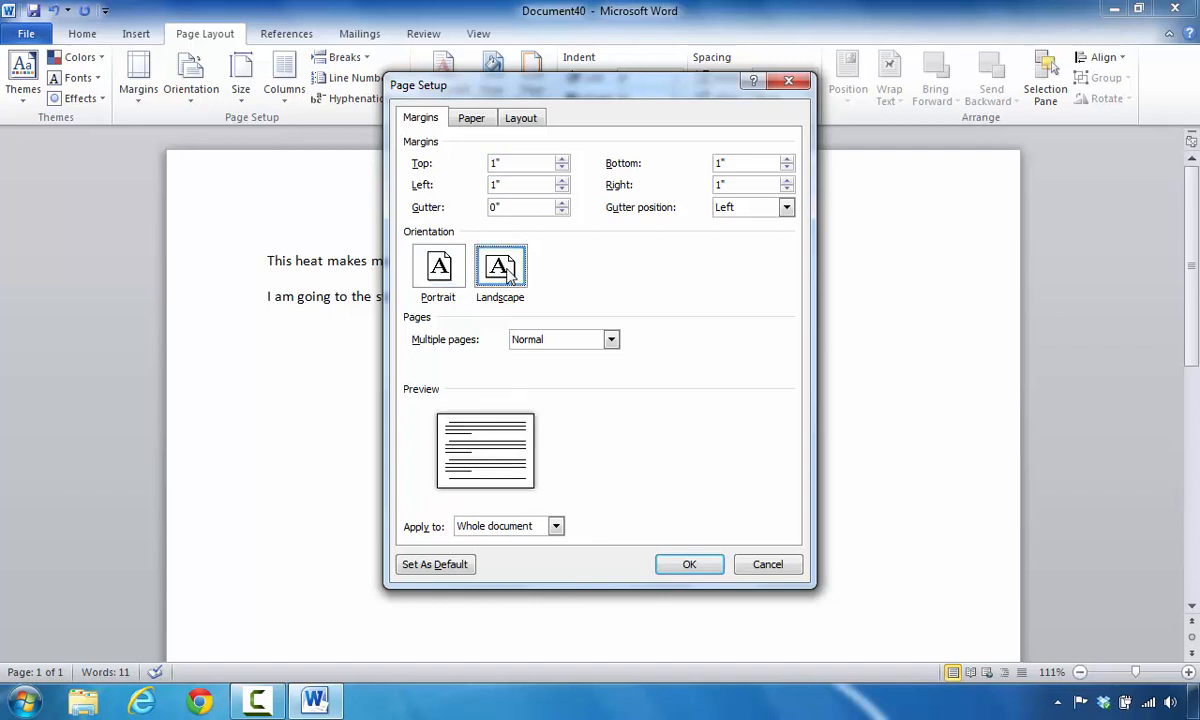
pyautogui.moveTo(472, 449)
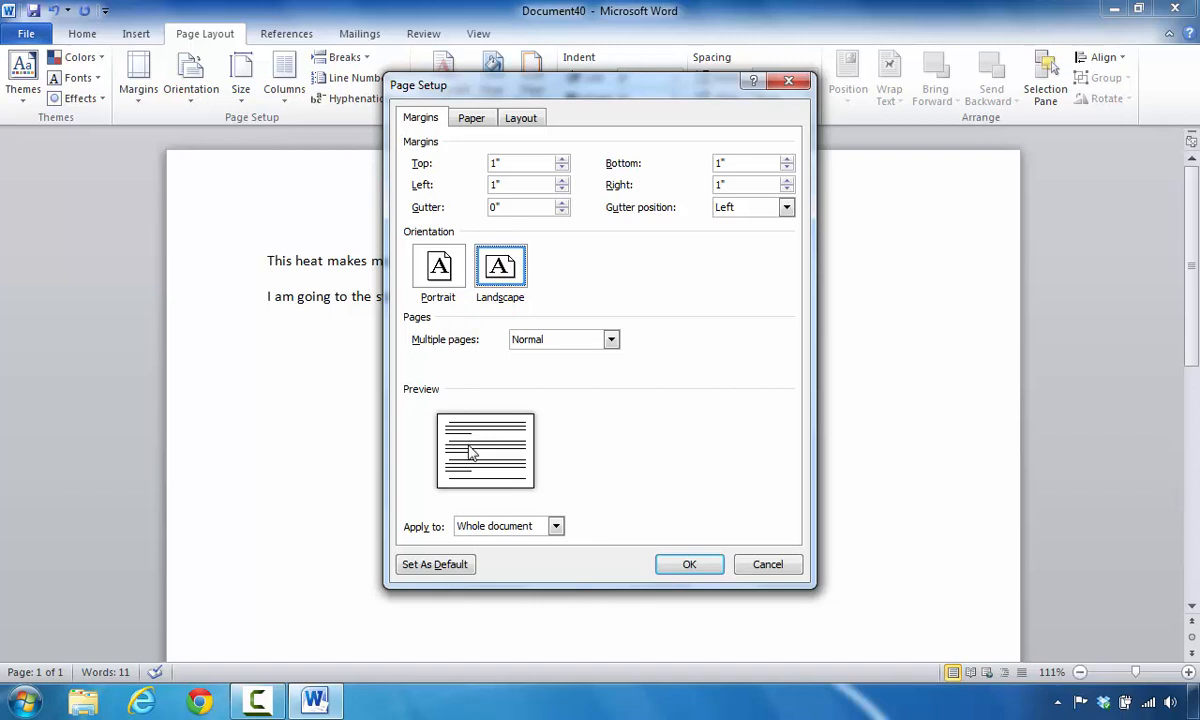
pyautogui.moveTo(435, 243)
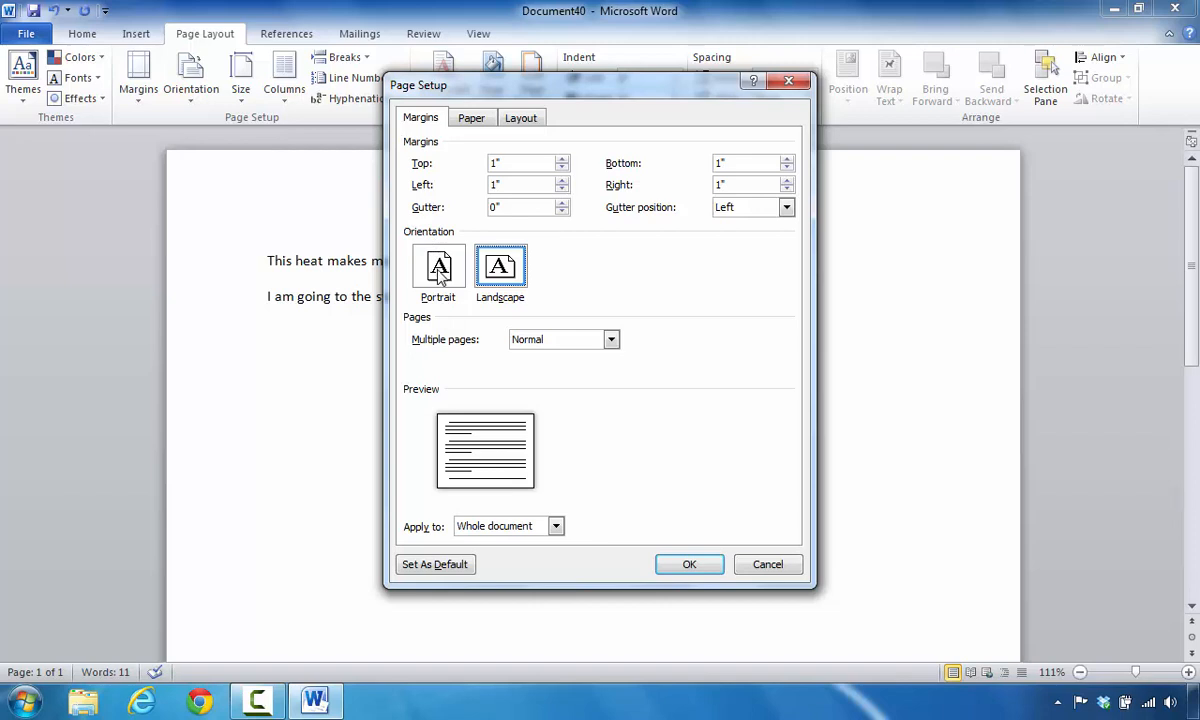
pyautogui.click(437, 267)
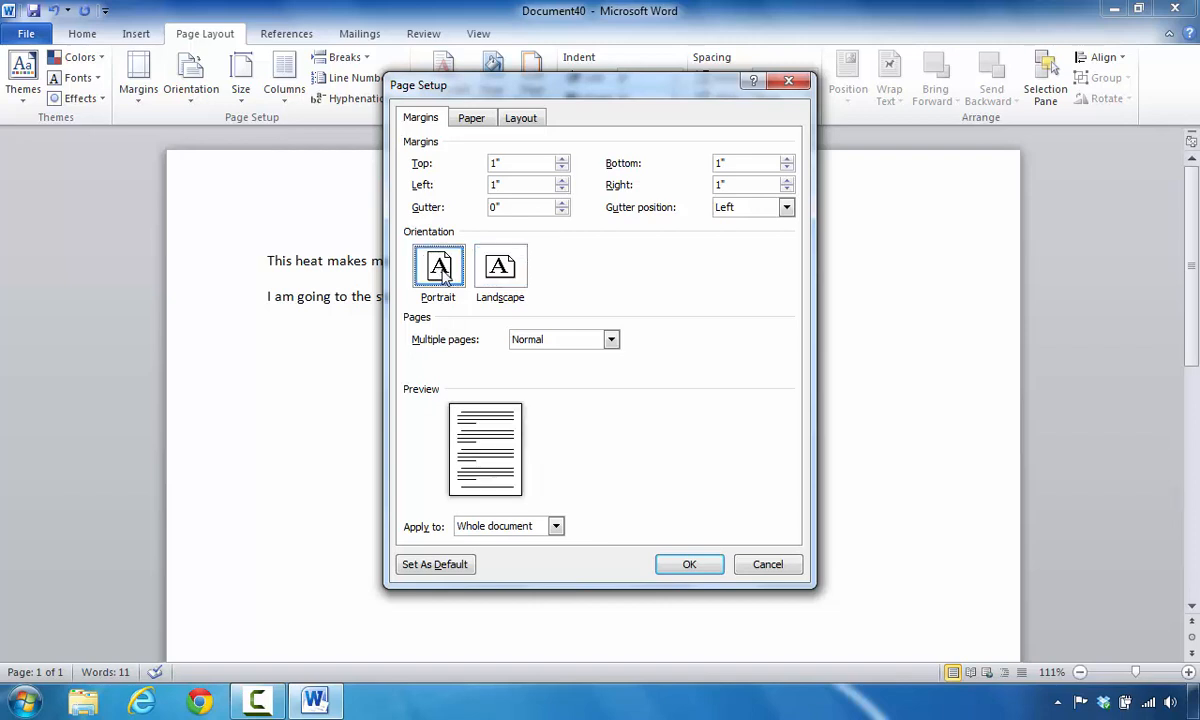
pyautogui.moveTo(451, 302)
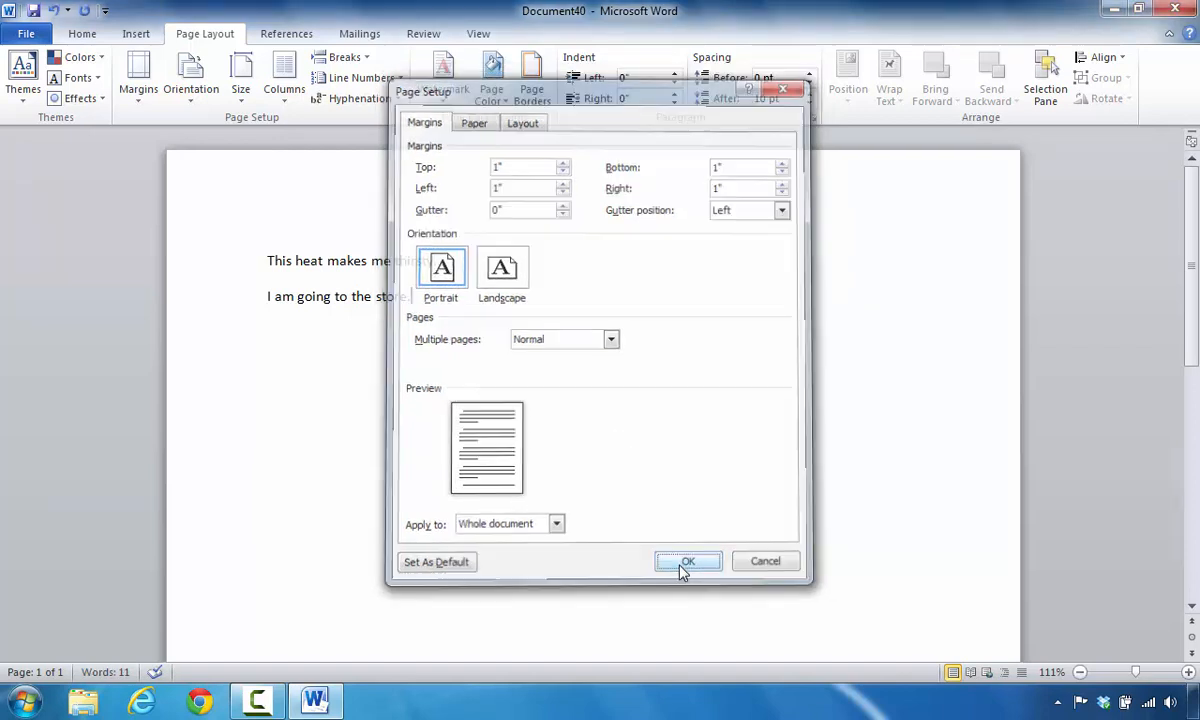
pyautogui.click(688, 561)
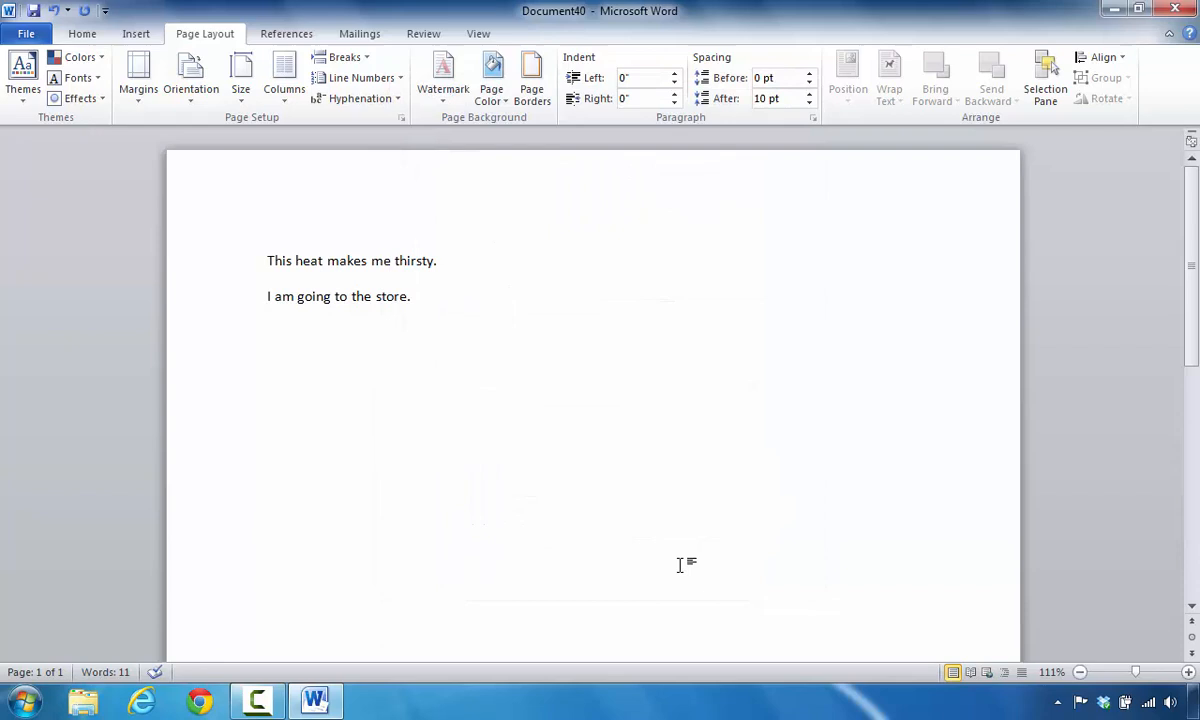
# Step: Use Save As to store the file on the Desktop as 'How to save my first document'
pyautogui.click(410, 296)
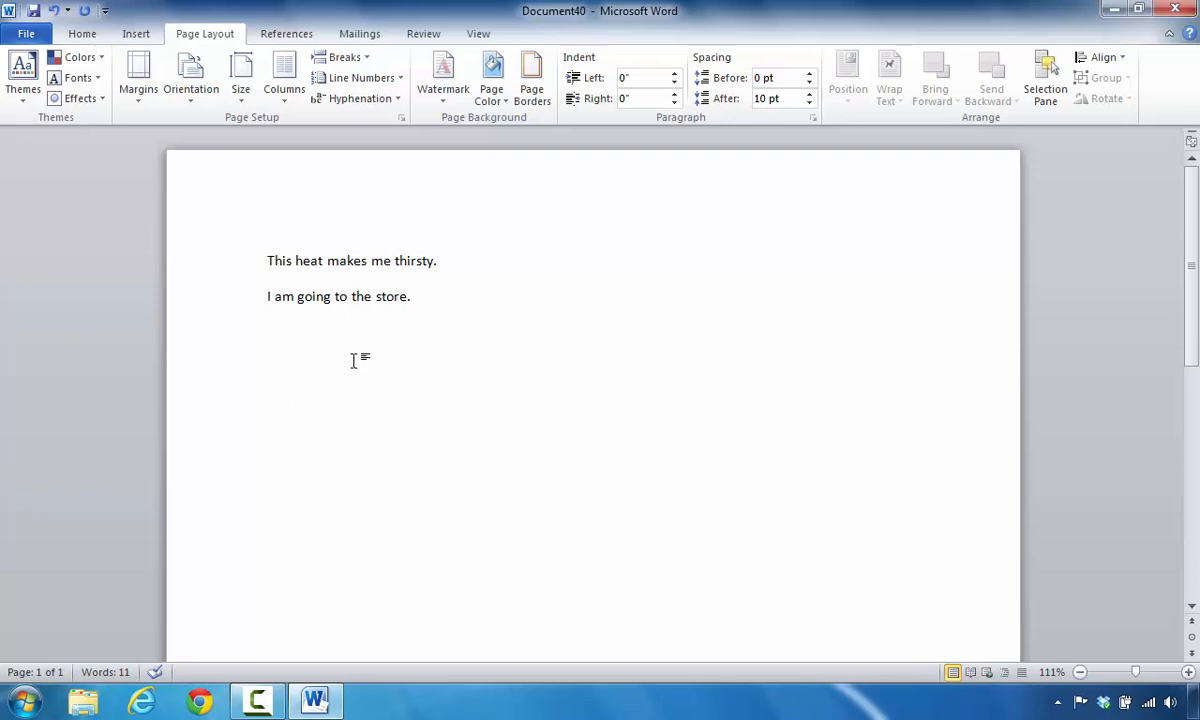
pyautogui.moveTo(562, 20)
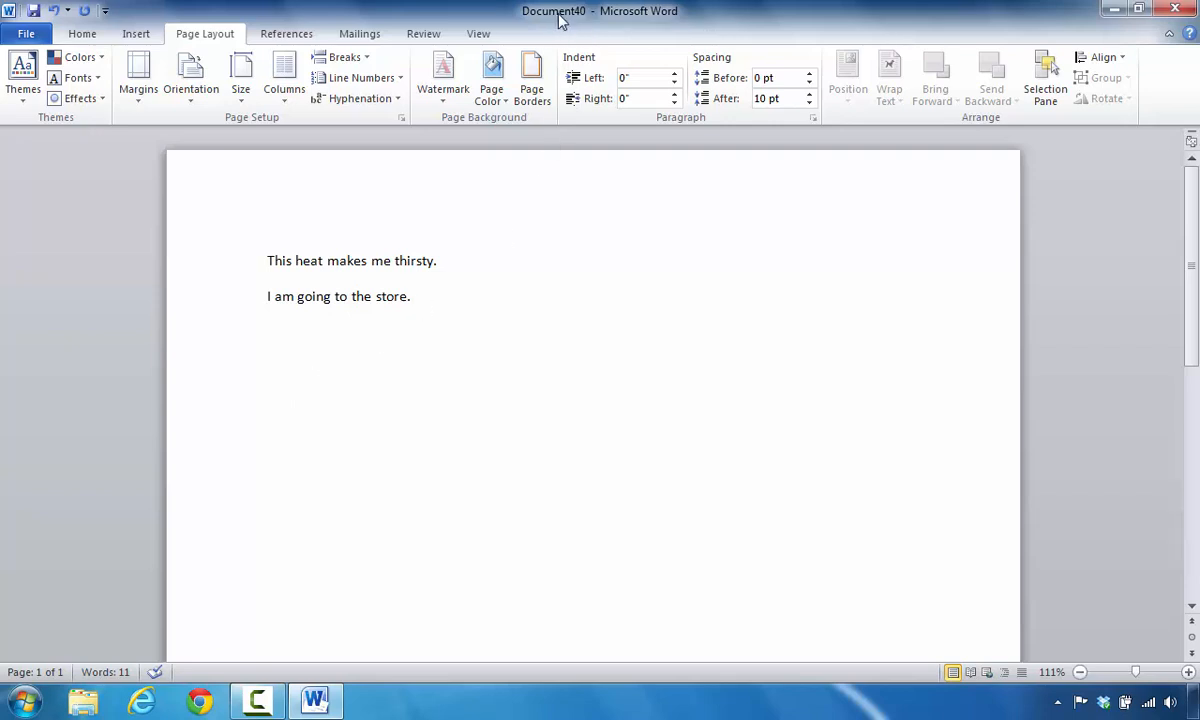
pyautogui.click(410, 296)
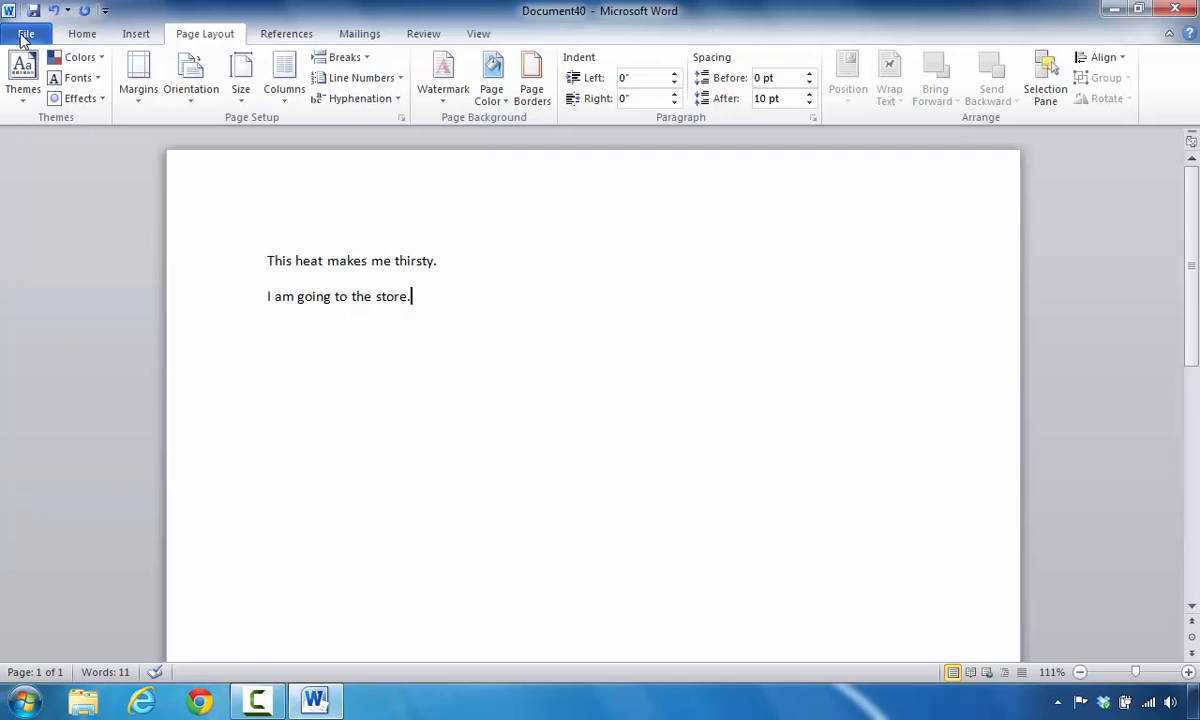
pyautogui.click(26, 33)
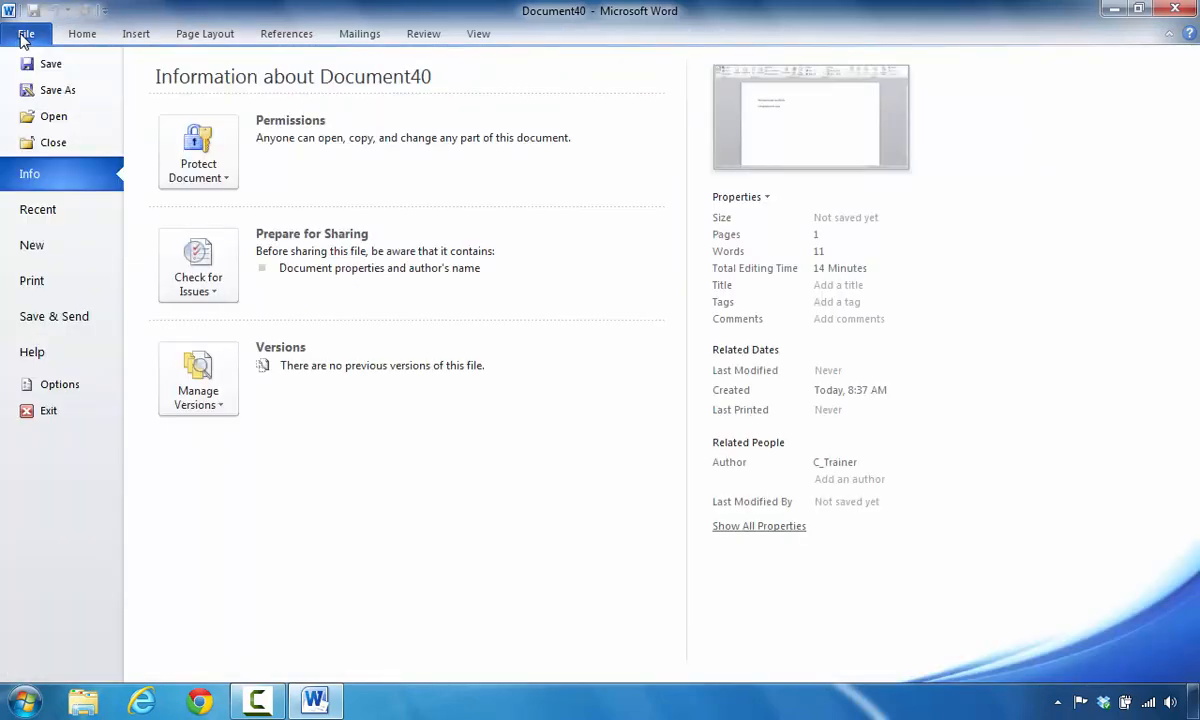
pyautogui.moveTo(57, 90)
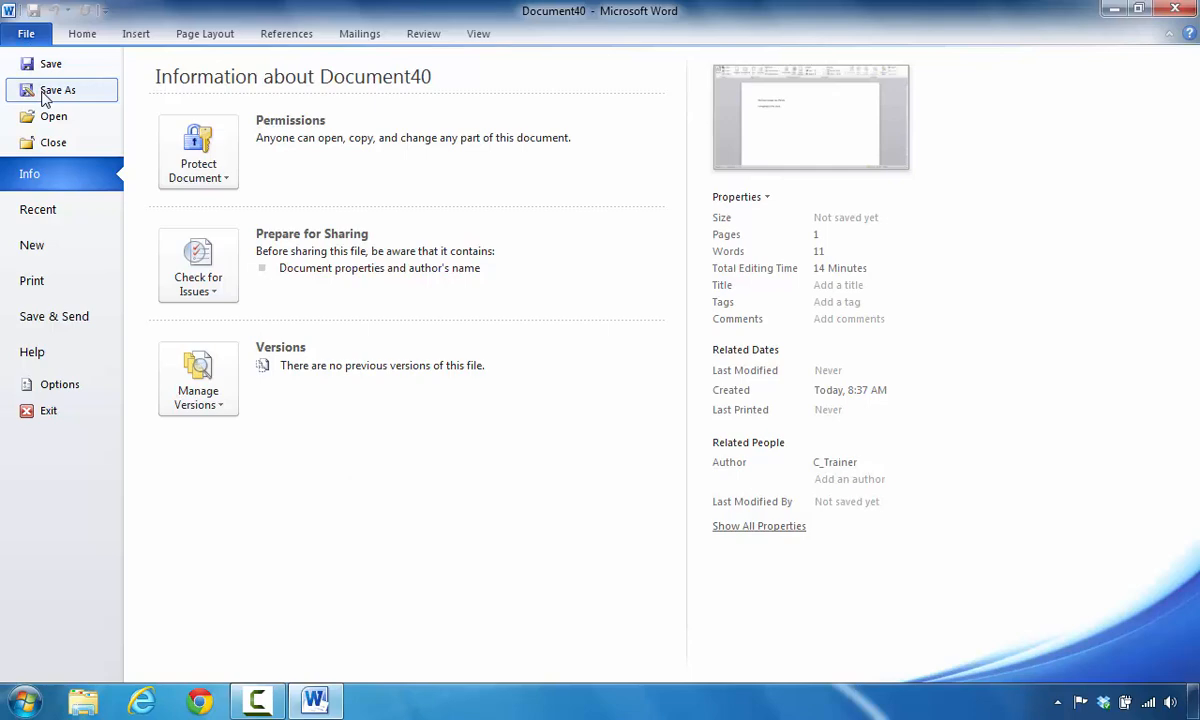
pyautogui.click(57, 90)
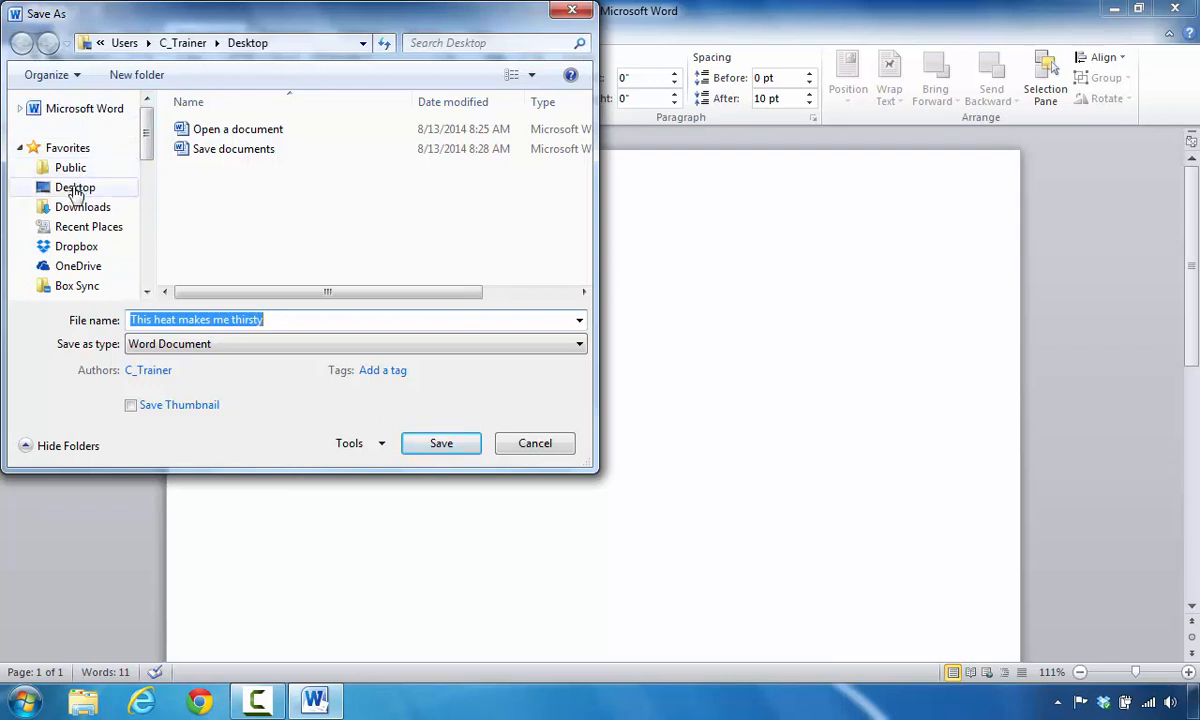
pyautogui.click(75, 187)
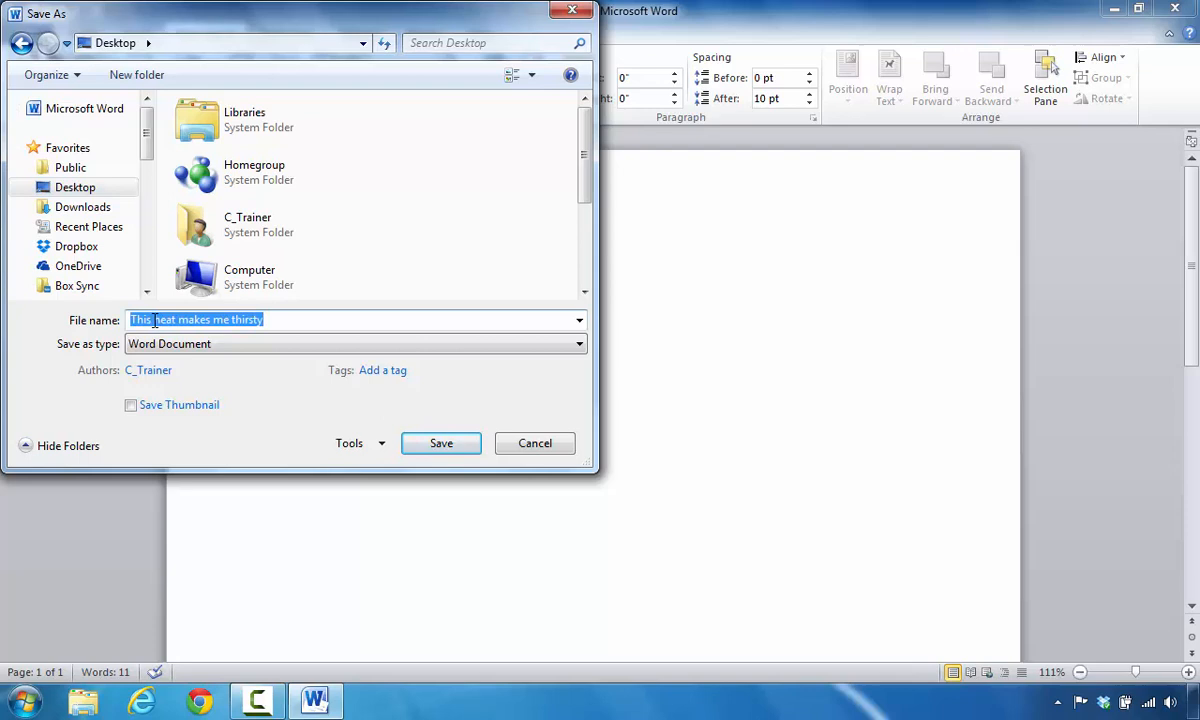
pyautogui.write('How to')
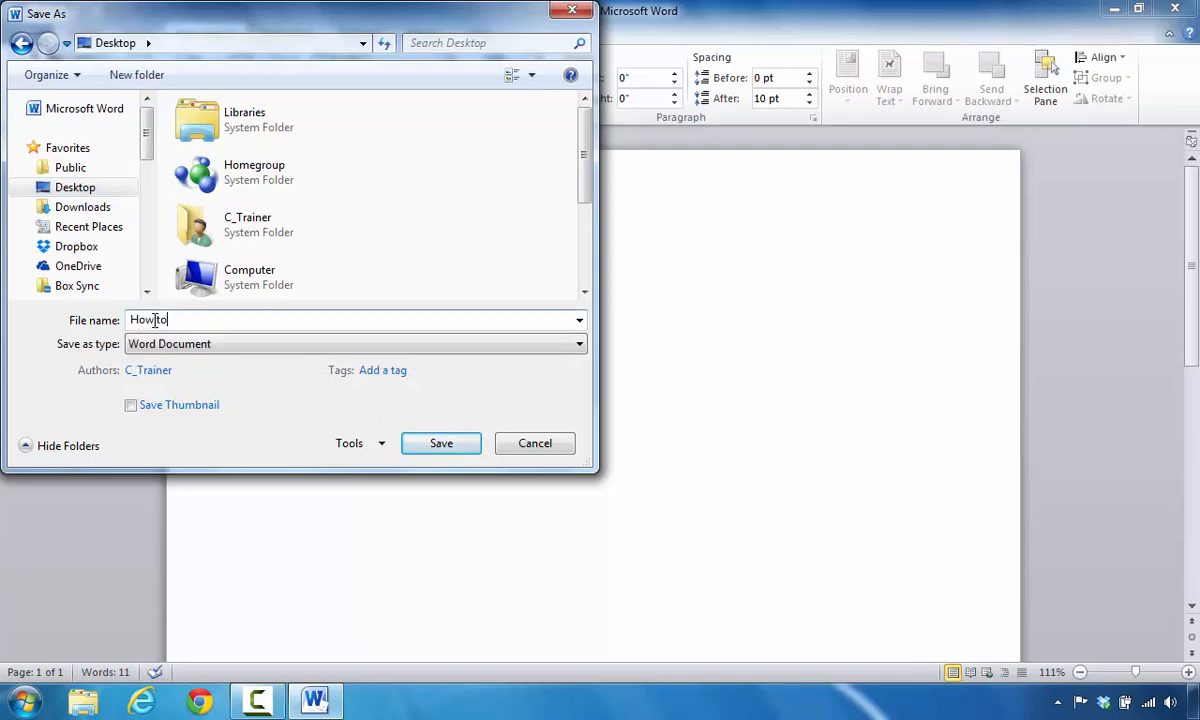
pyautogui.write('sav')
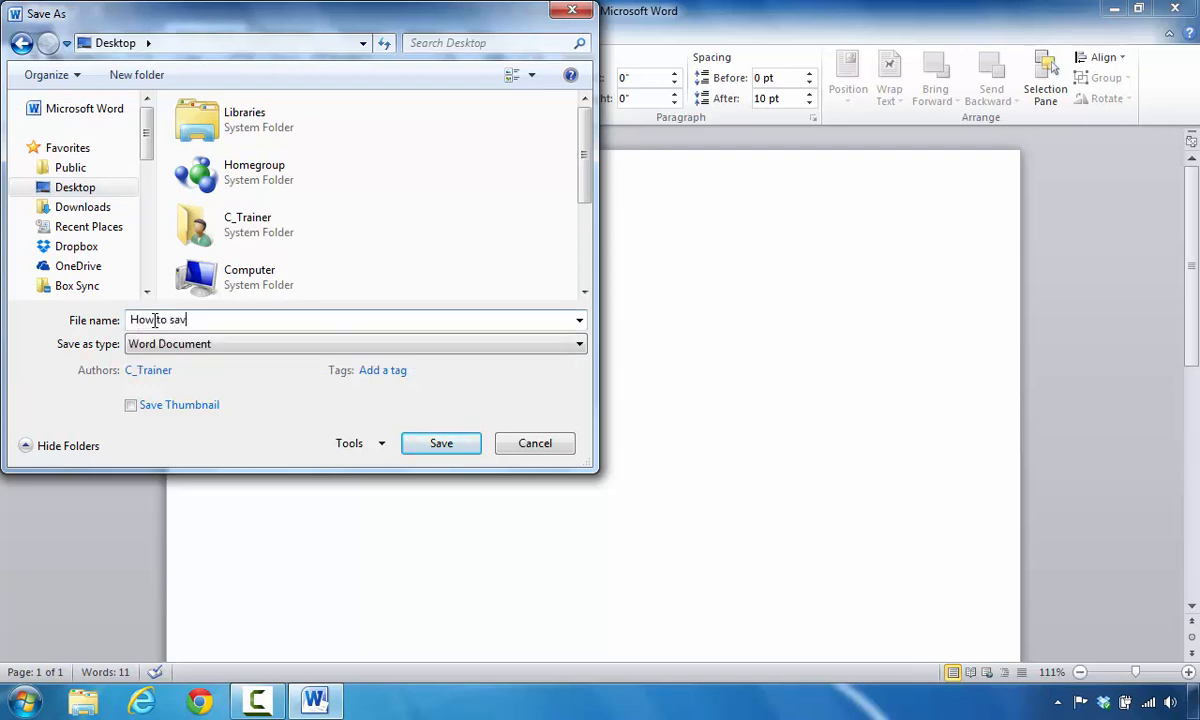
pyautogui.write('e my first')
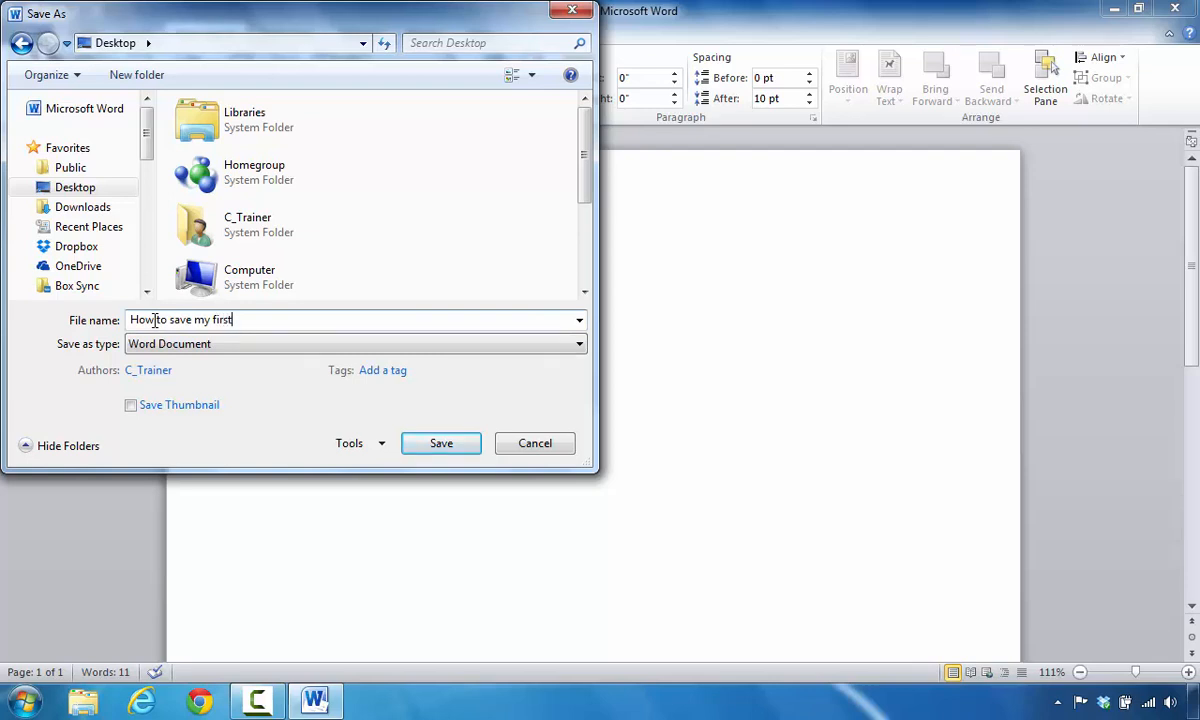
pyautogui.write('document')
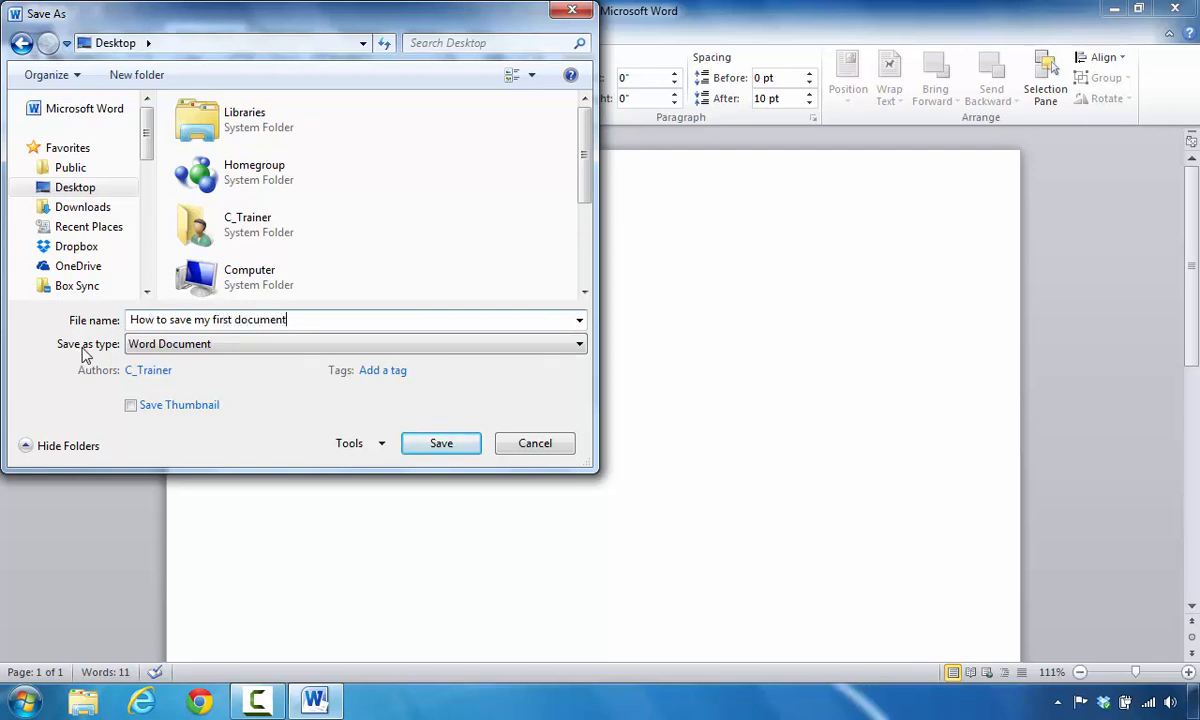
pyautogui.click(188, 370)
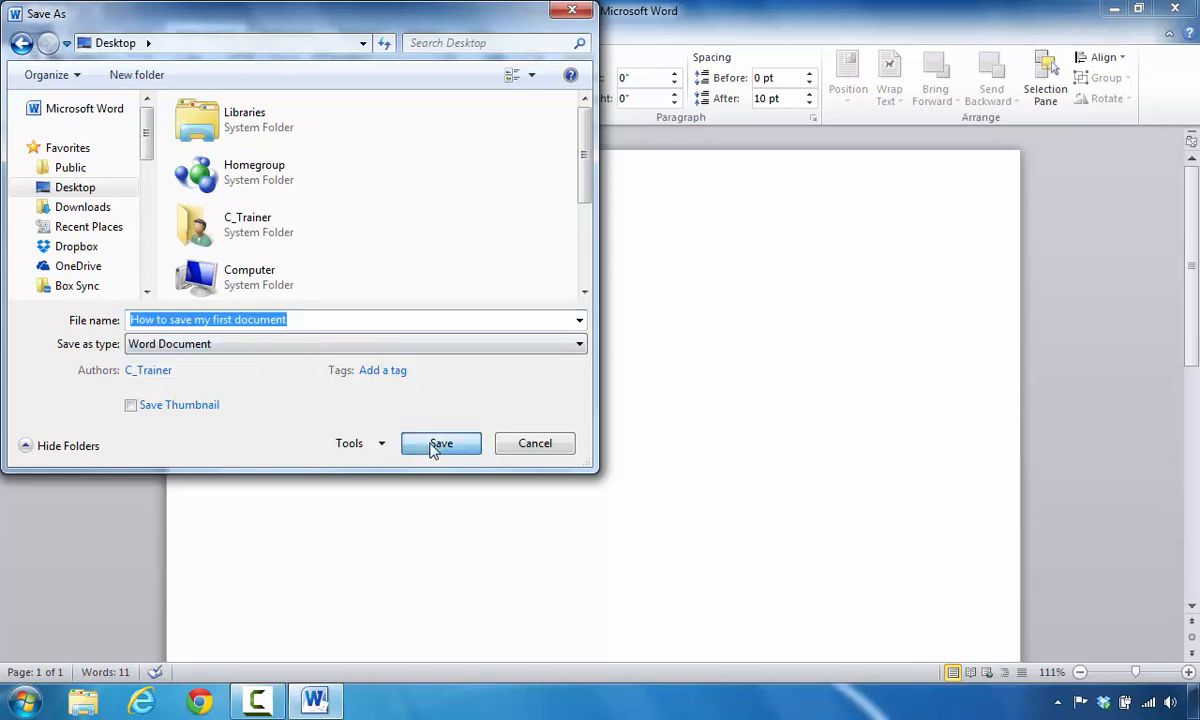
pyautogui.click(440, 443)
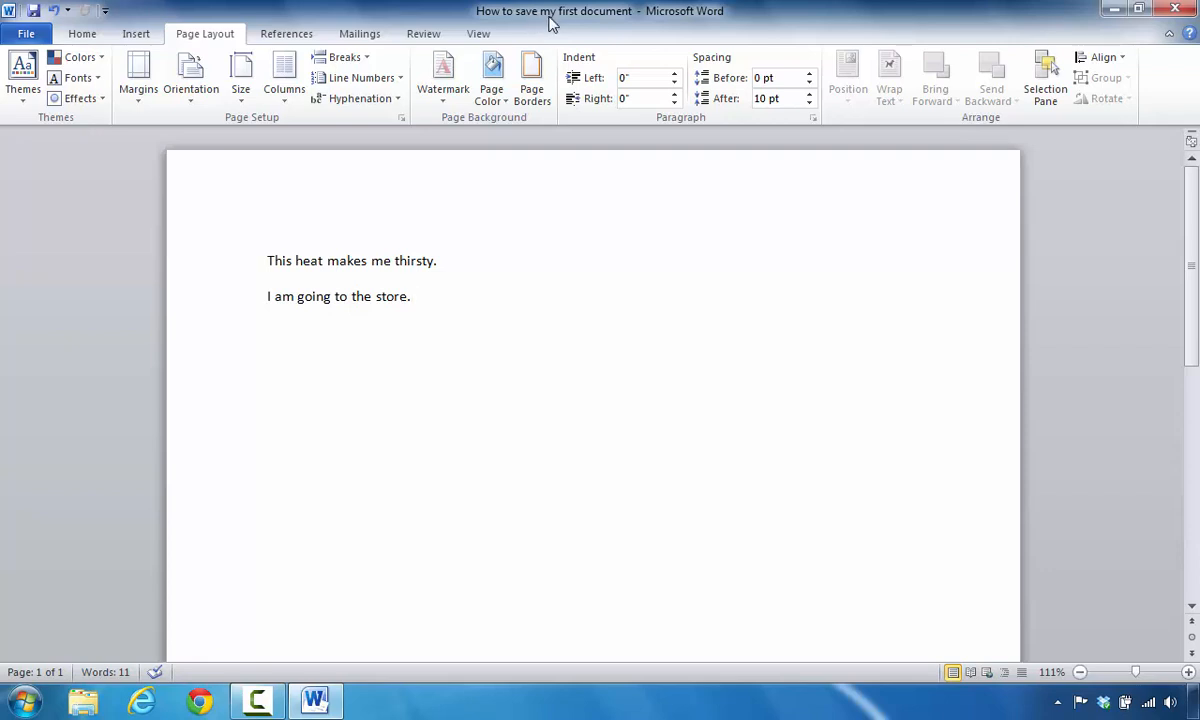
pyautogui.click(409, 296)
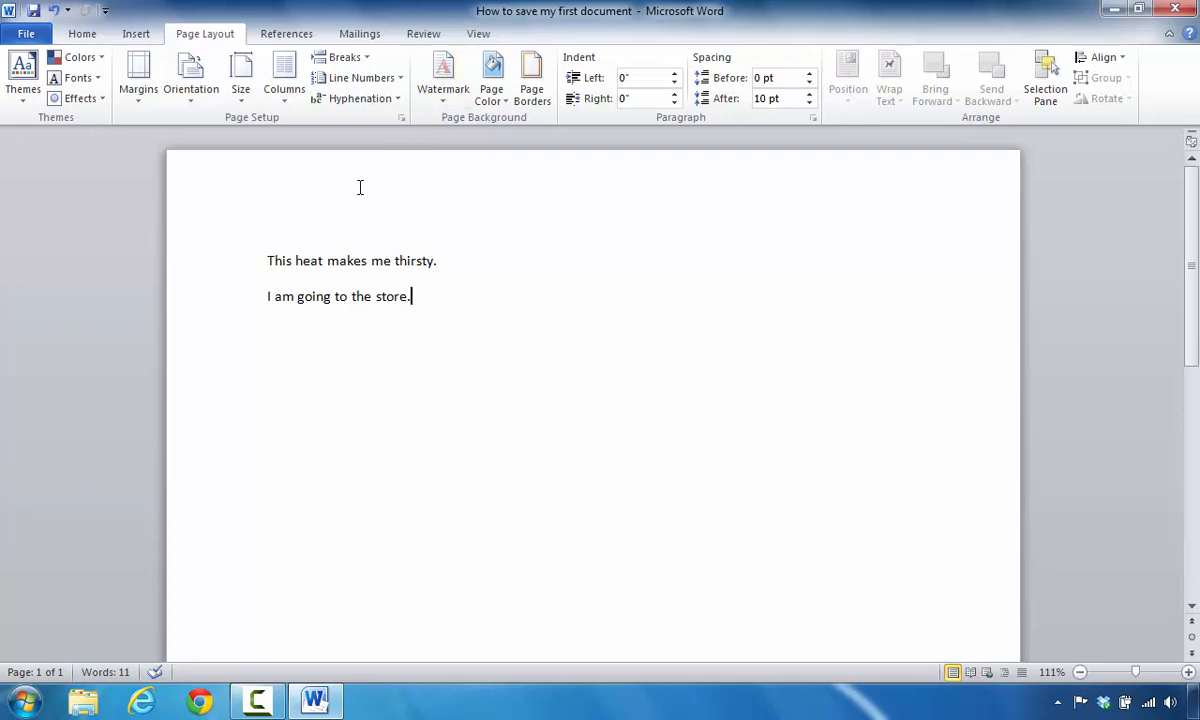
pyautogui.moveTo(320, 207)
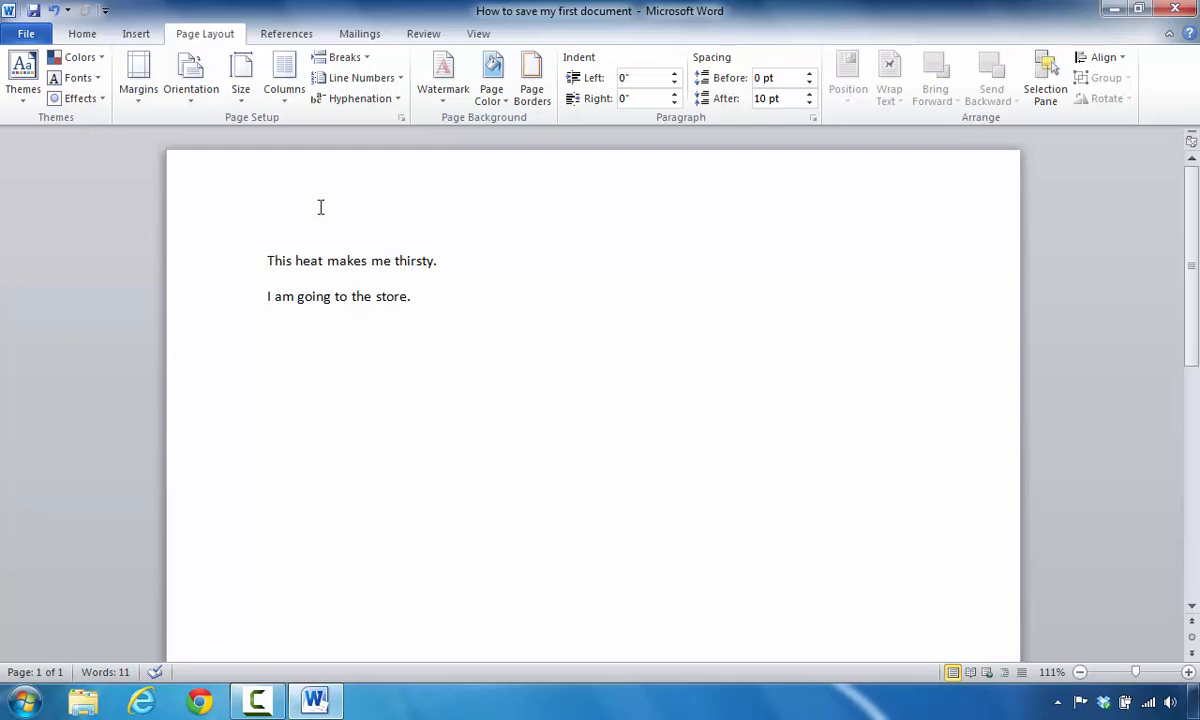
pyautogui.moveTo(271, 251)
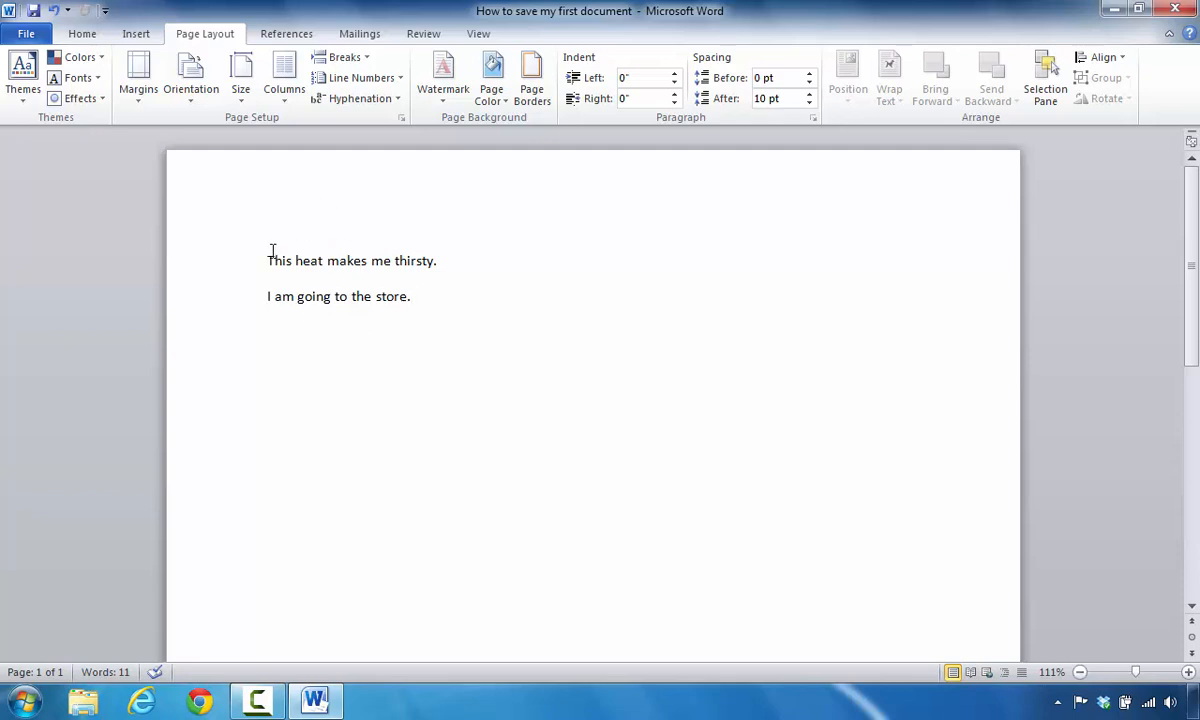
pyautogui.moveTo(287, 296)
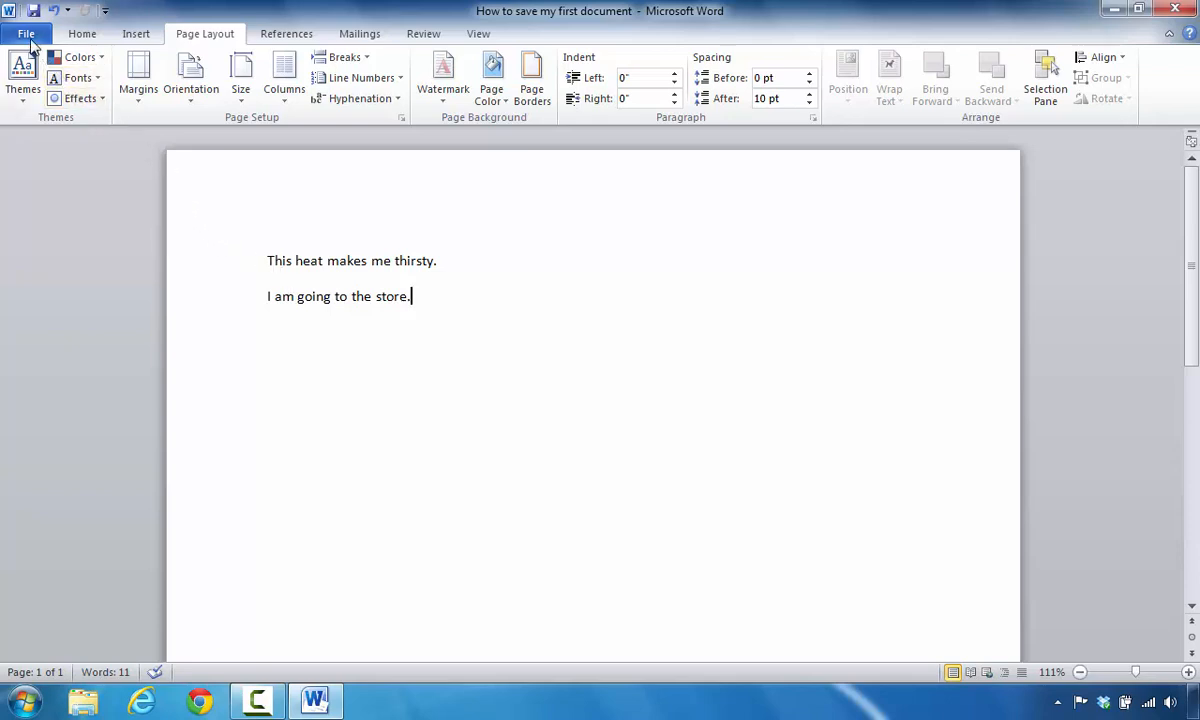
pyautogui.click(26, 33)
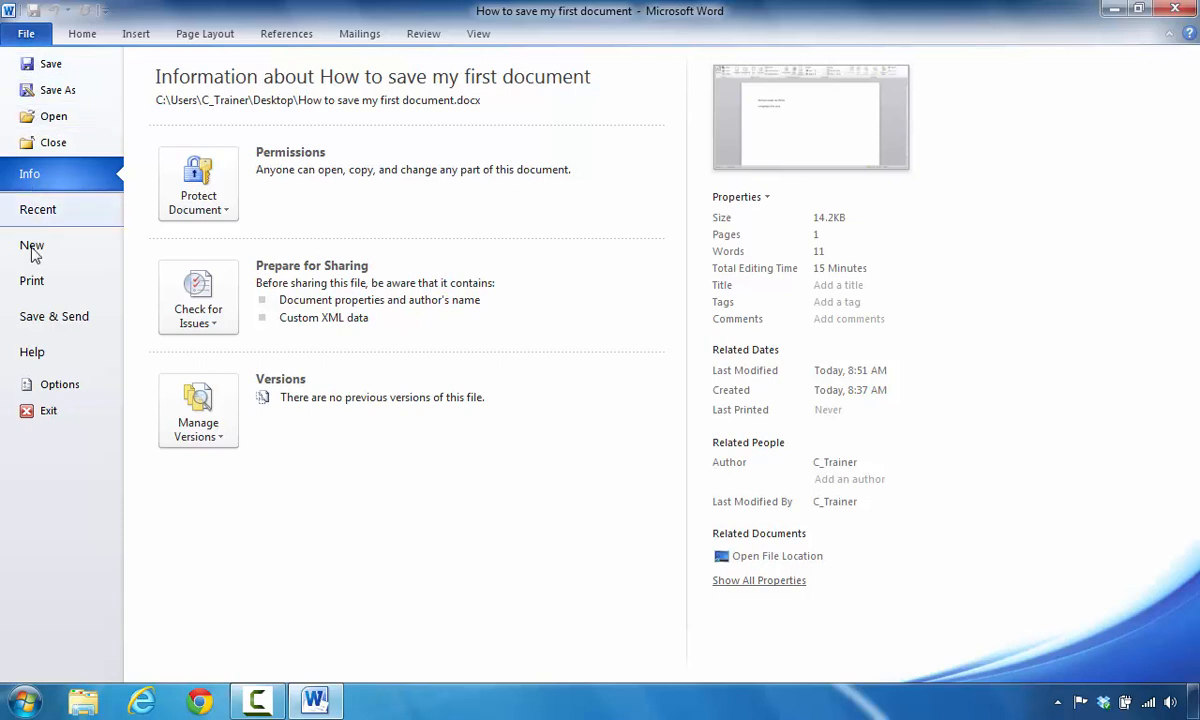
# Step: View the document's print preview and settings, then return to editing
pyautogui.click(31, 280)
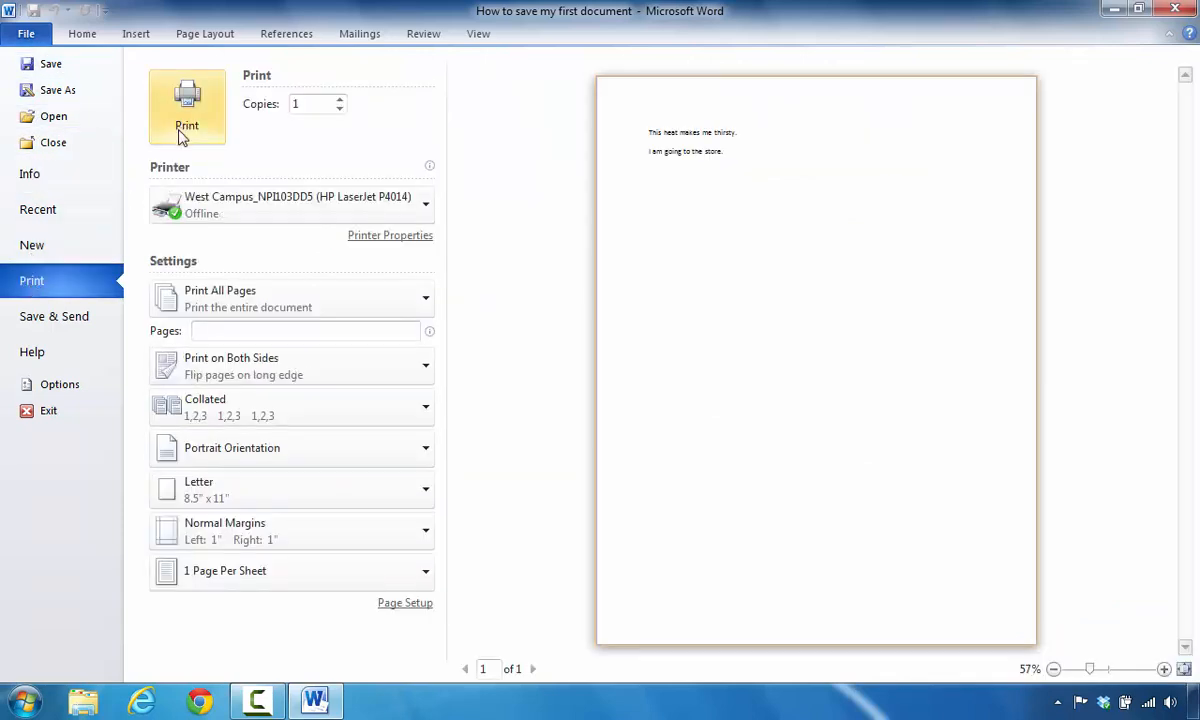
pyautogui.moveTo(193, 160)
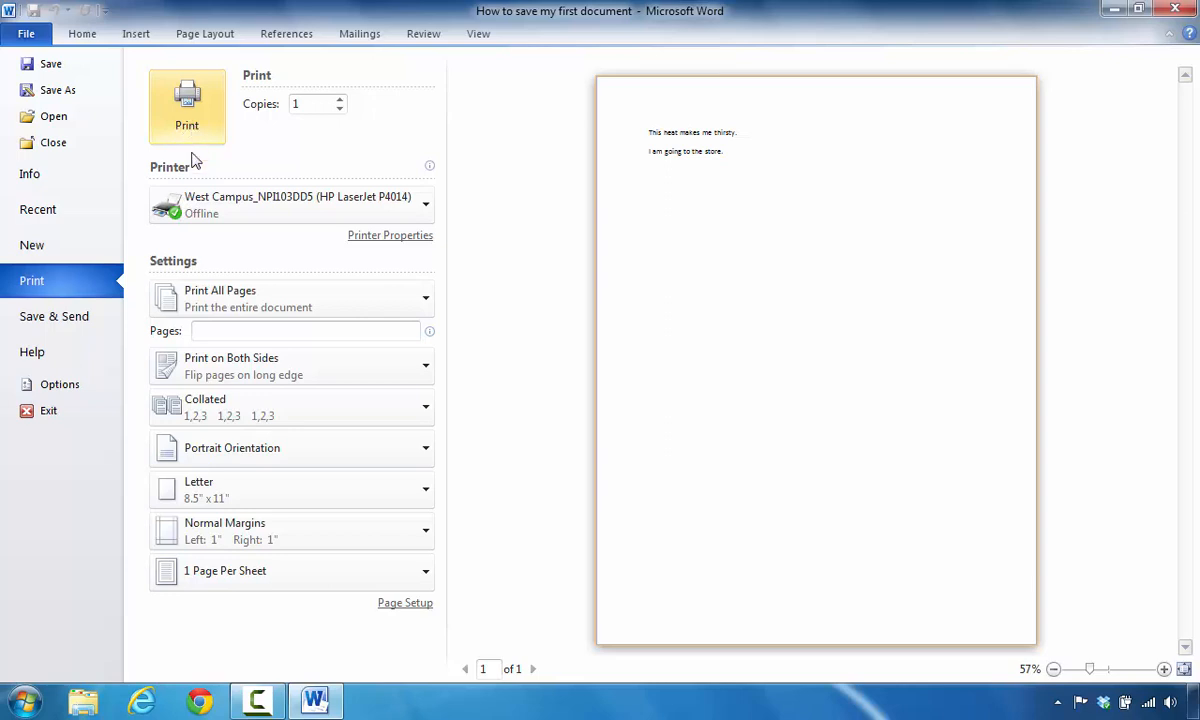
pyautogui.moveTo(205, 145)
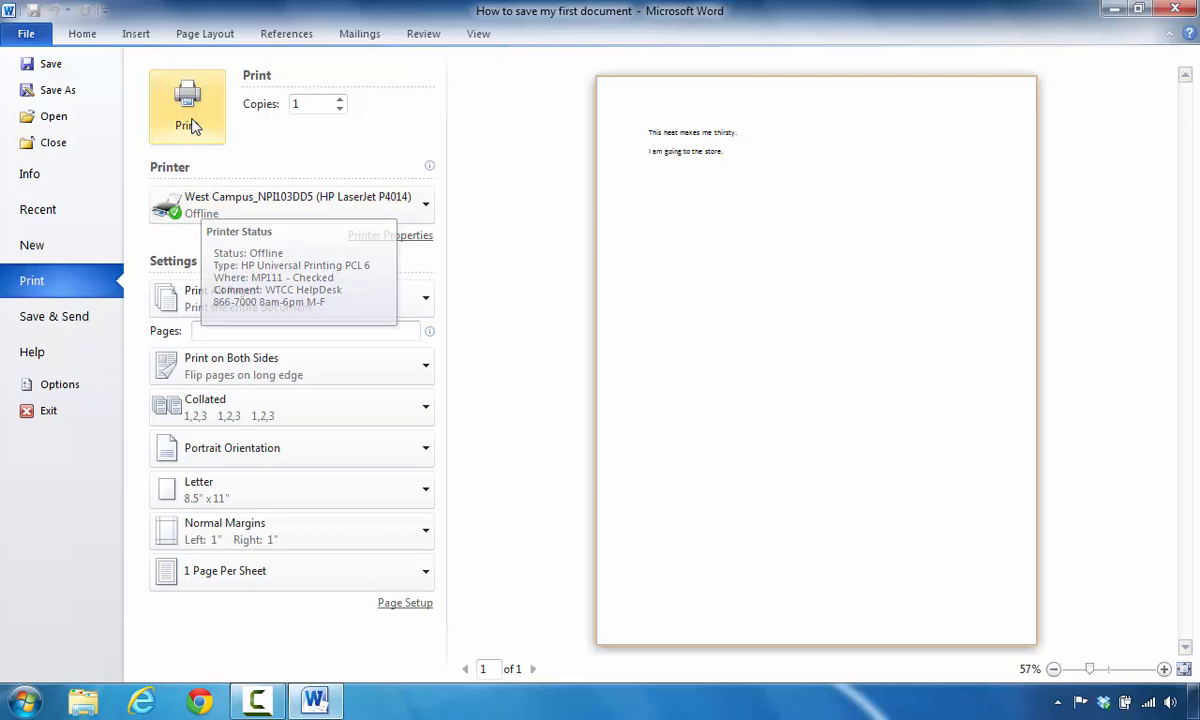
pyautogui.moveTo(140, 97)
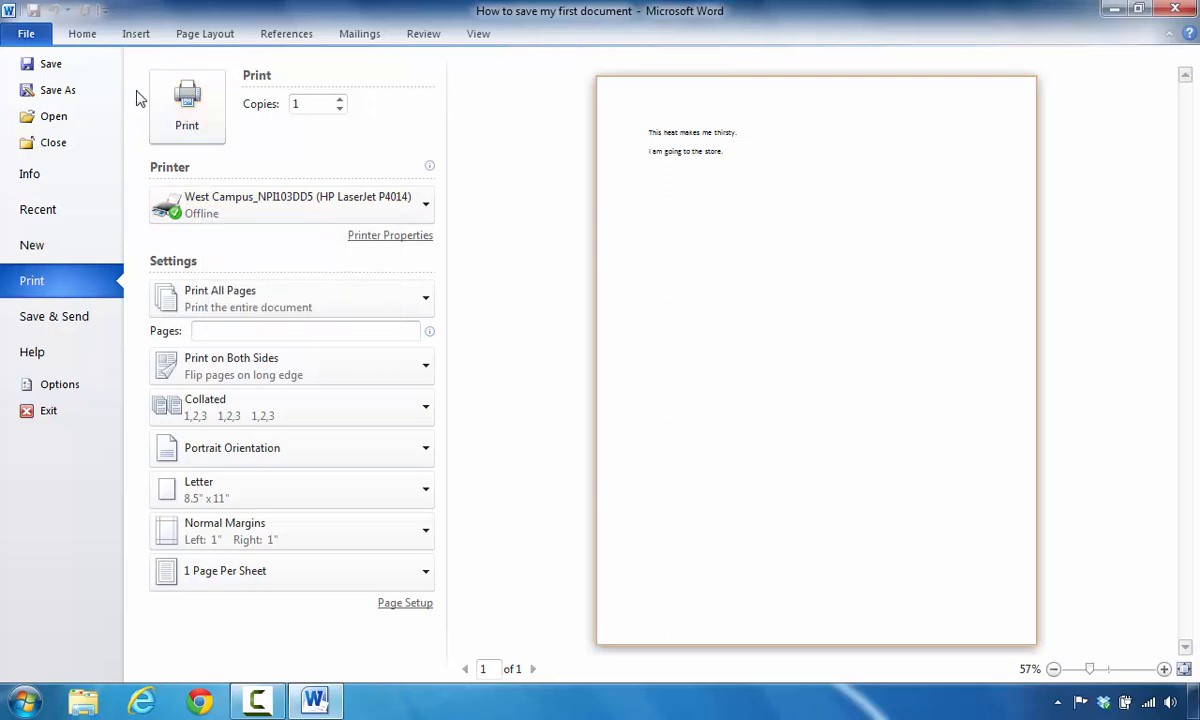
pyautogui.moveTo(90, 53)
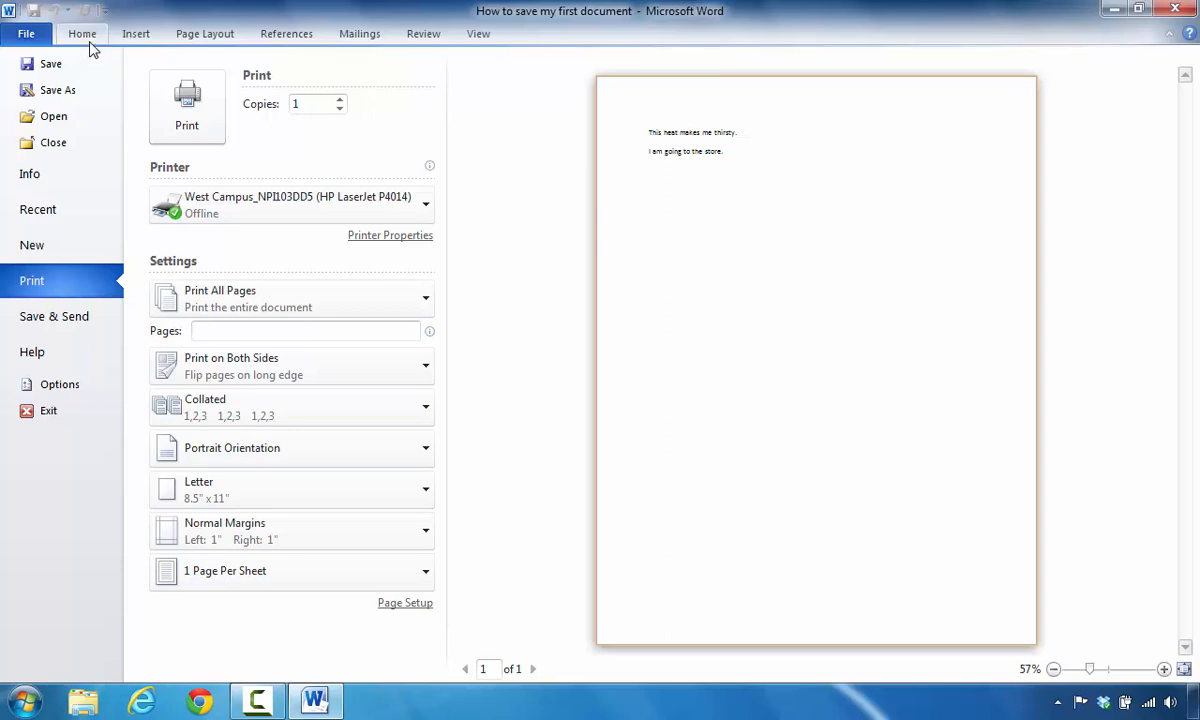
pyautogui.click(82, 33)
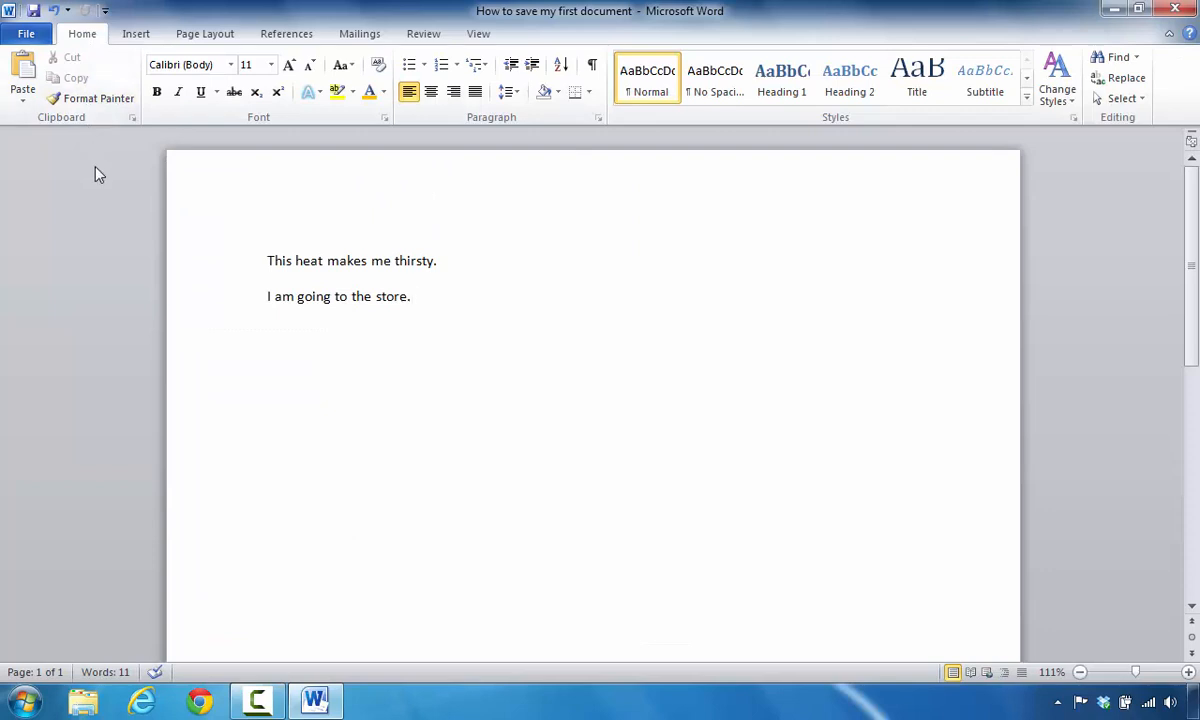
# Step: Create a new blank document (Document41) and place the cursor on its page
pyautogui.click(410, 296)
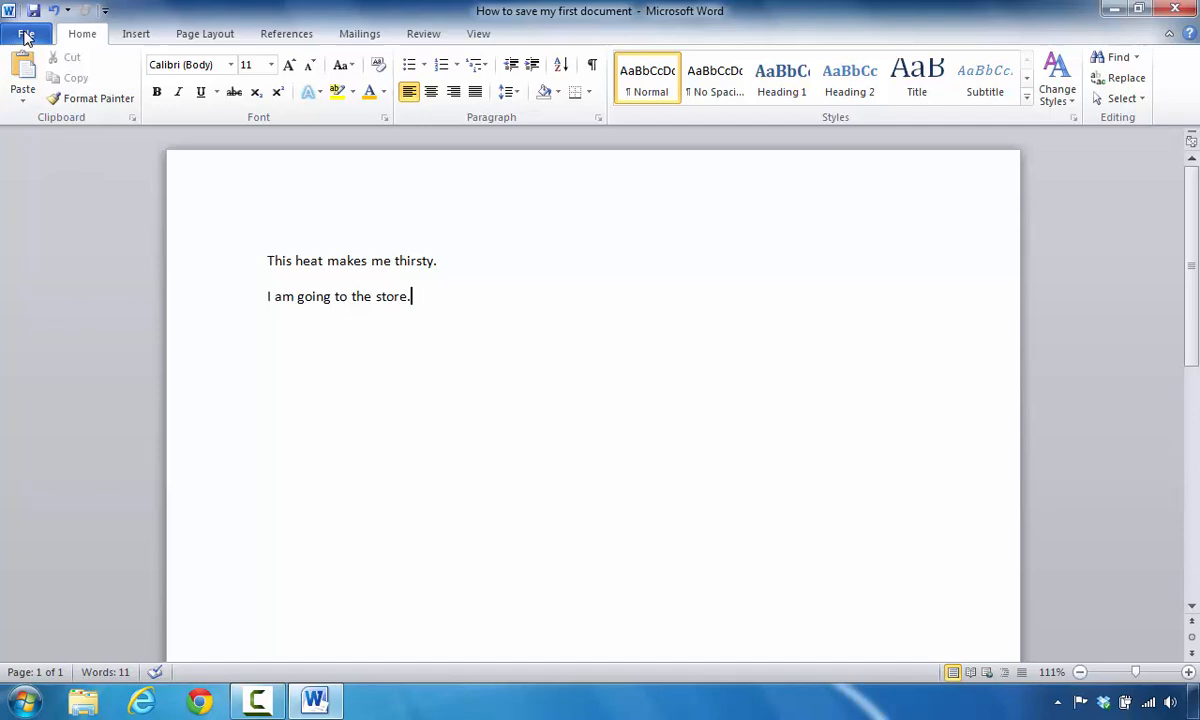
pyautogui.click(26, 33)
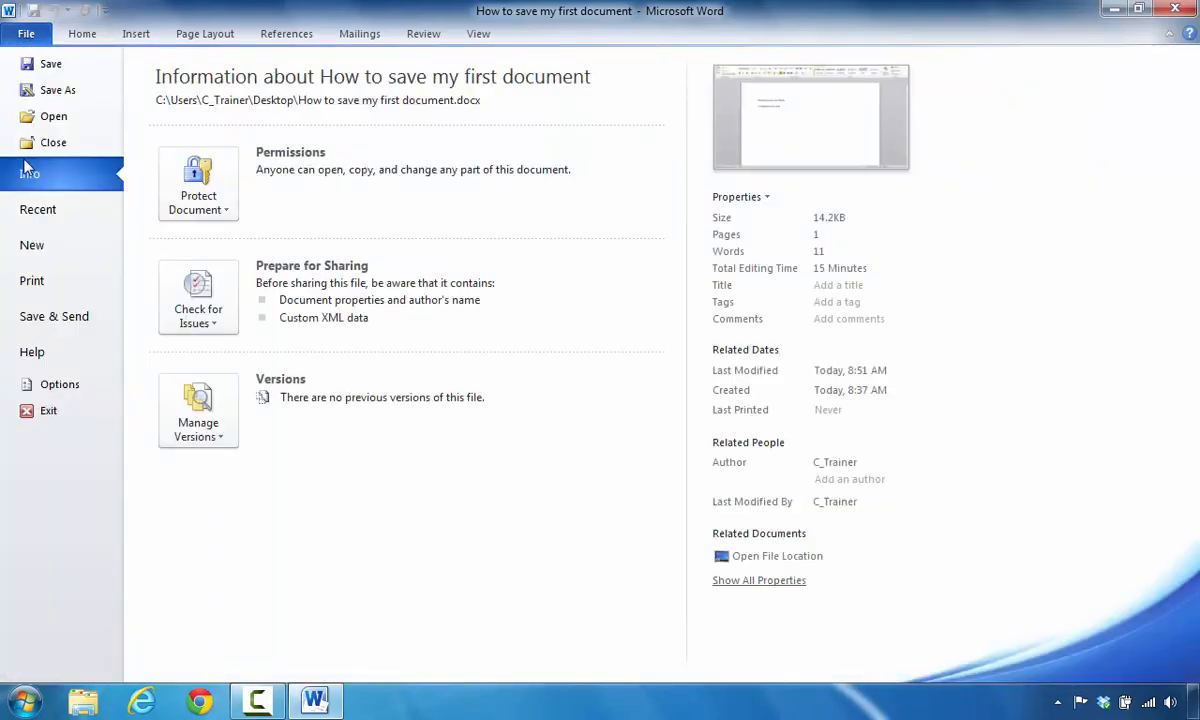
pyautogui.click(32, 245)
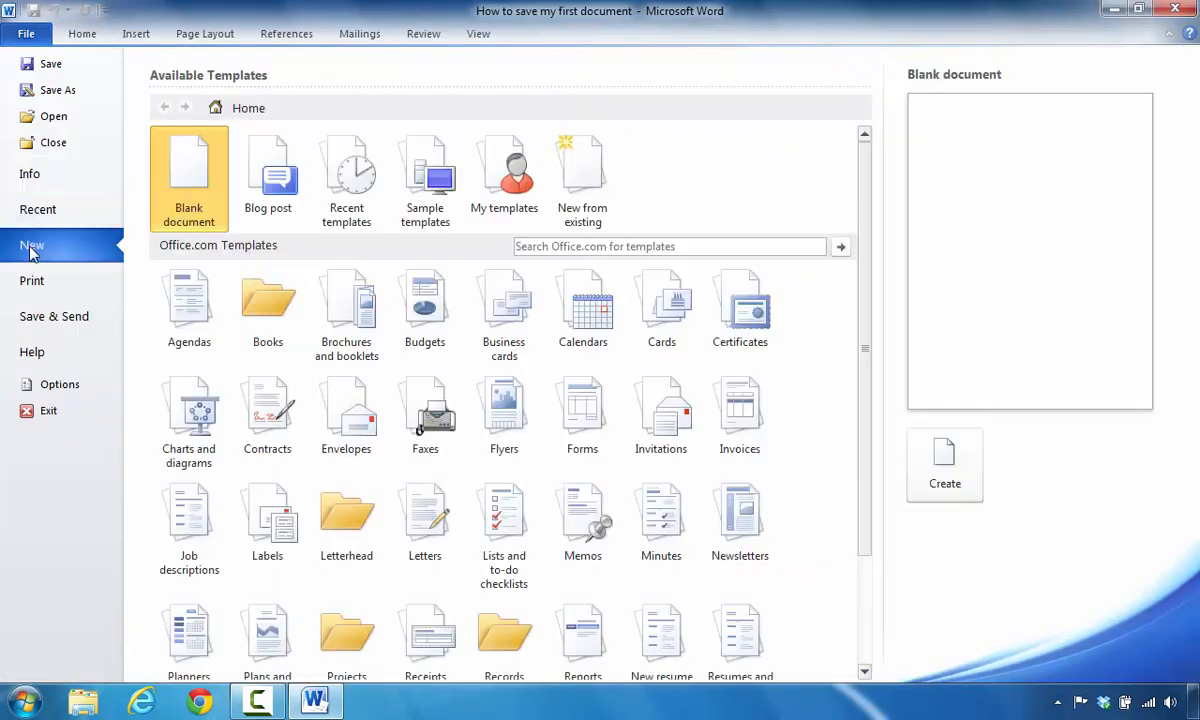
pyautogui.moveTo(238, 84)
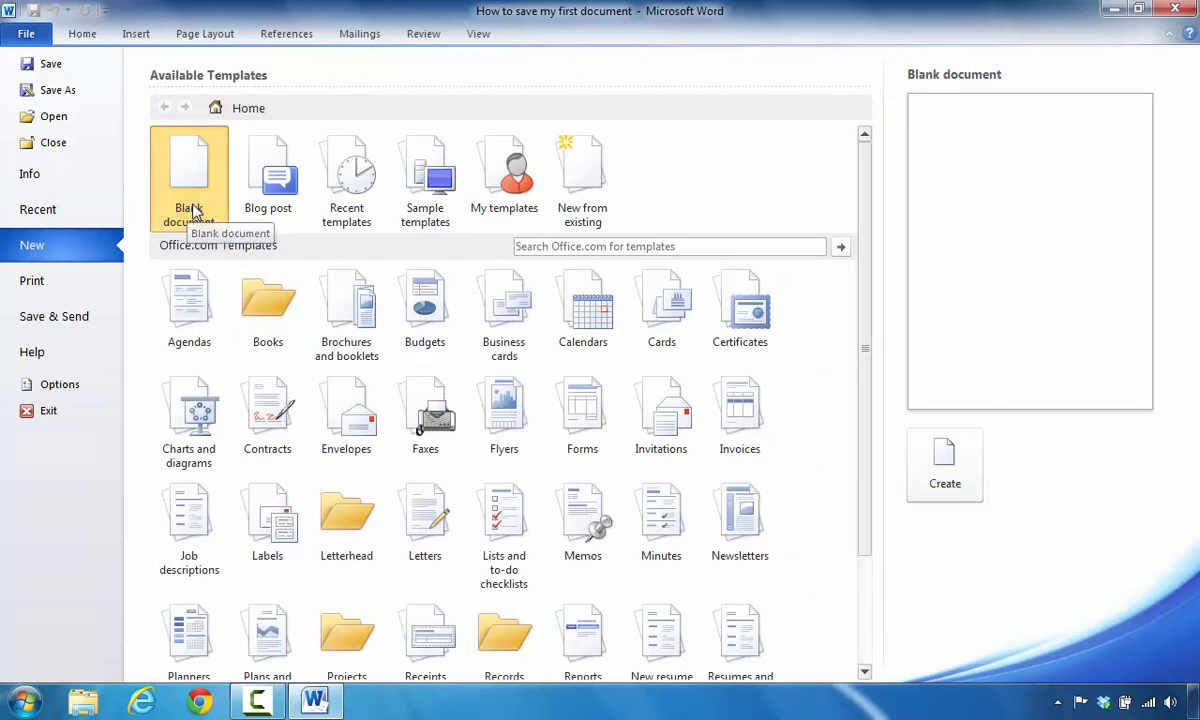
pyautogui.moveTo(390, 120)
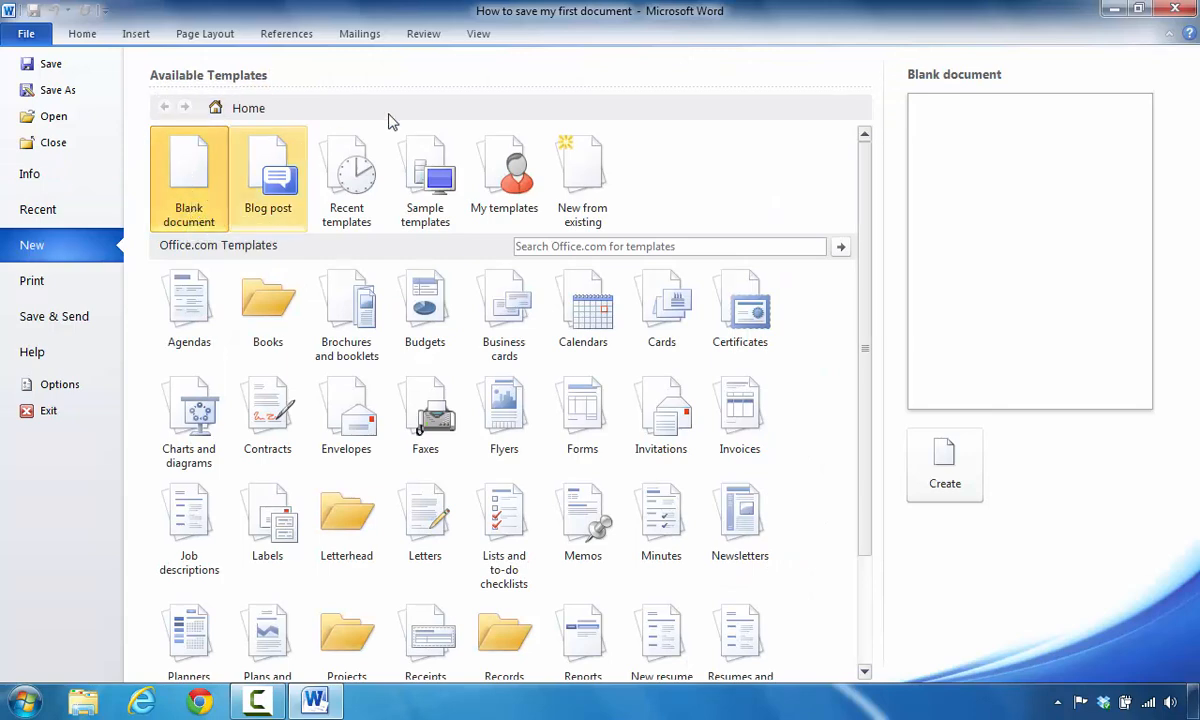
pyautogui.click(189, 175)
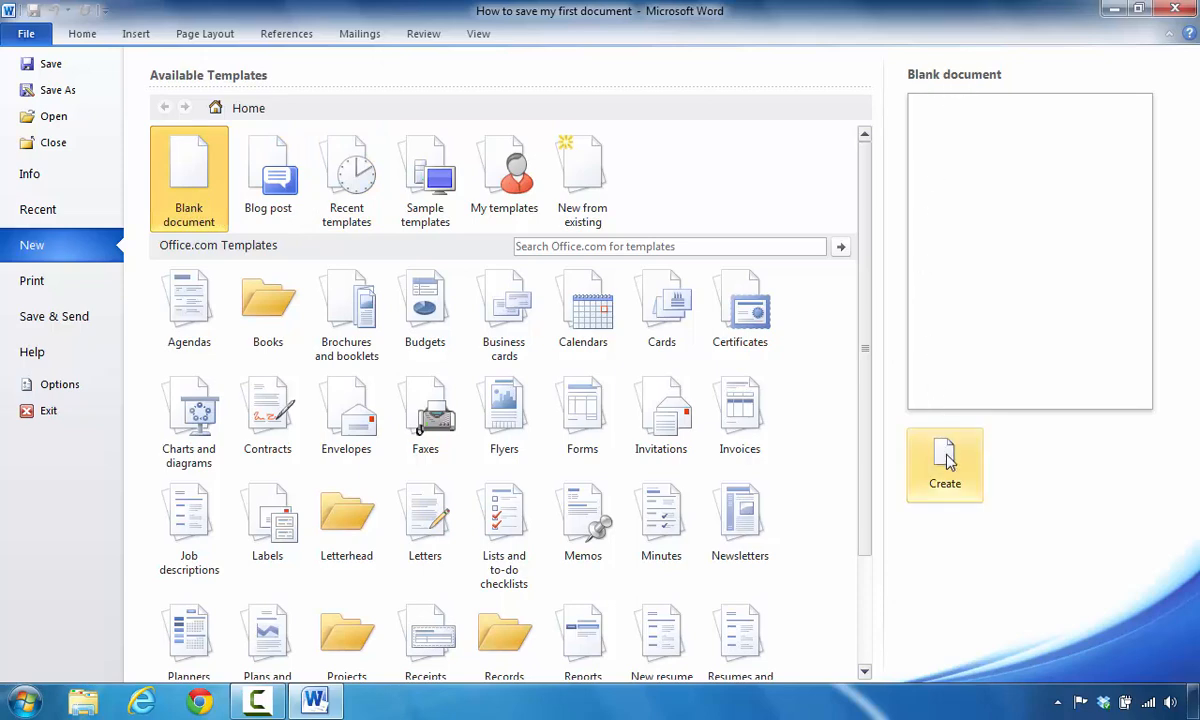
pyautogui.click(944, 464)
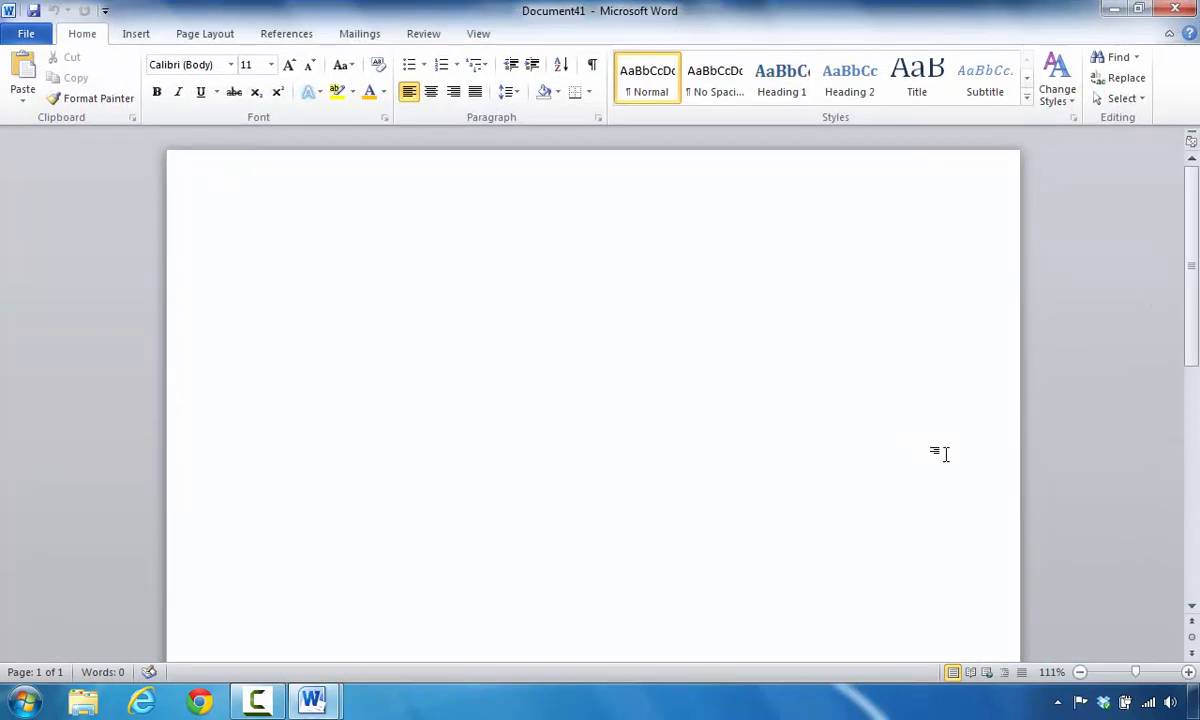
pyautogui.moveTo(585, 26)
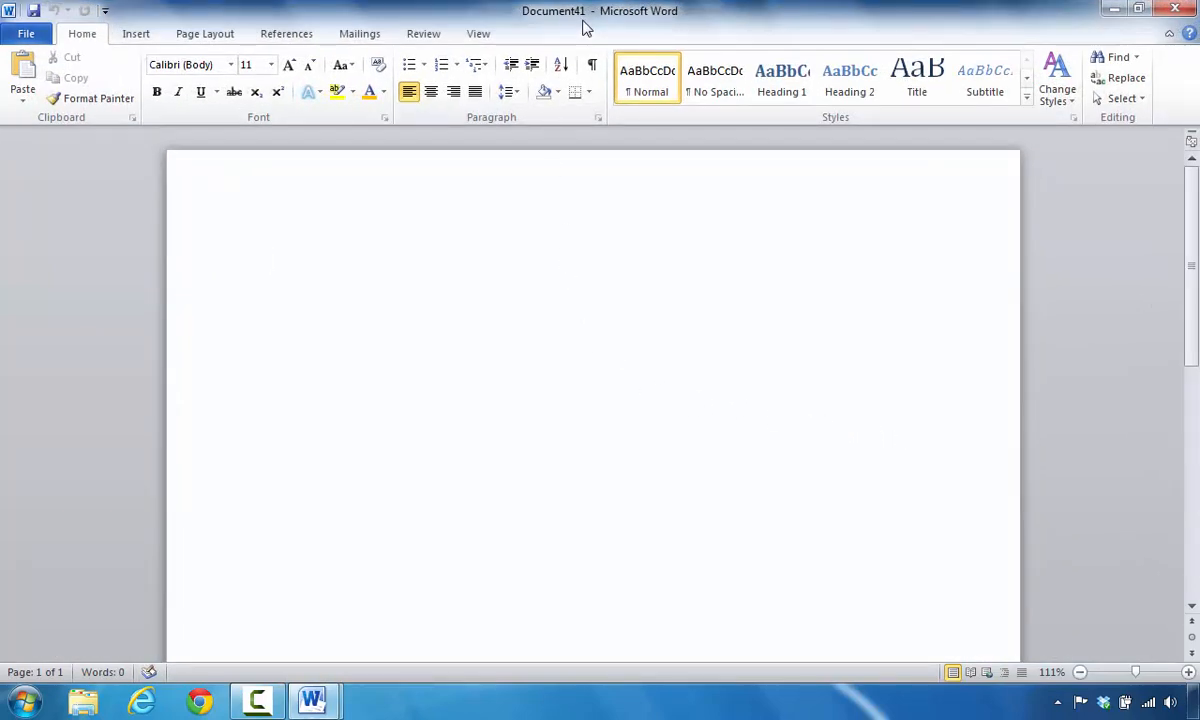
pyautogui.click(267, 260)
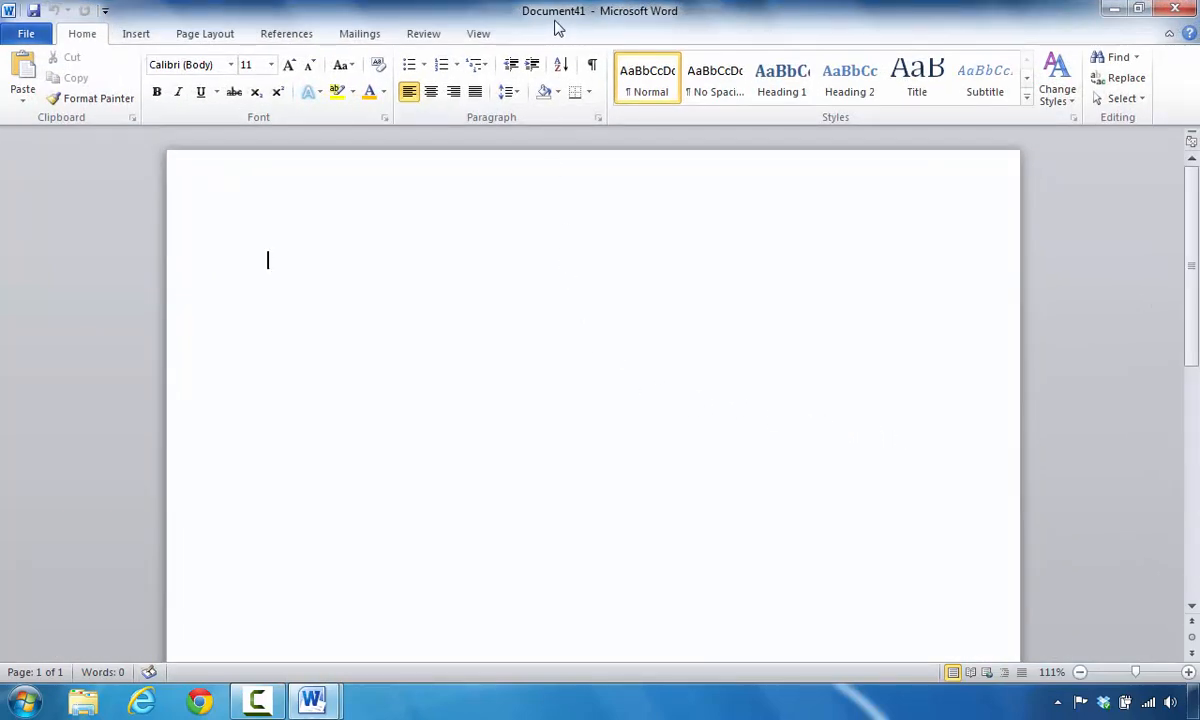
pyautogui.moveTo(600, 26)
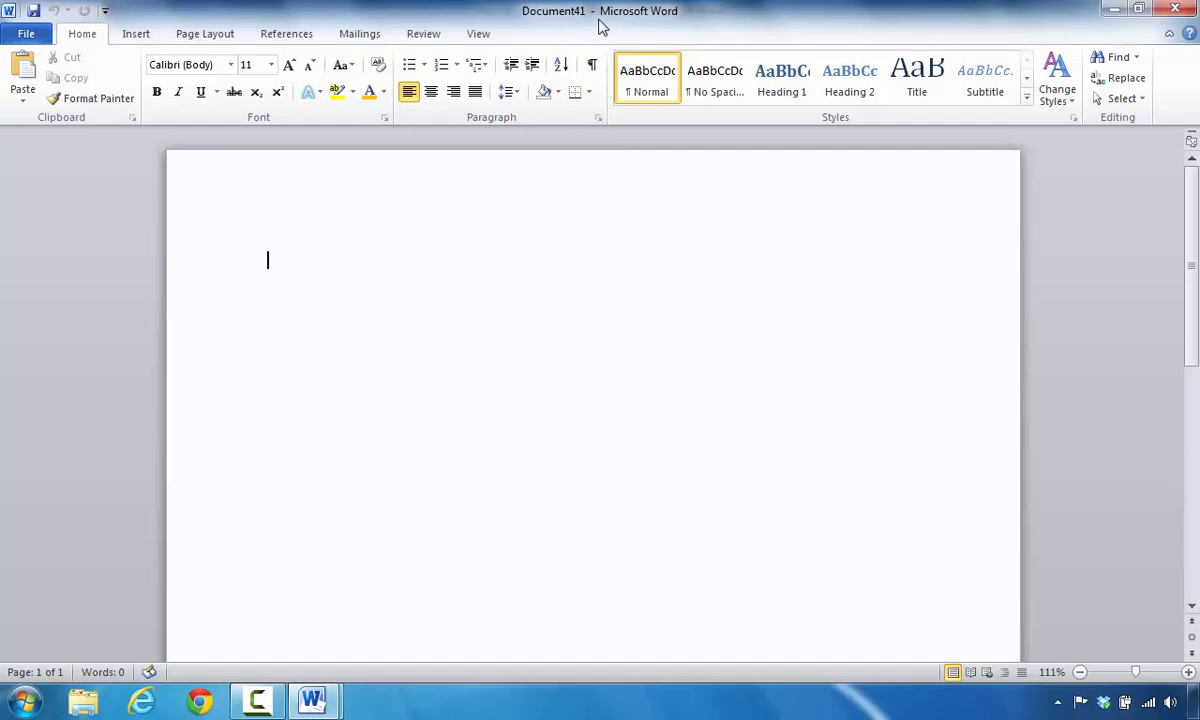